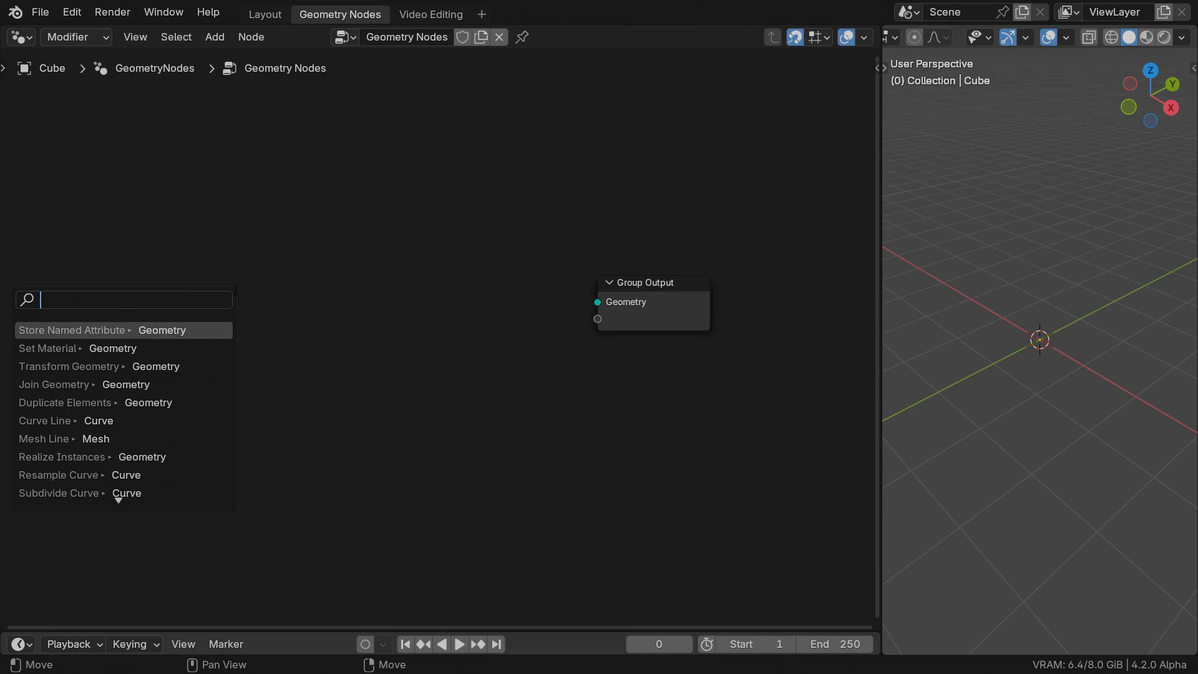
Add a Mesh Circle to the output with 10 vertices and Triangles fill.
type("circle")
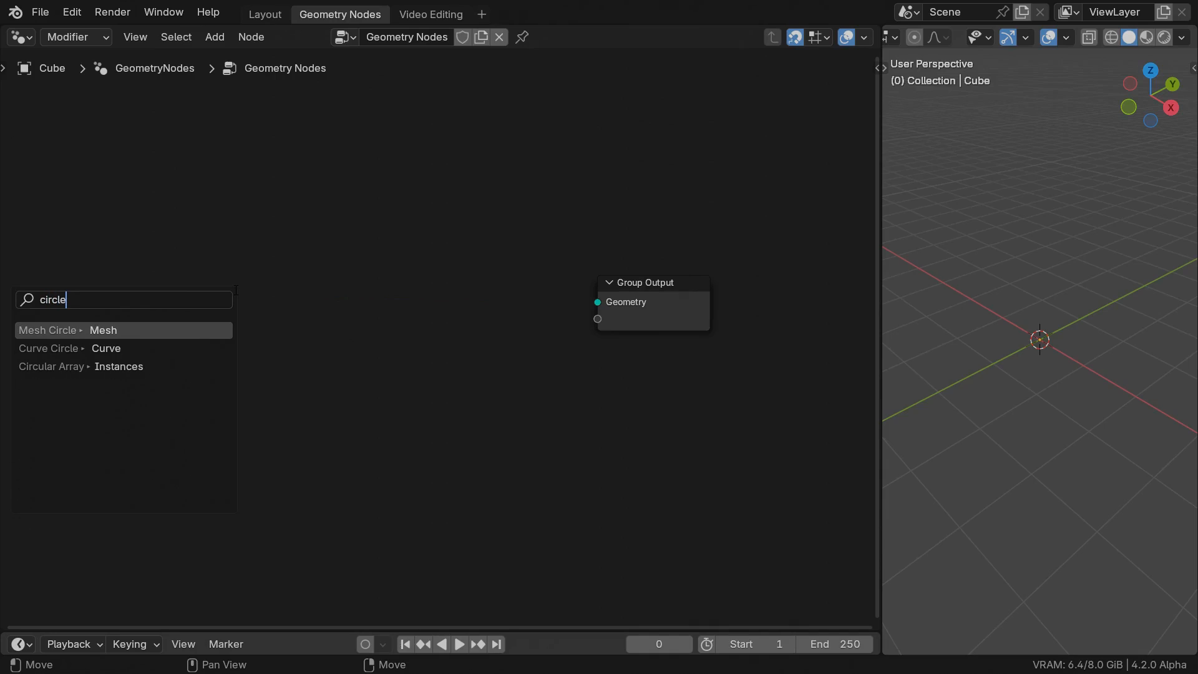
left_click(104, 329)
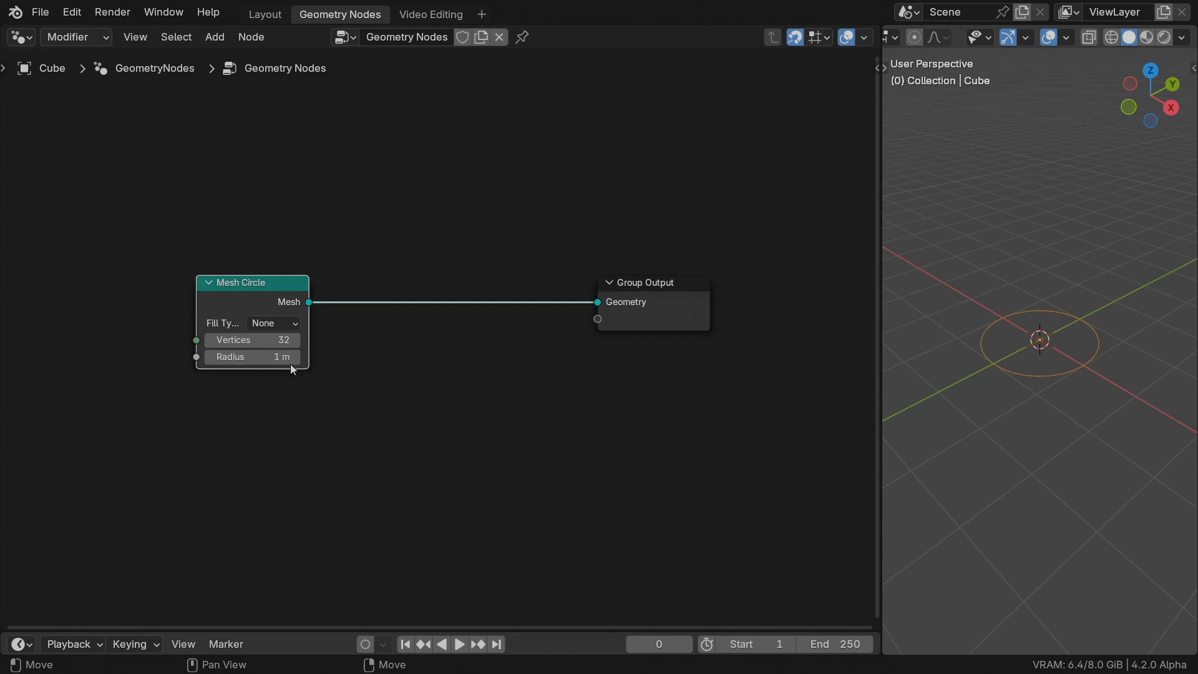
double_click(252, 339)
type("10")
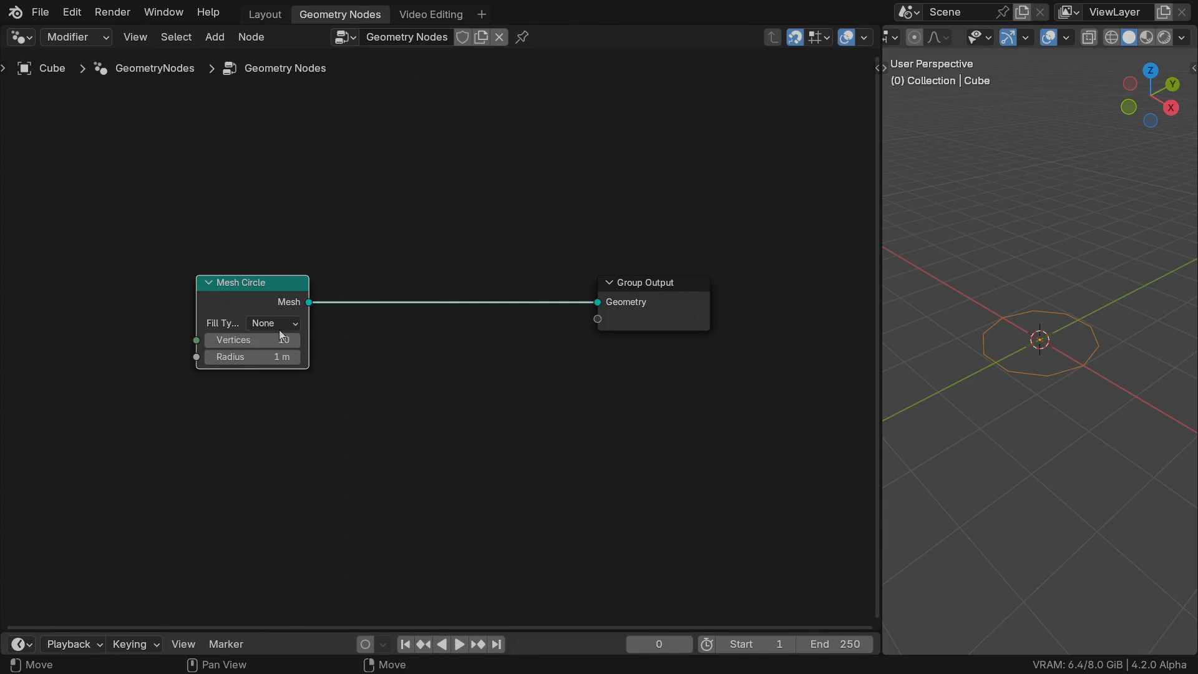
left_click(272, 322)
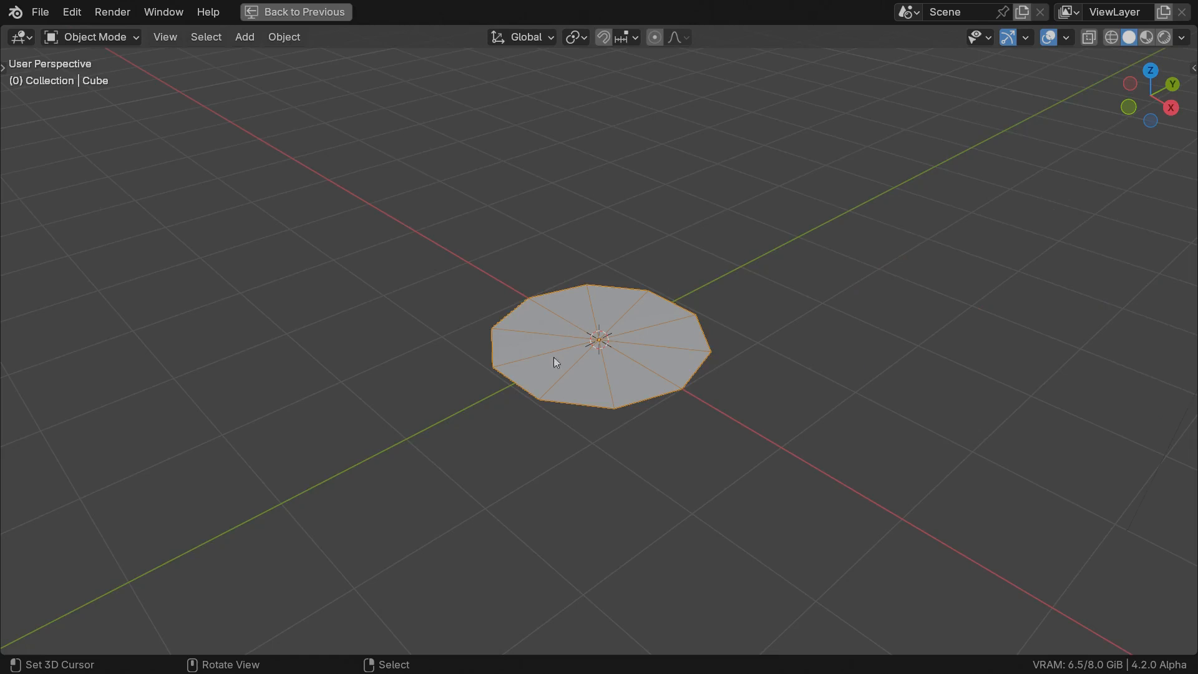
mouse_move(601, 371)
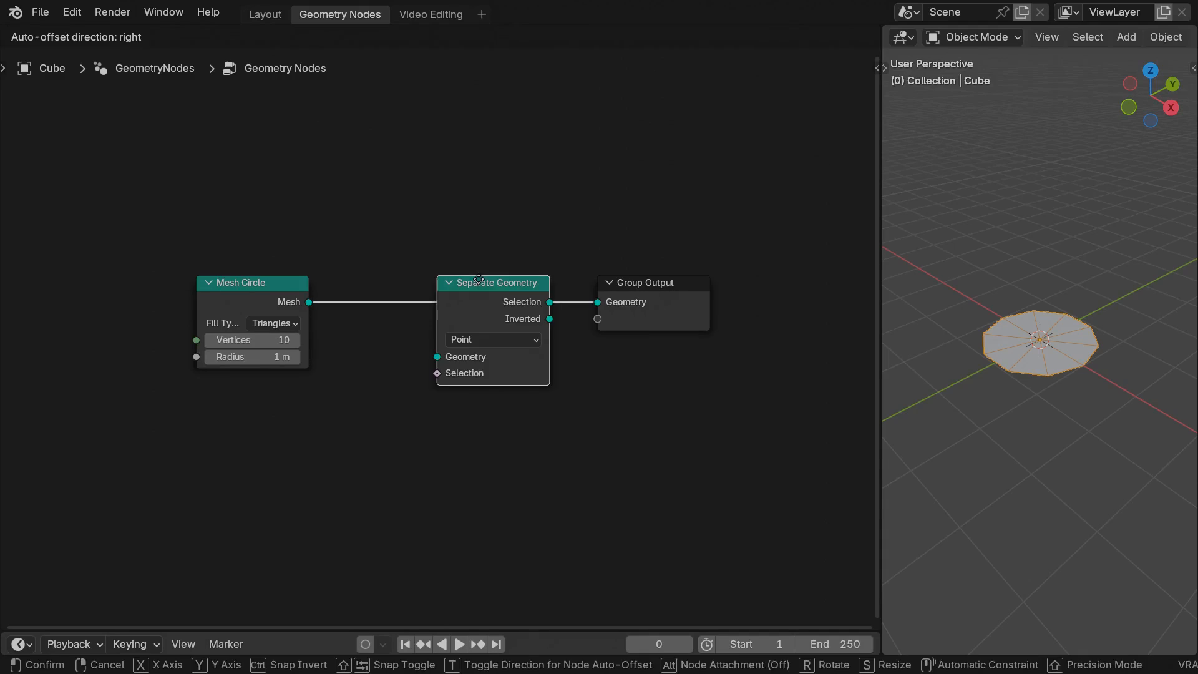
Separate the circle by edge, selecting via Edge Neighbors face count through a Greater Than compare to keep the ten spokes.
left_click(492, 339)
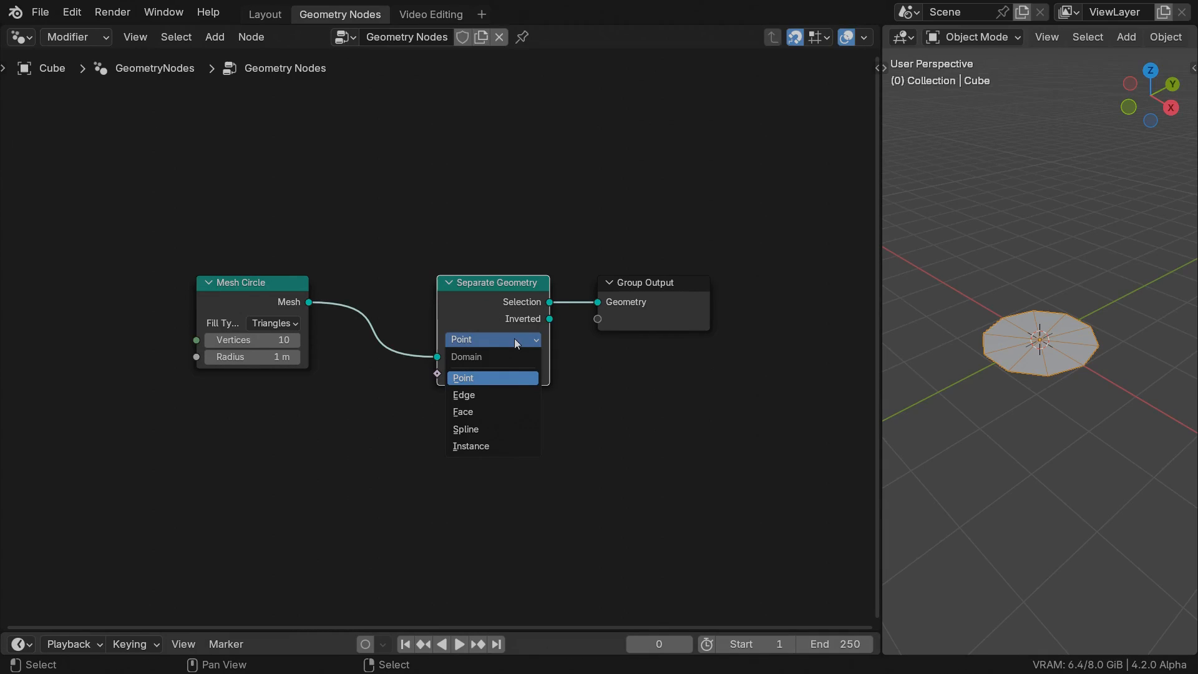
left_click(464, 396)
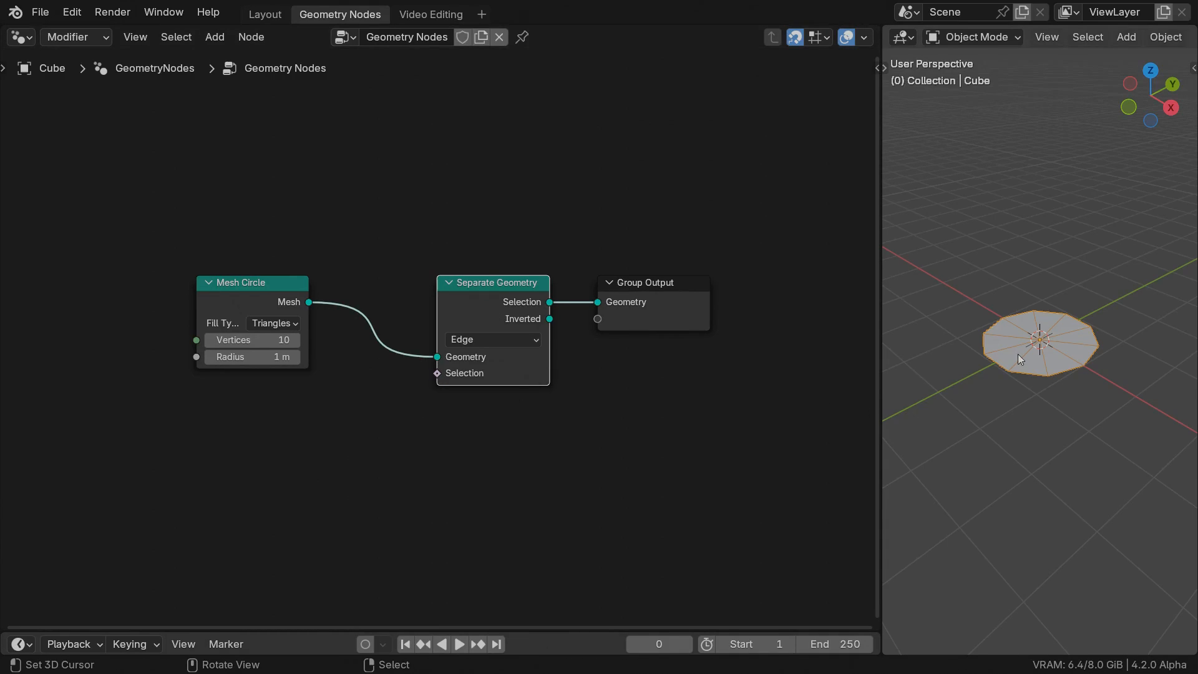
mouse_move(1068, 363)
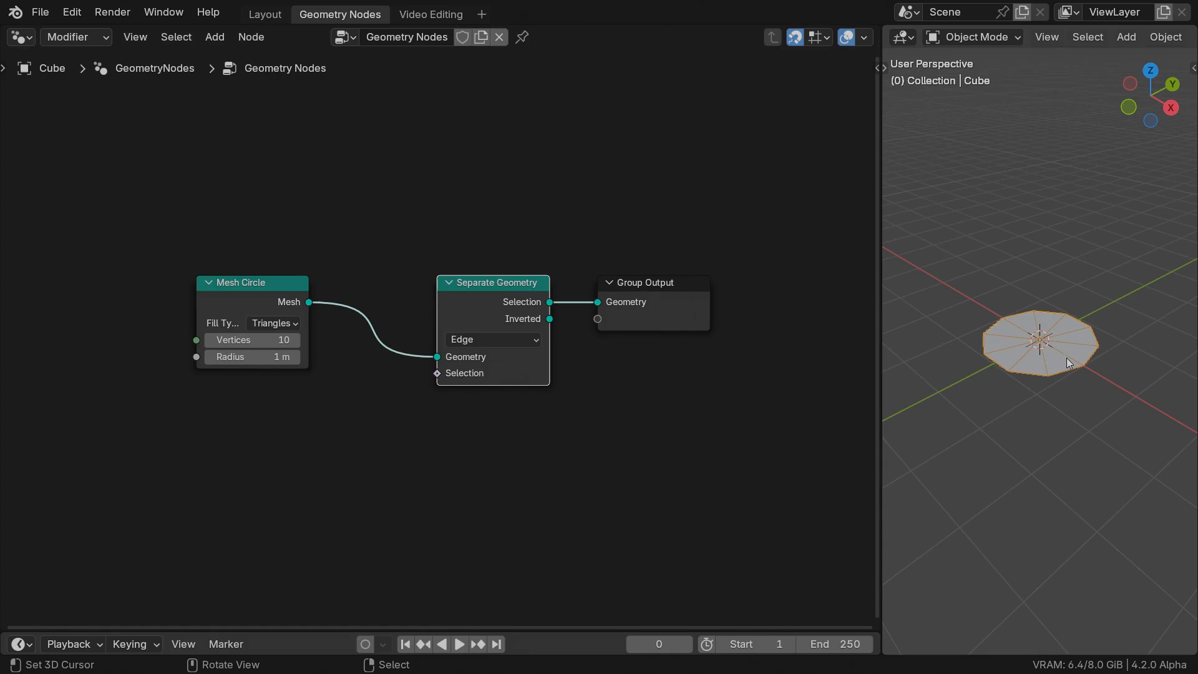
mouse_move(450, 379)
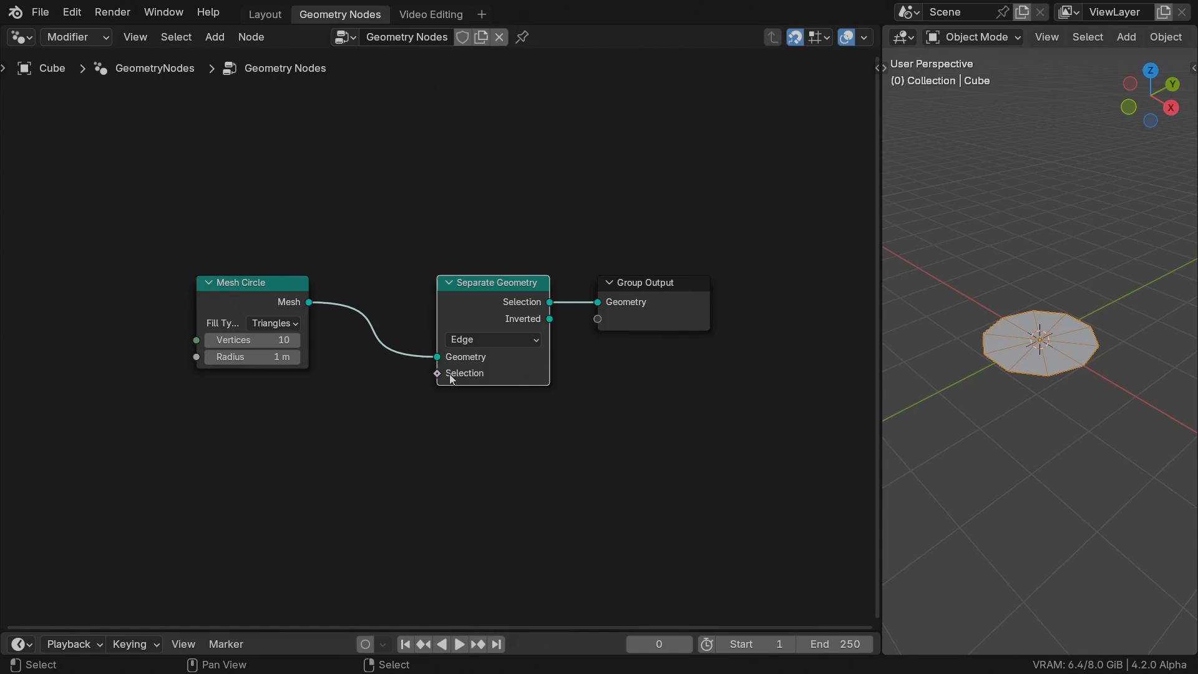
type("neigh")
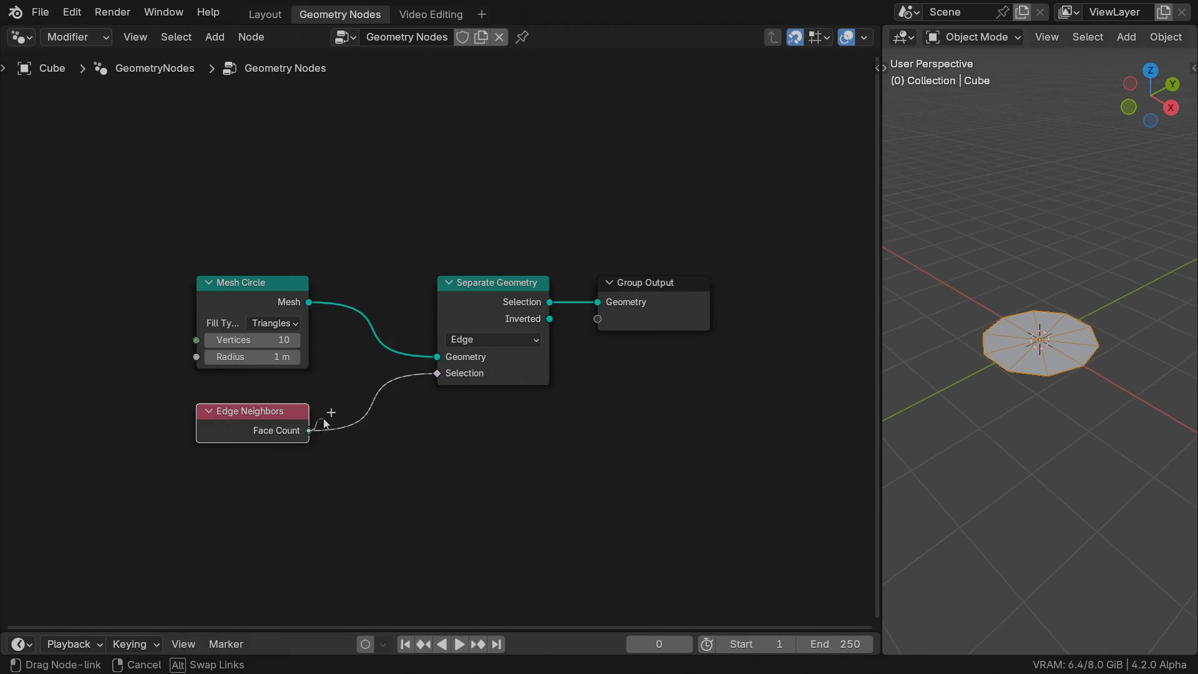
type("greate")
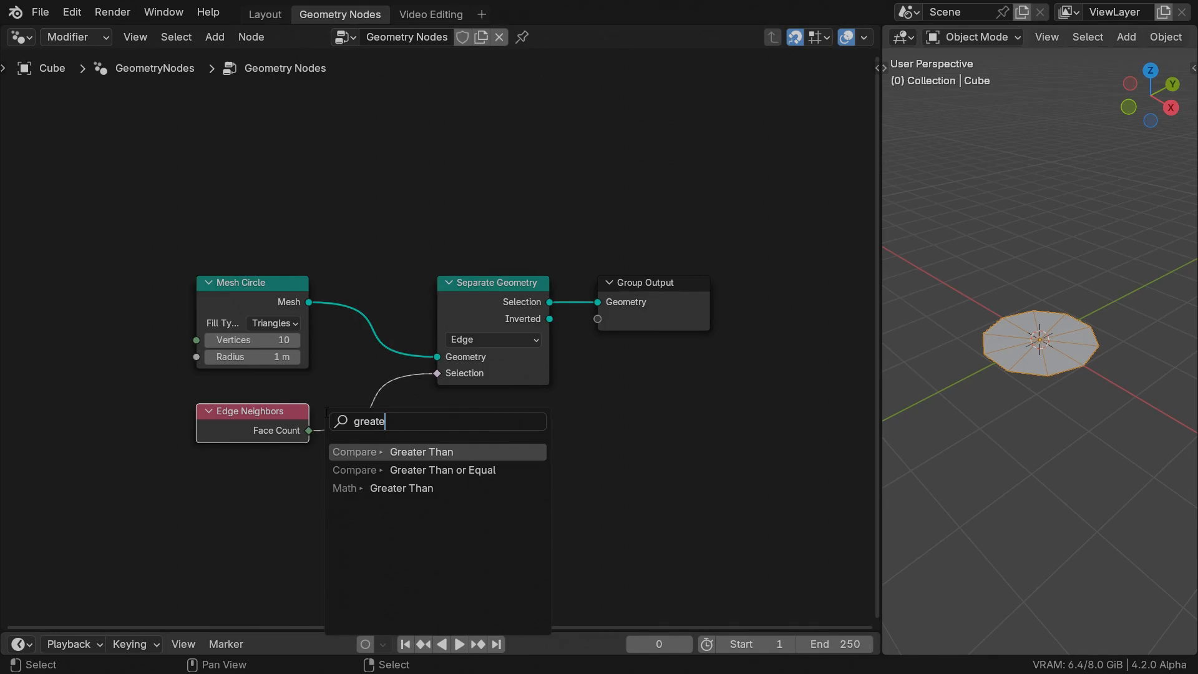
left_click(421, 452)
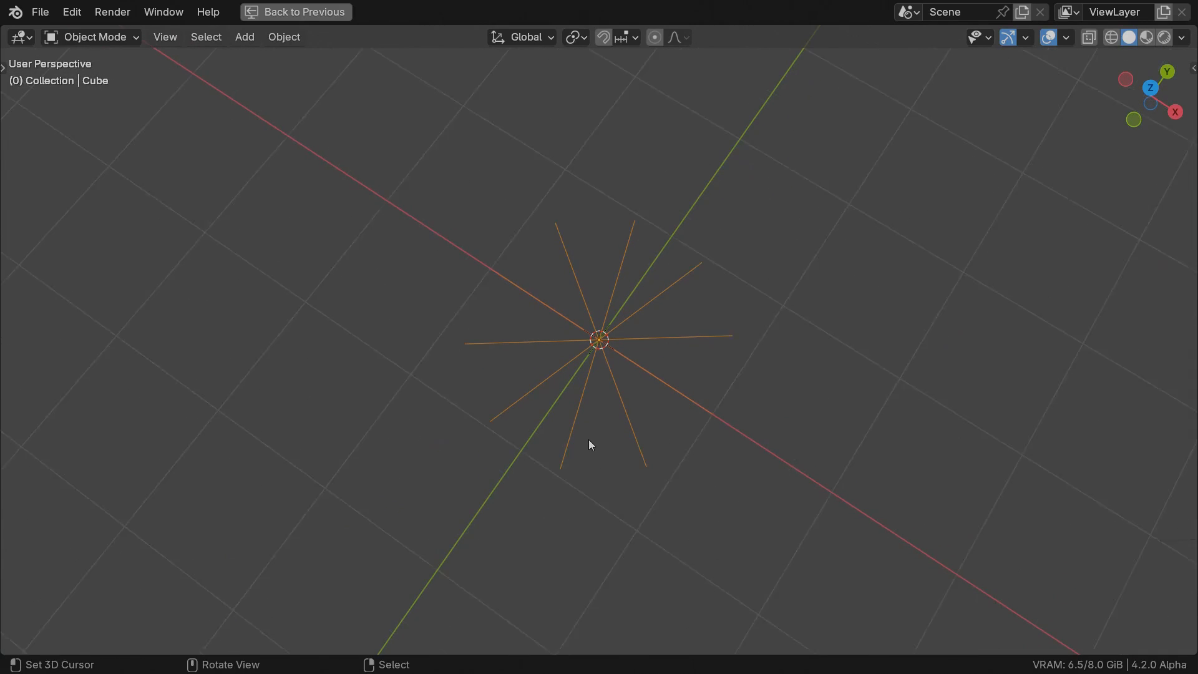
left_click(339, 14)
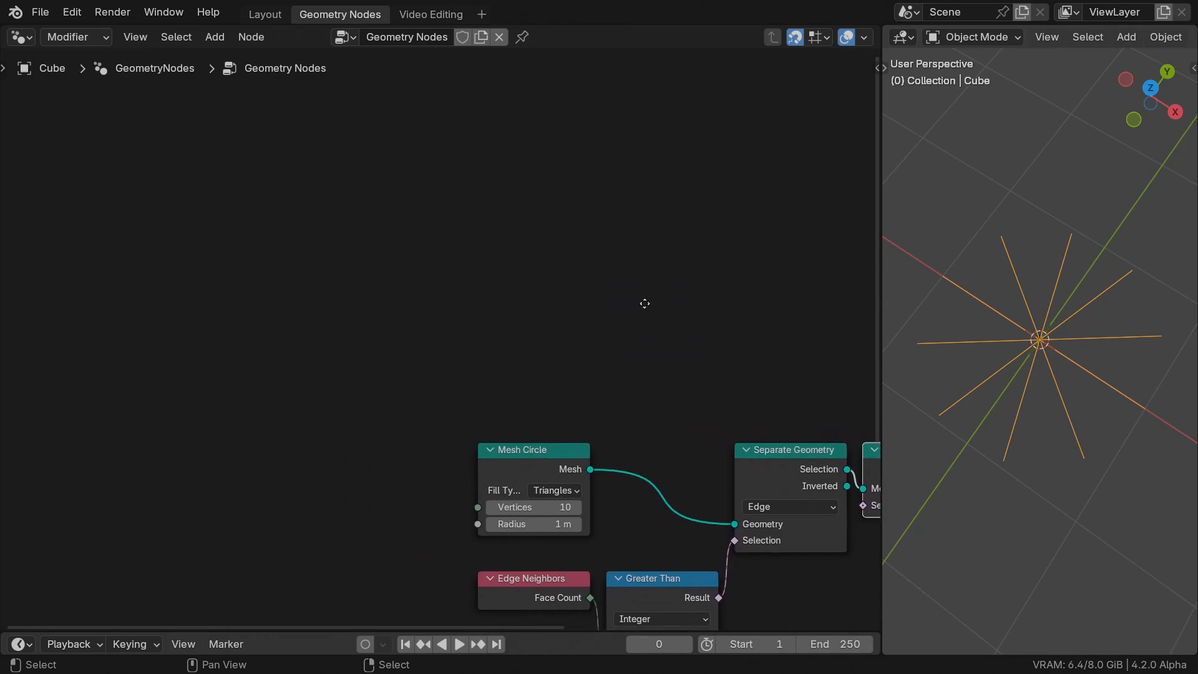
Add a 10 by 64 Grid followed by a Separate Geometry set to the Edge domain.
type("grid")
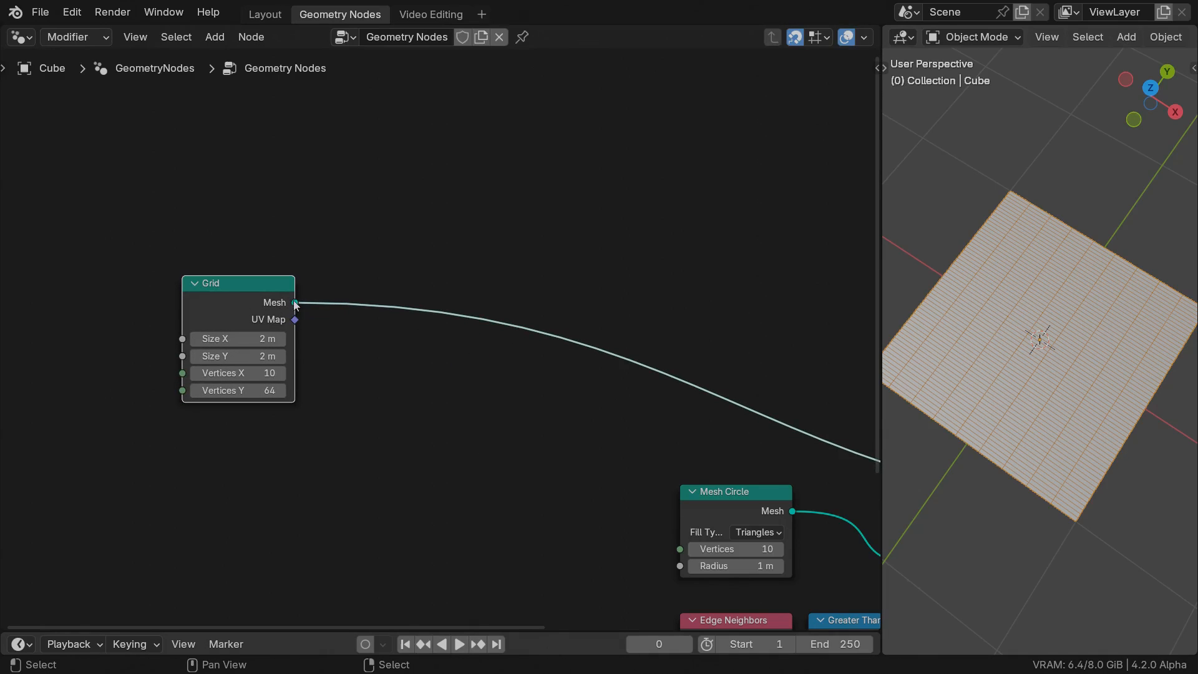
type("sep")
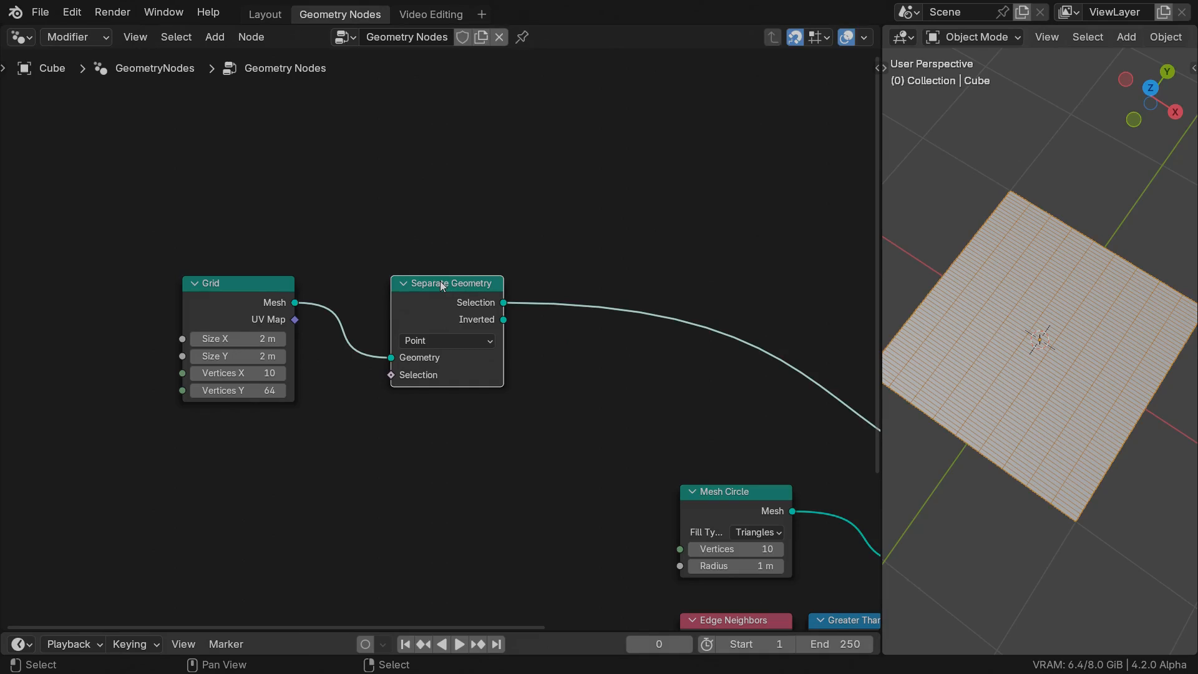
left_click(445, 340)
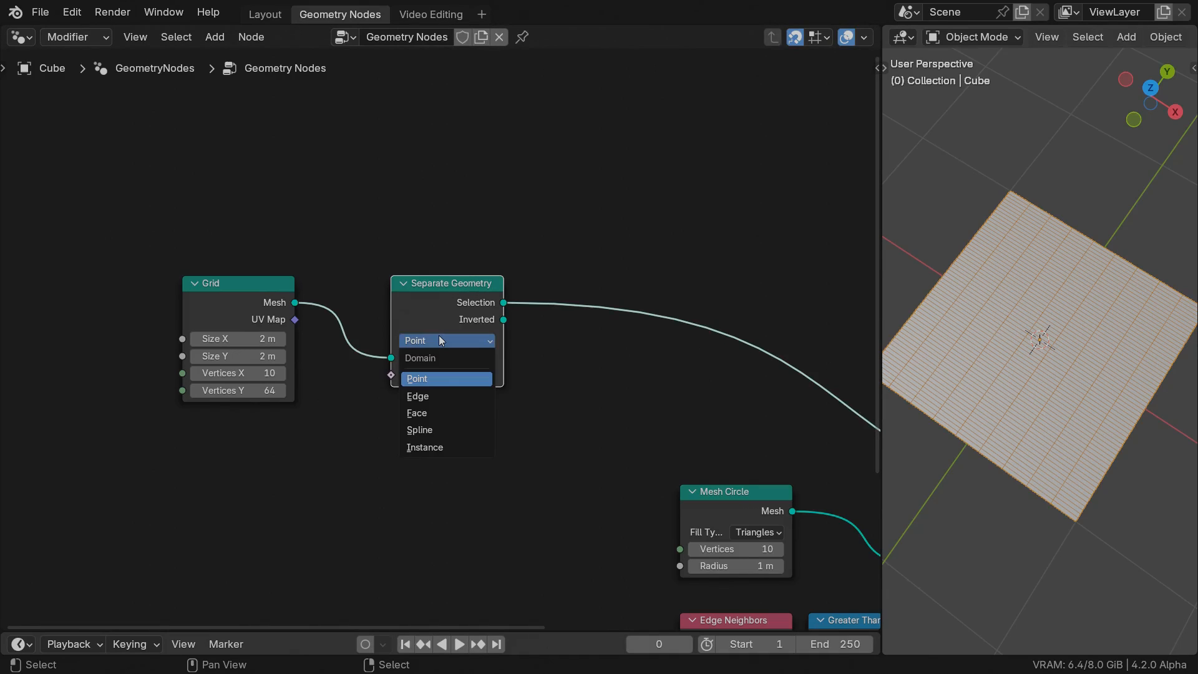
mouse_move(449, 400)
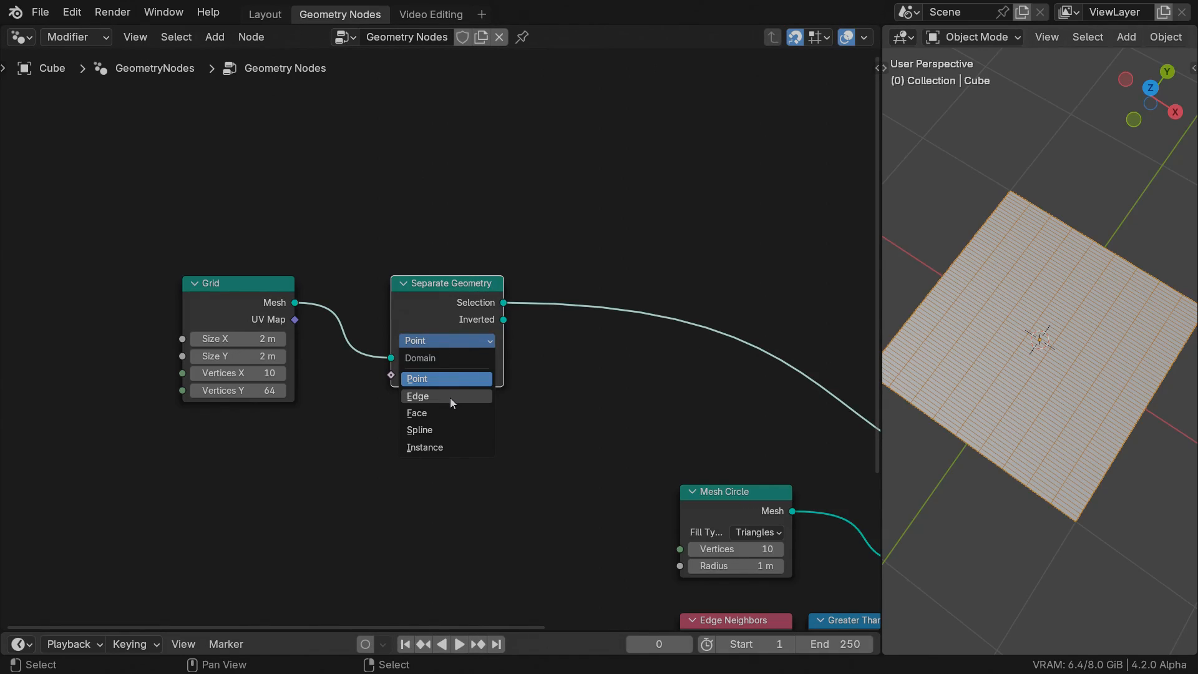
left_click(416, 395)
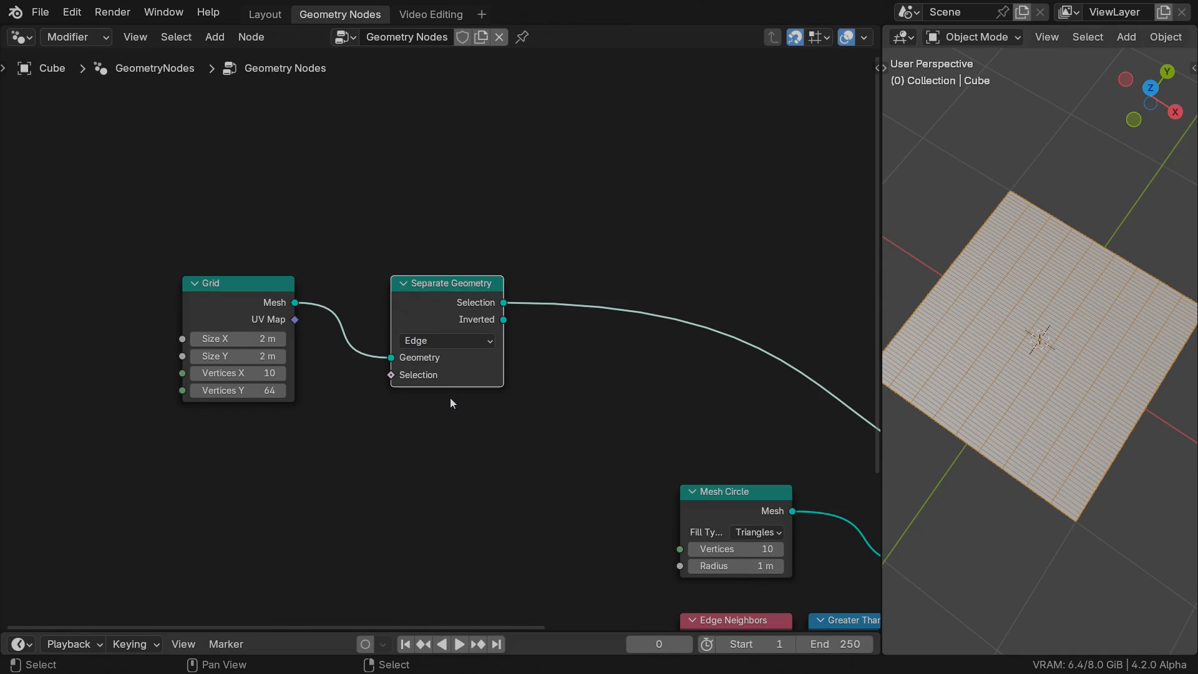
mouse_move(1023, 232)
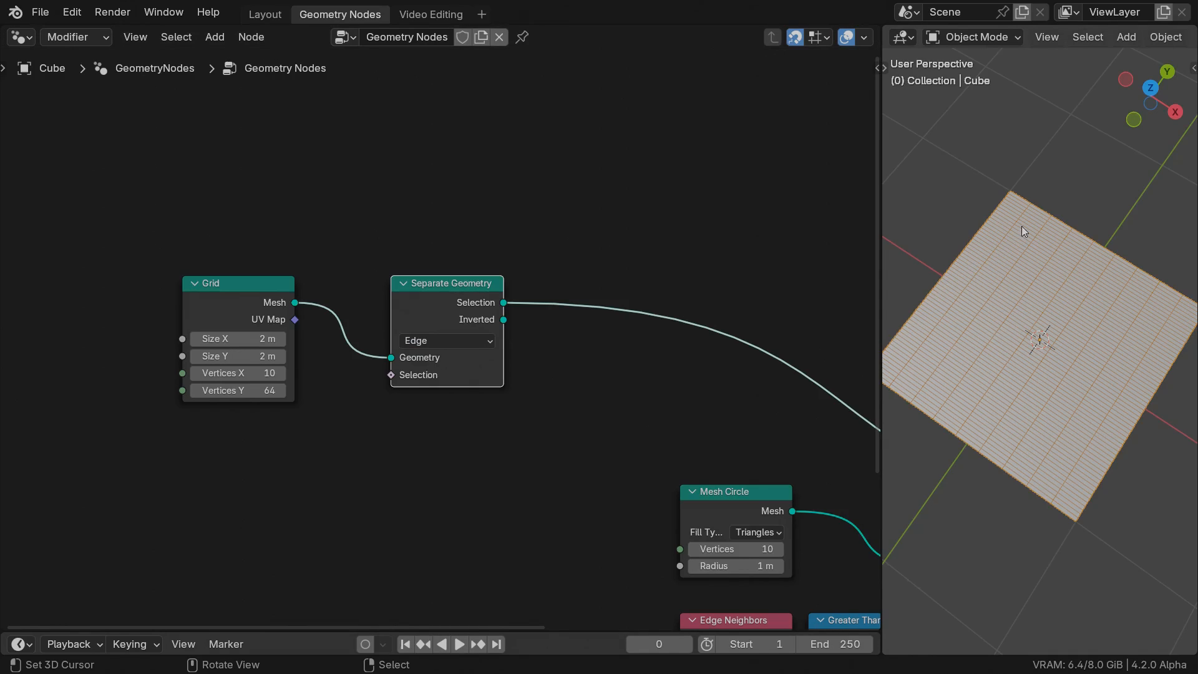
mouse_move(1074, 287)
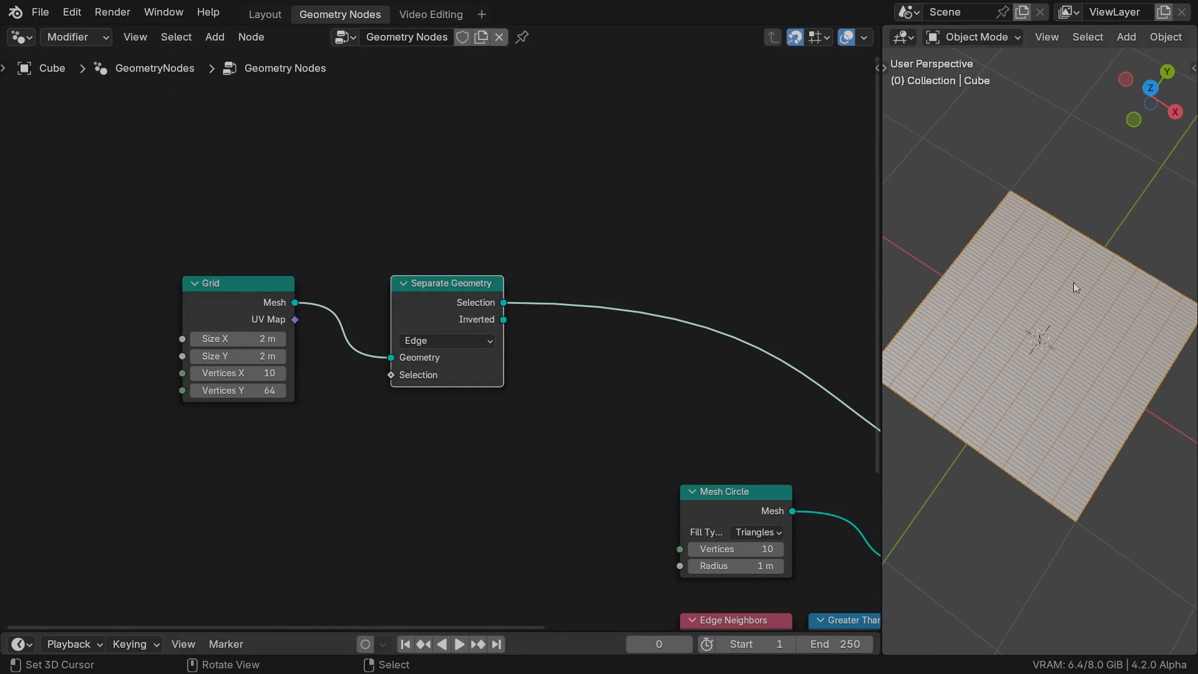
mouse_move(985, 413)
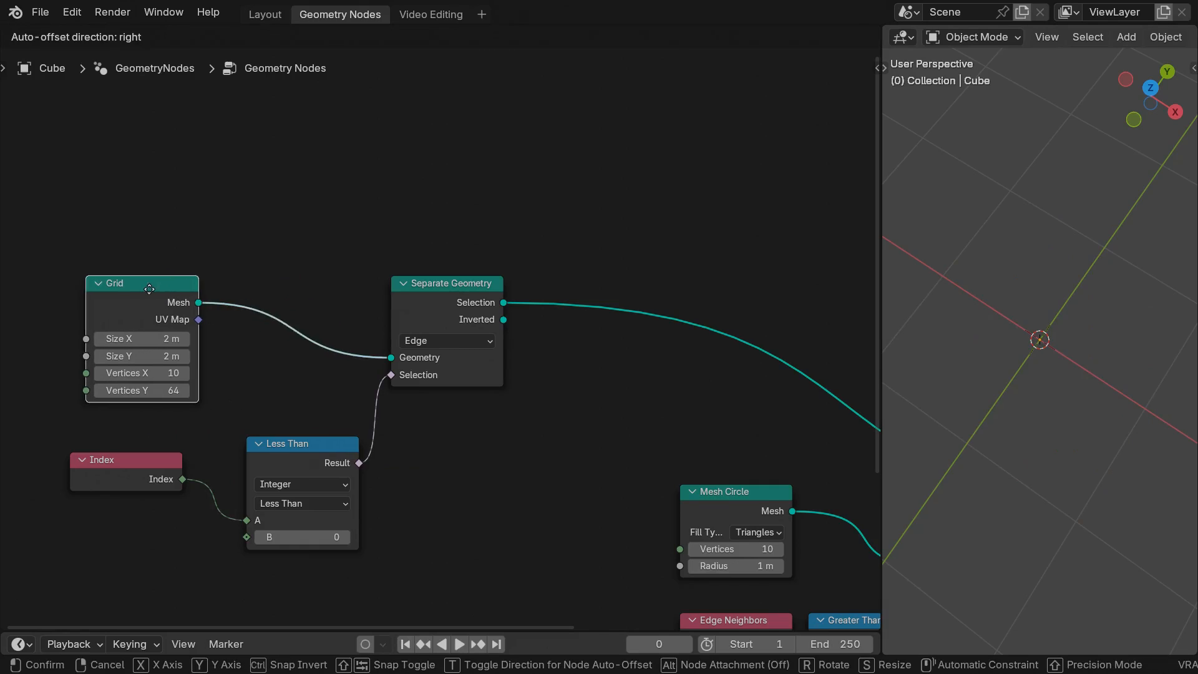
Select grid edges with Index below Domain Size edge count minus a value, leaving parallel lines.
type("doma")
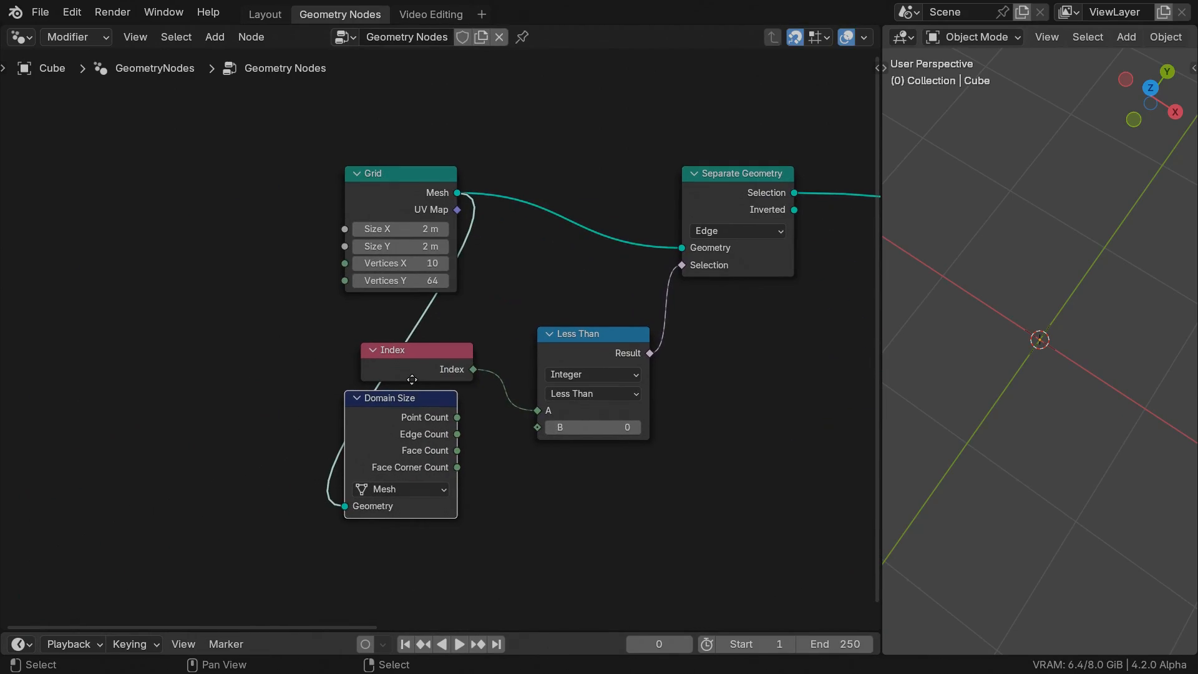
type("s")
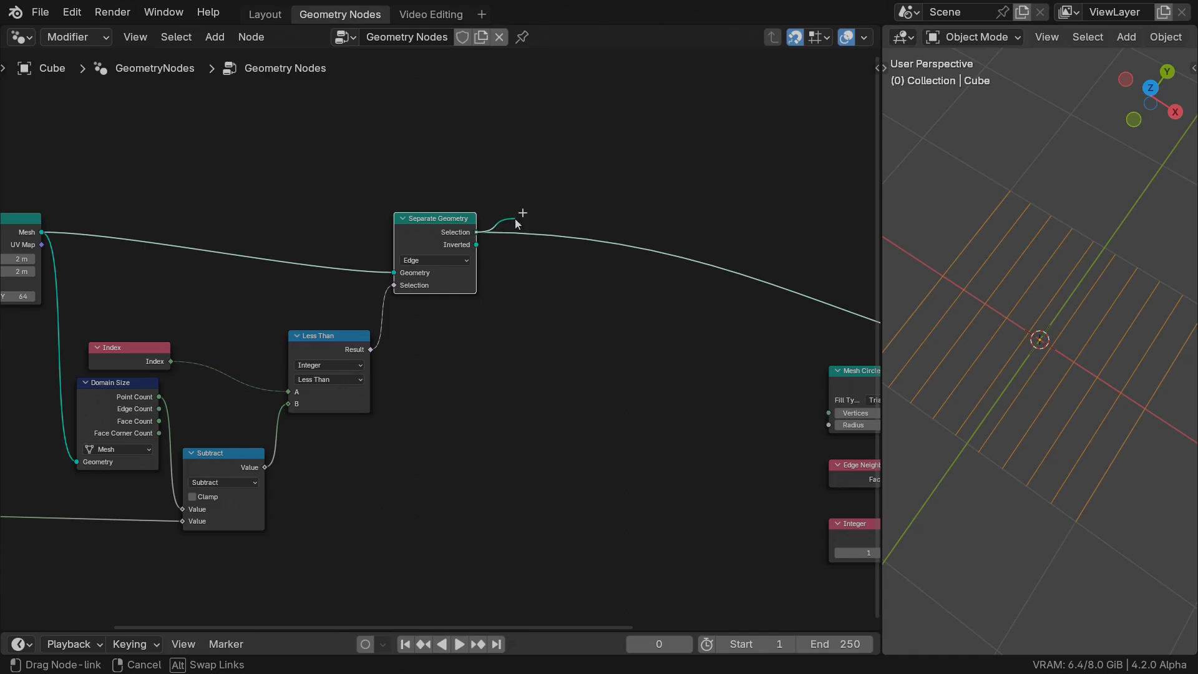
Sweep the circle profile along the grid curves with a Curve to Mesh node.
left_click(523, 212)
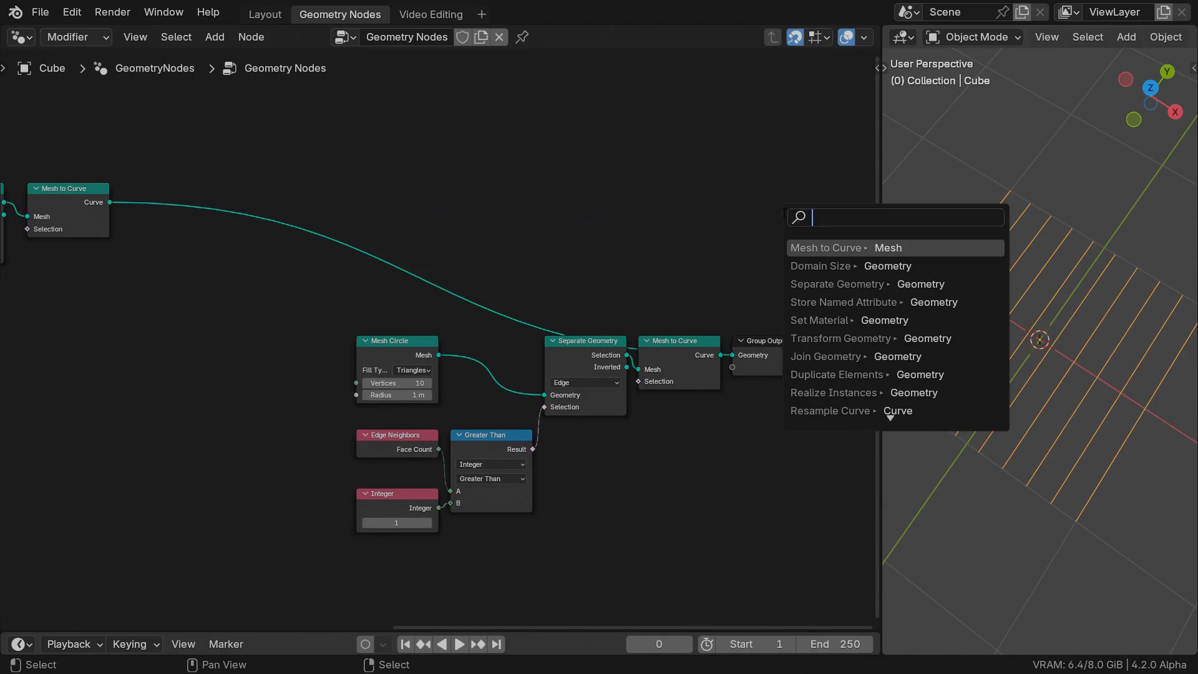
type("to mesh")
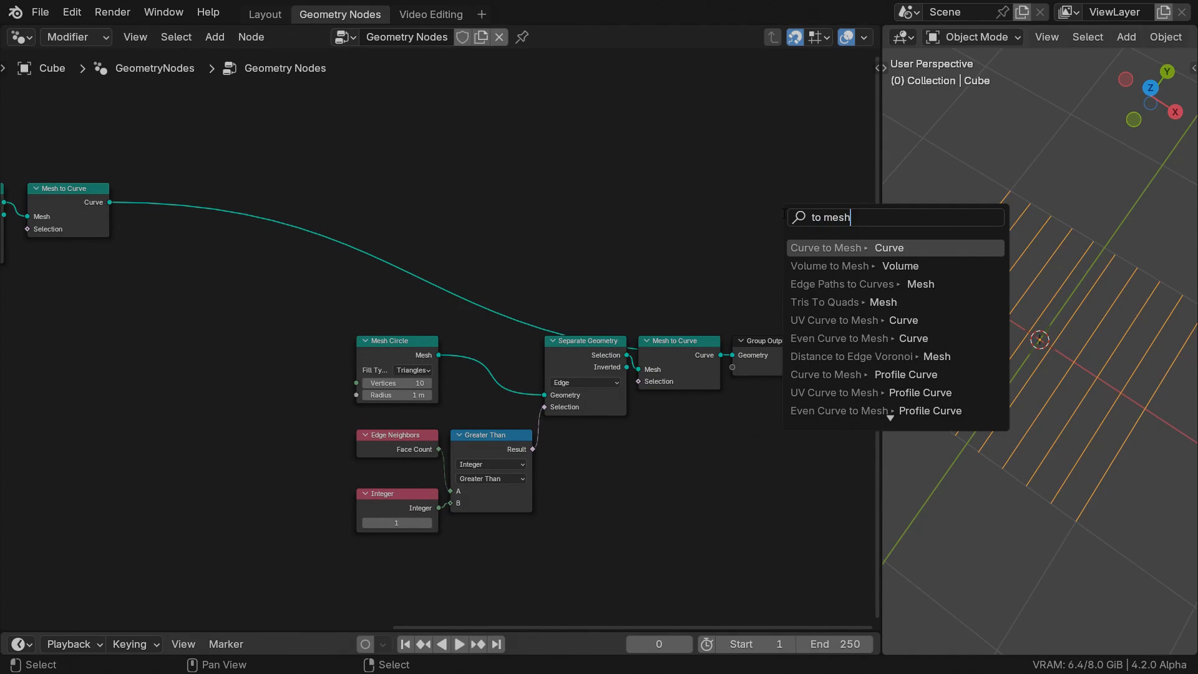
left_click(826, 247)
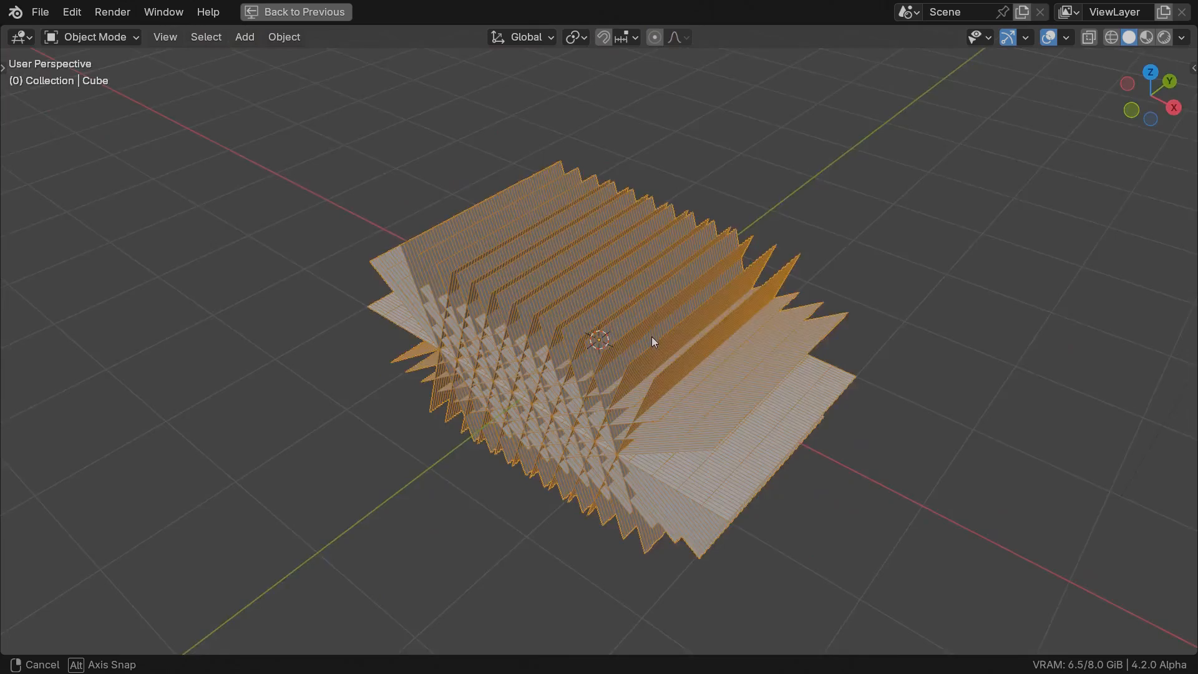
left_click(339, 14)
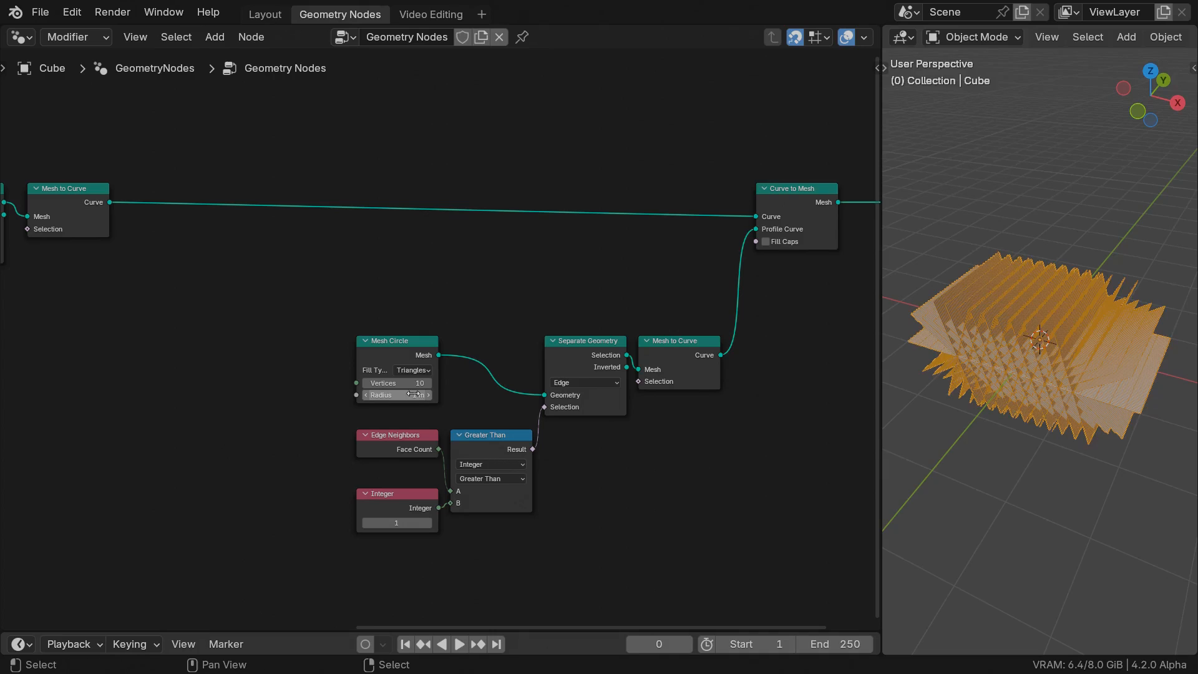
Insert Set Curve Radius on the curve link, driven by Spline Parameter factor through a Multiply.
left_click_drag(114, 202, 312, 199)
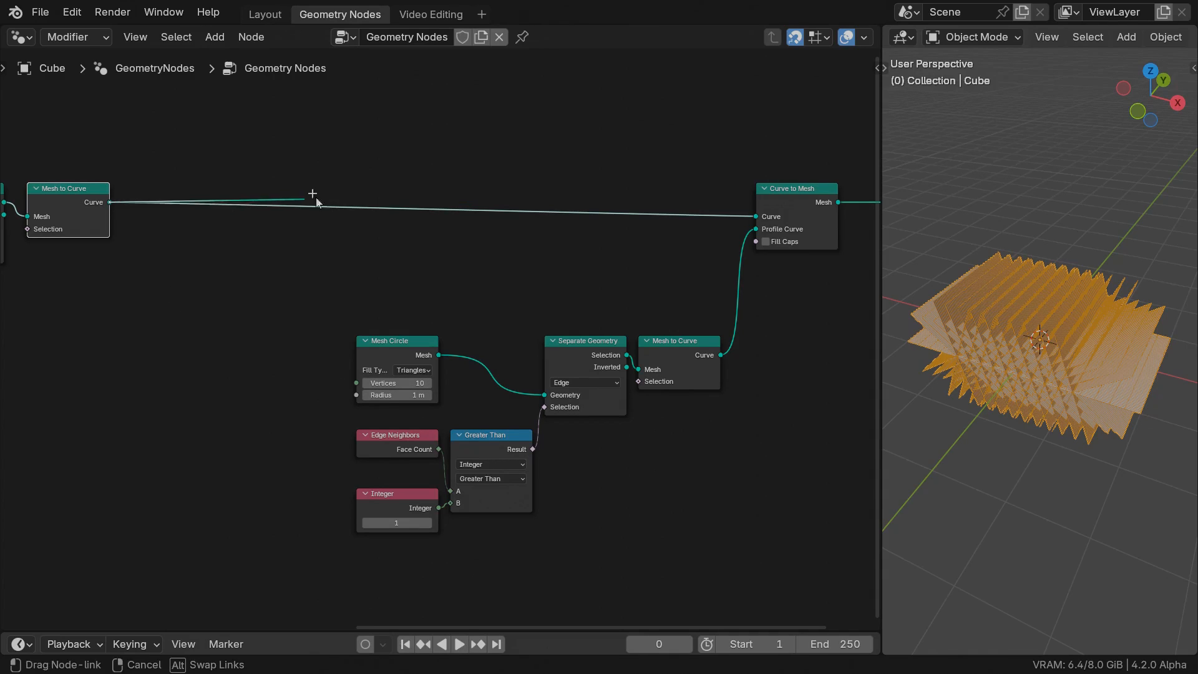
type("set radiu")
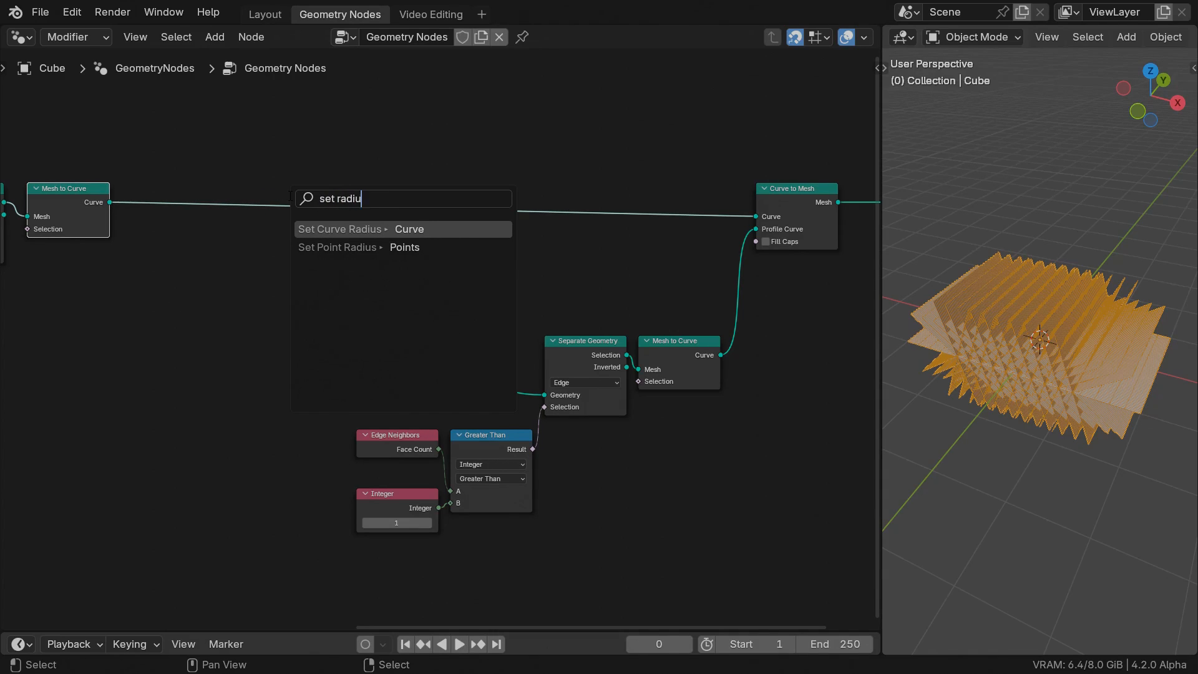
left_click(409, 228)
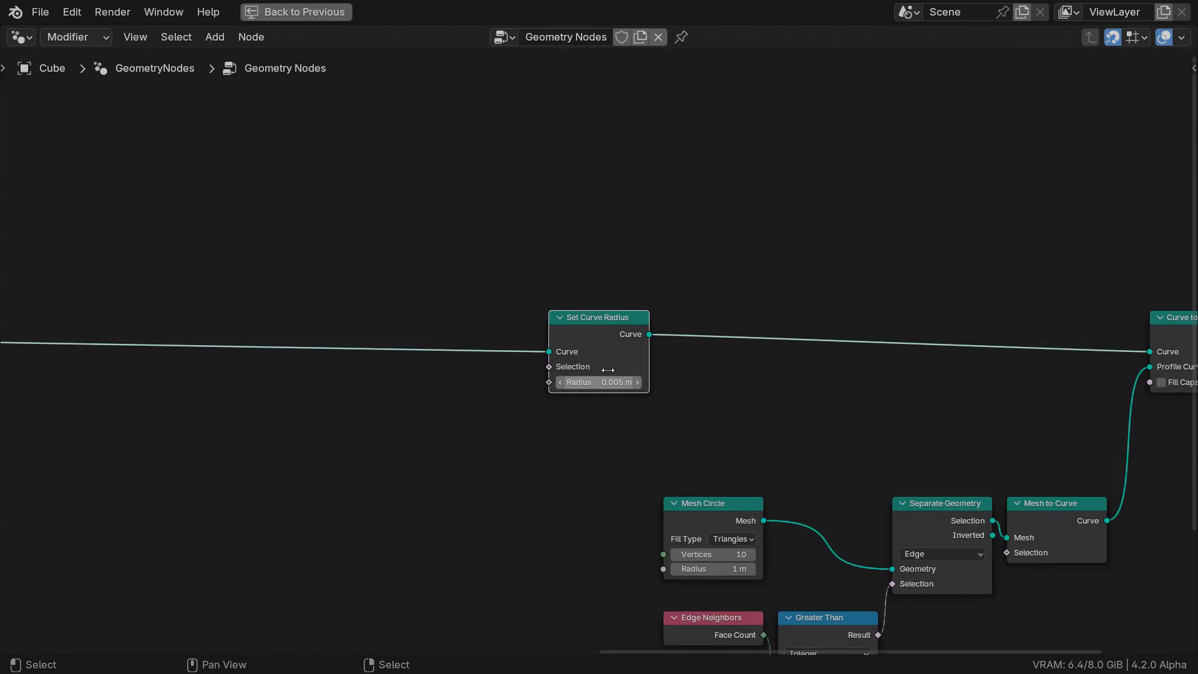
type("factor")
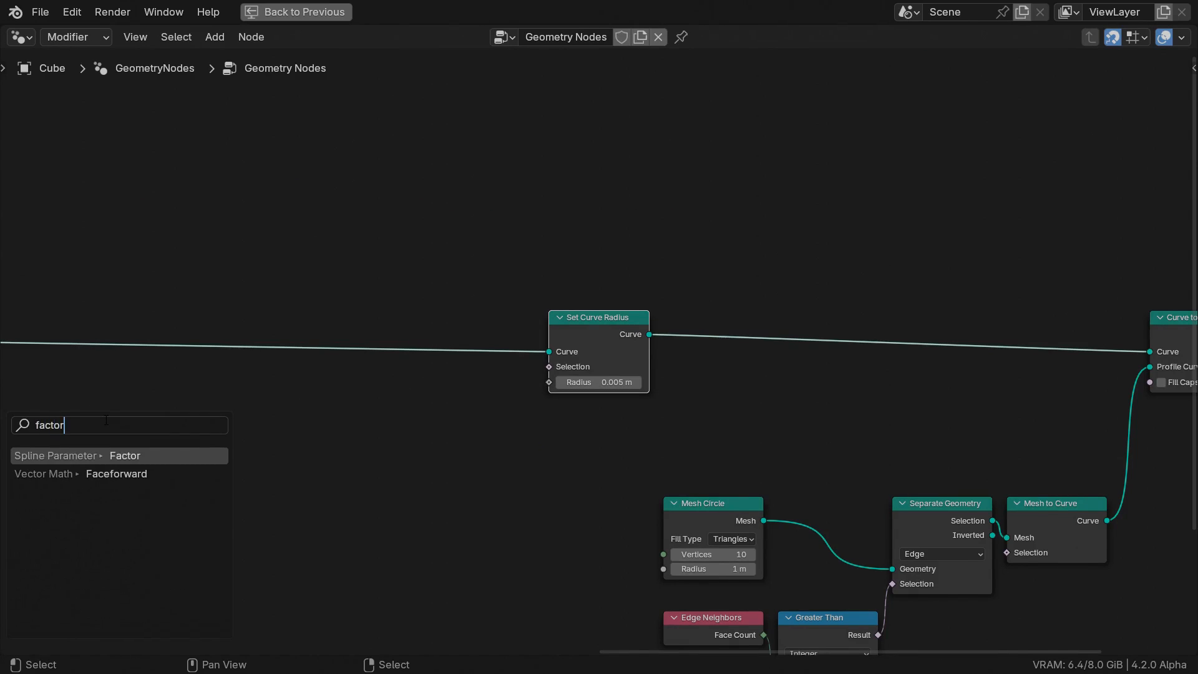
left_click(118, 455)
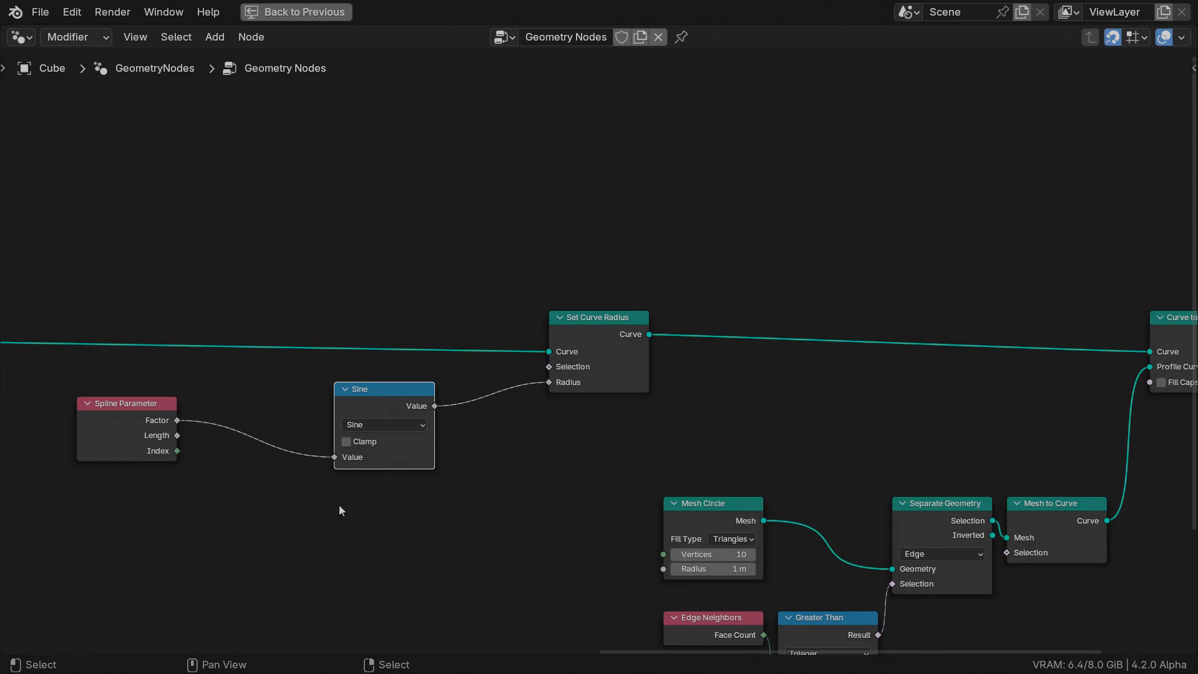
mouse_move(334, 497)
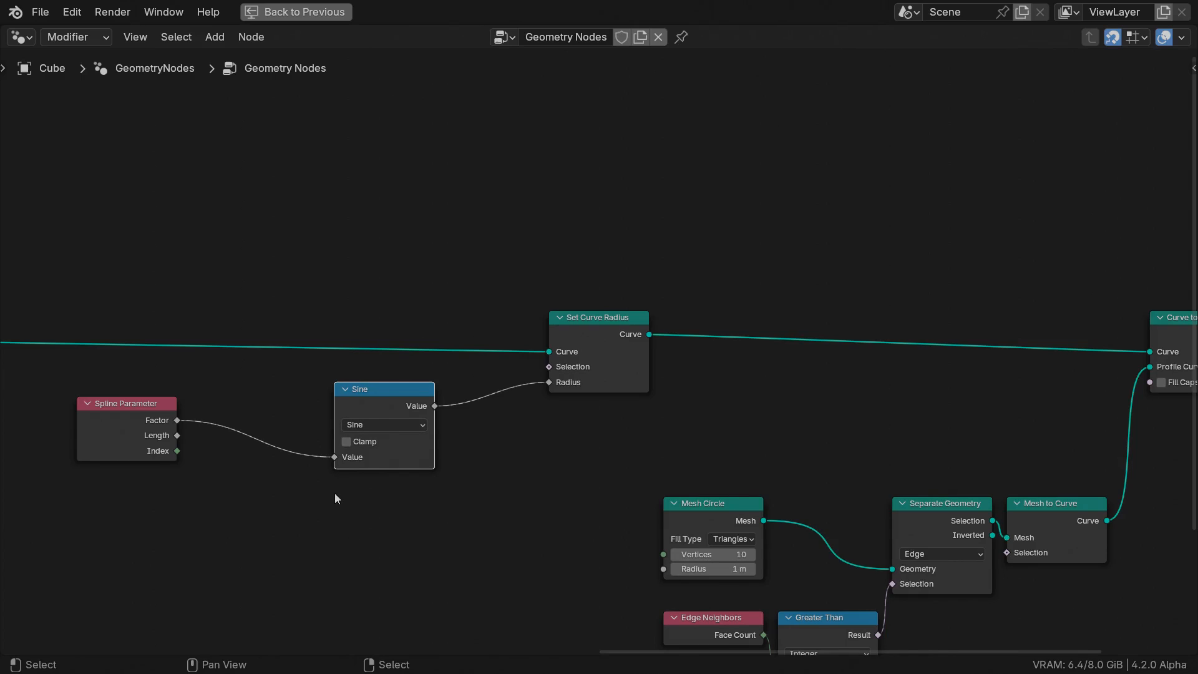
mouse_move(414, 403)
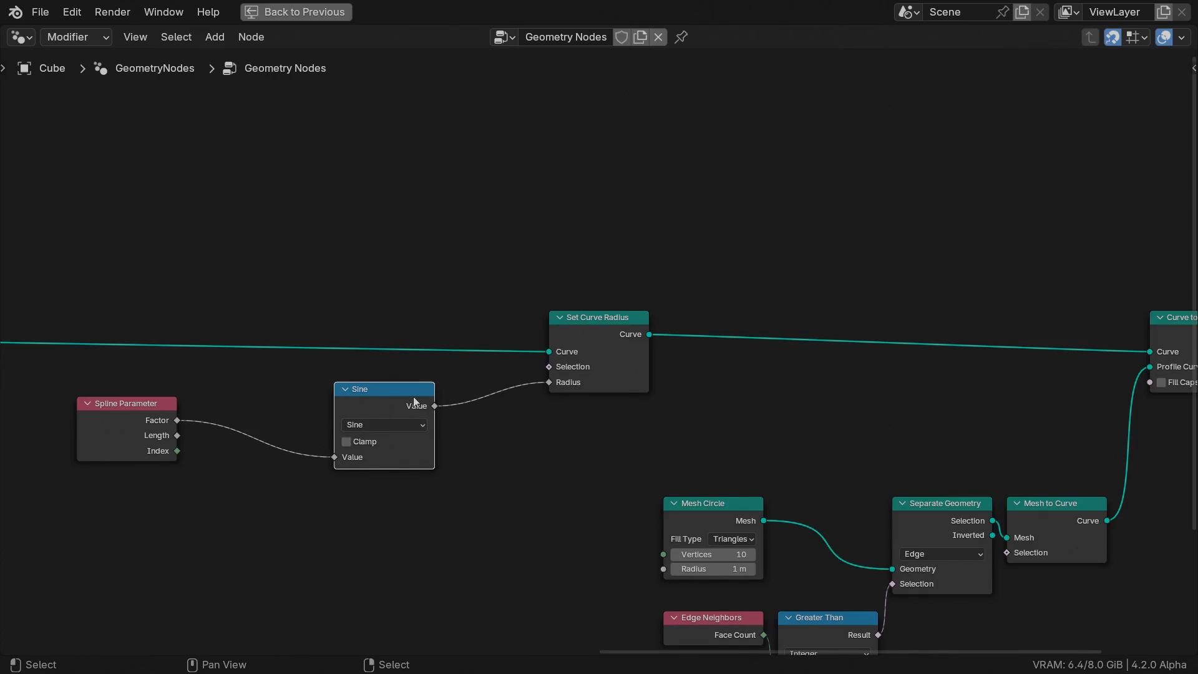
mouse_move(189, 448)
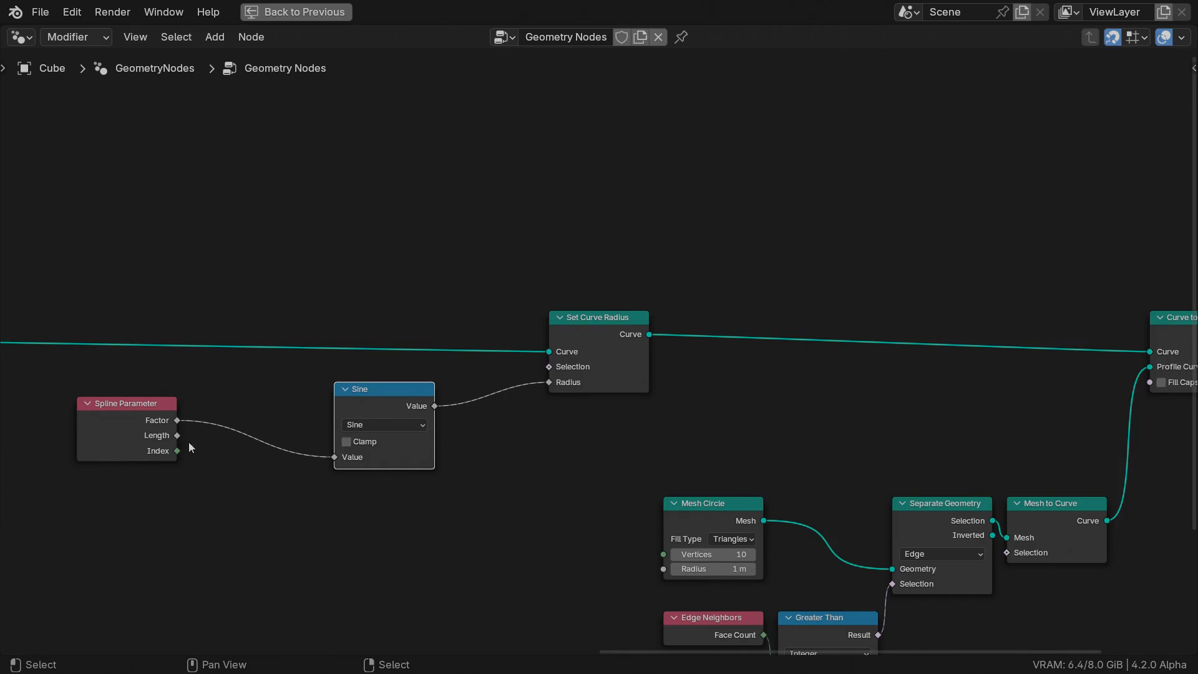
mouse_move(190, 434)
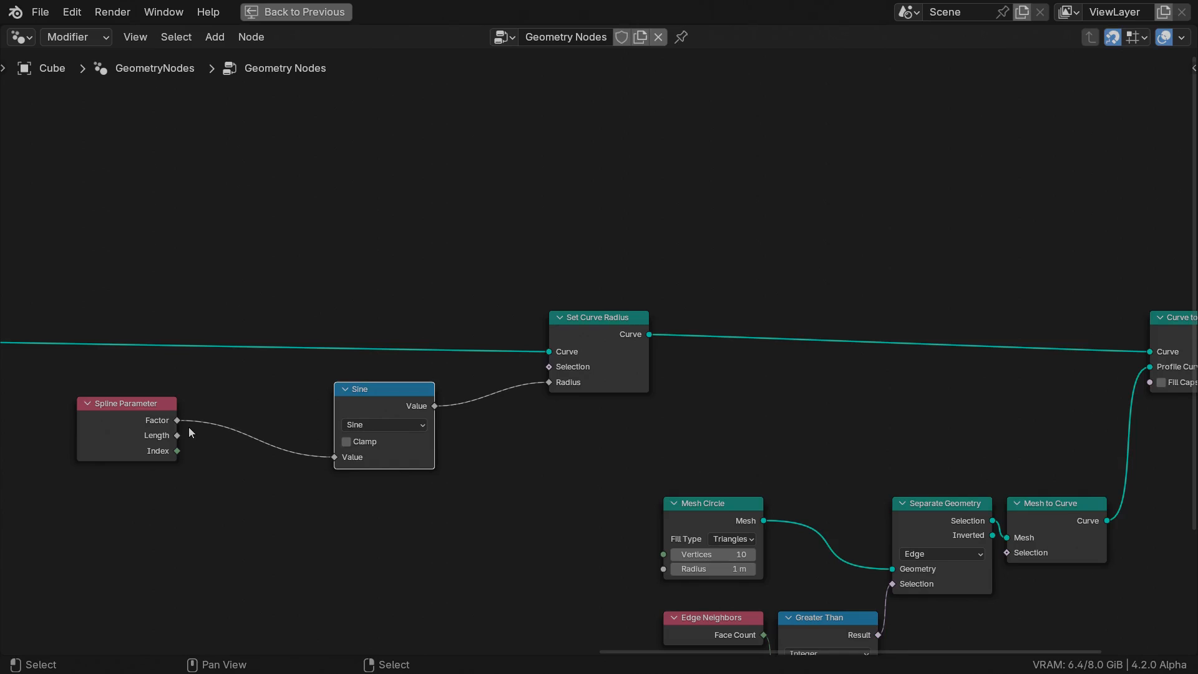
type("mu")
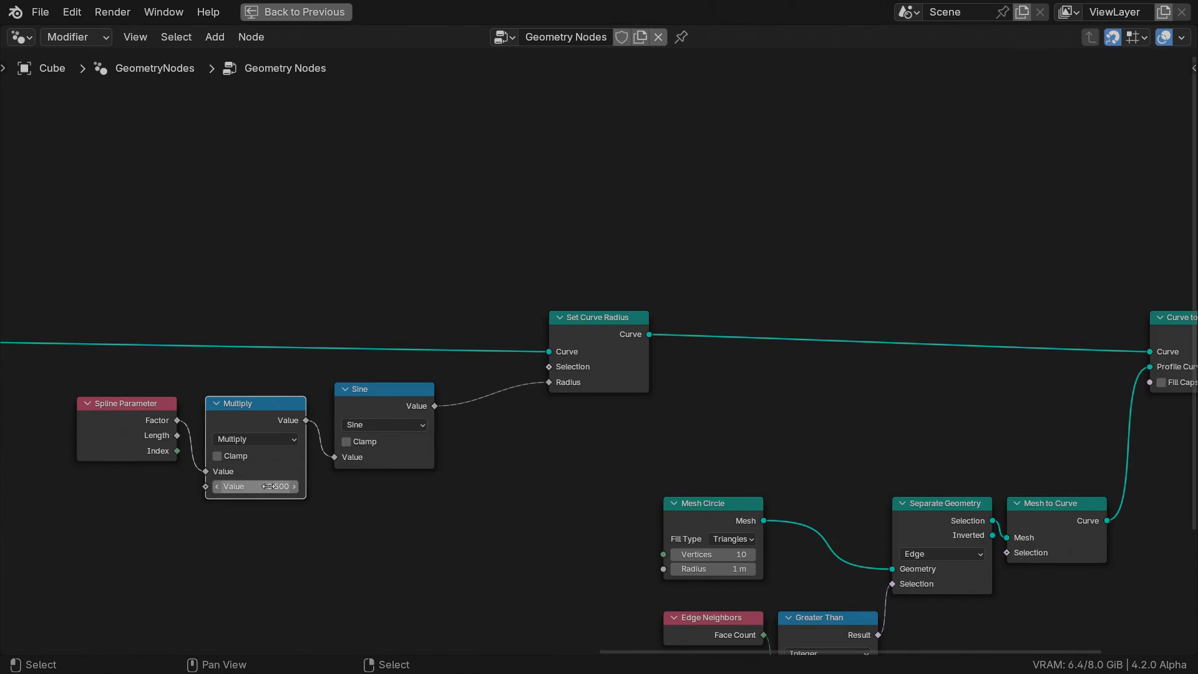
left_click(339, 14)
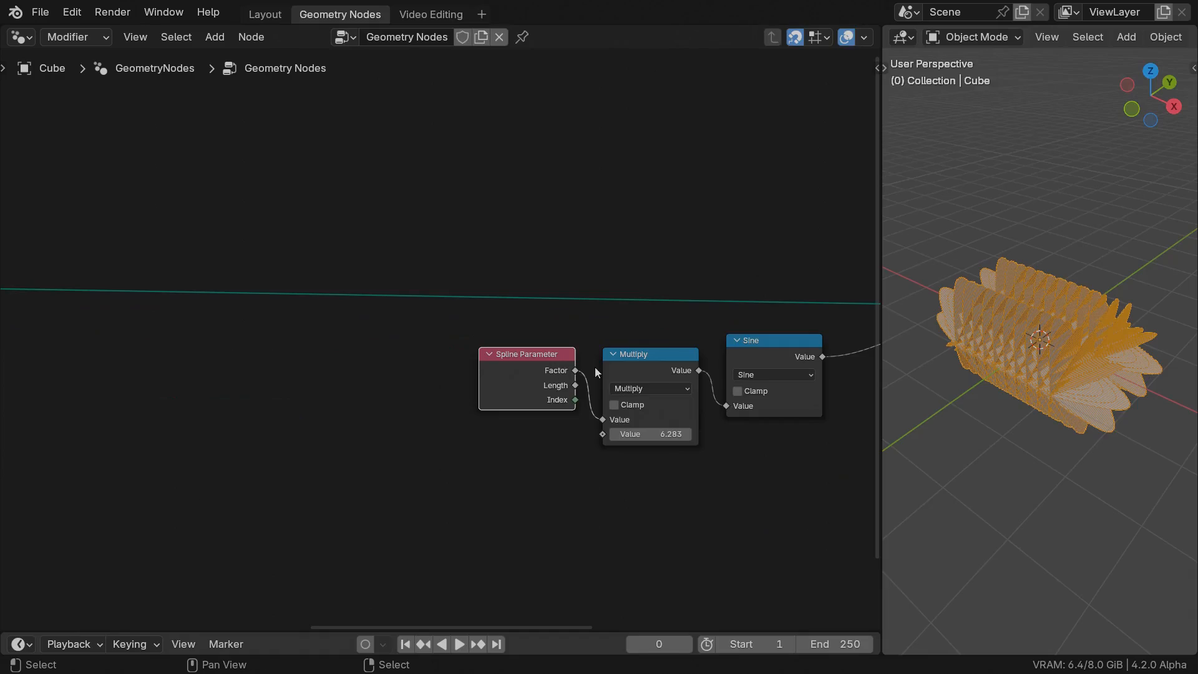
Add a second Multiply fed by an Integer node set to 3 into the sine radius chain.
type("mult")
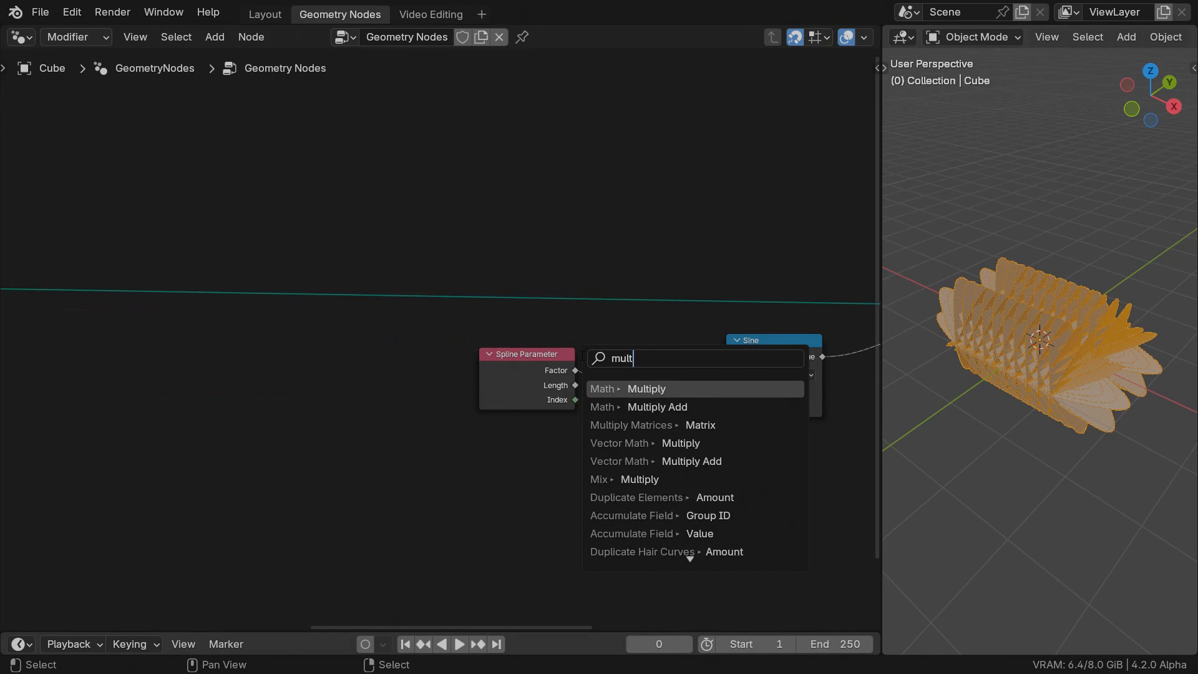
left_click(645, 388)
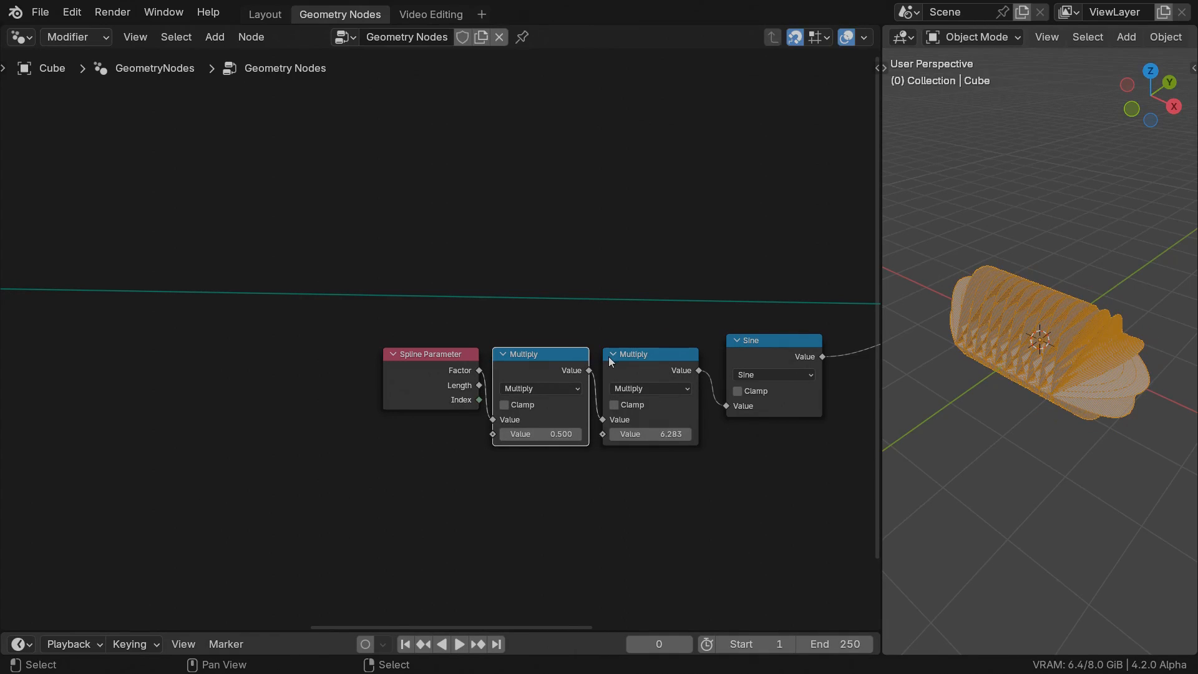
type("integ")
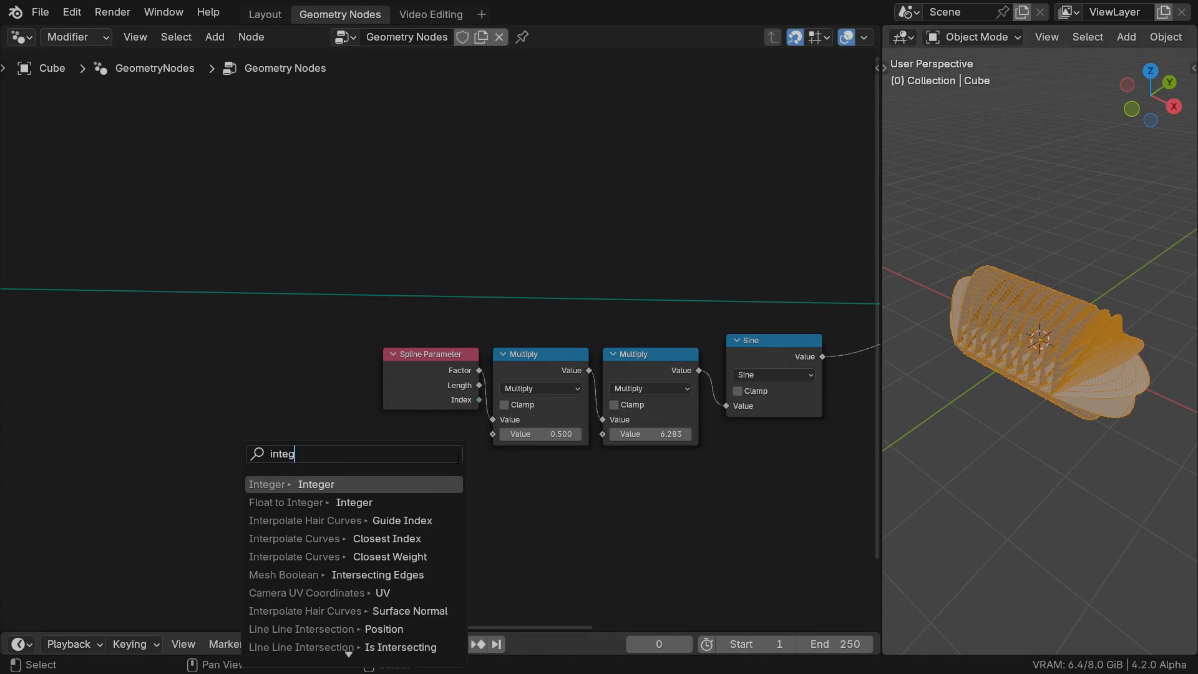
left_click(314, 484)
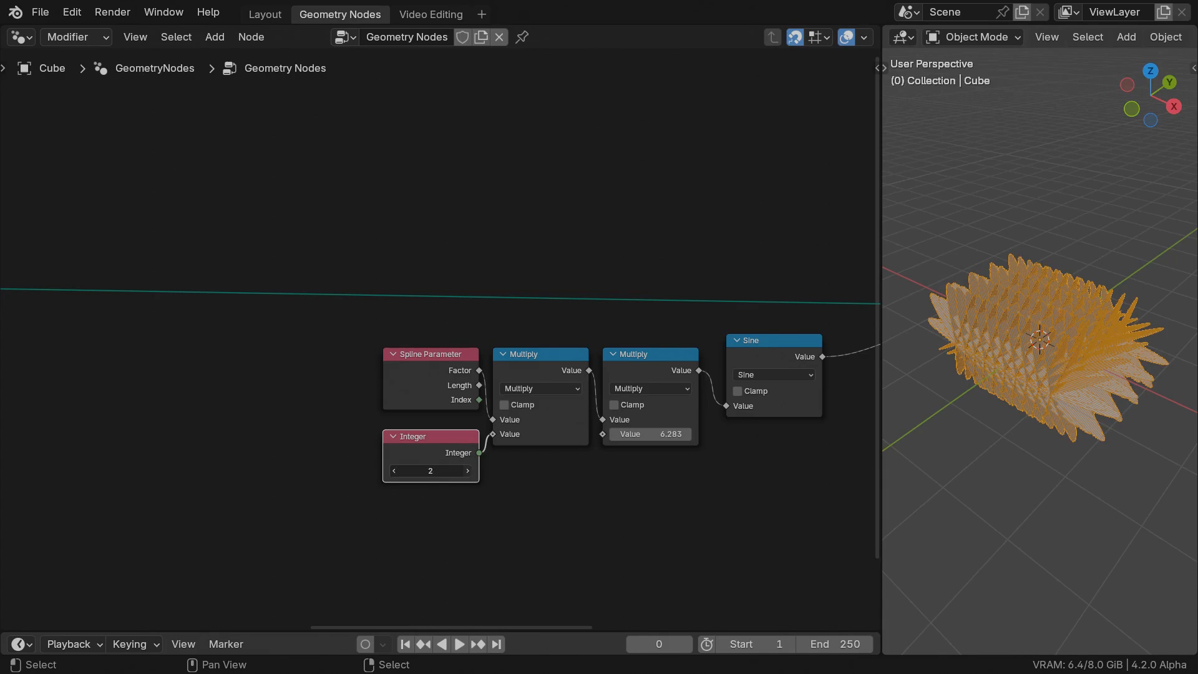
left_click(467, 470)
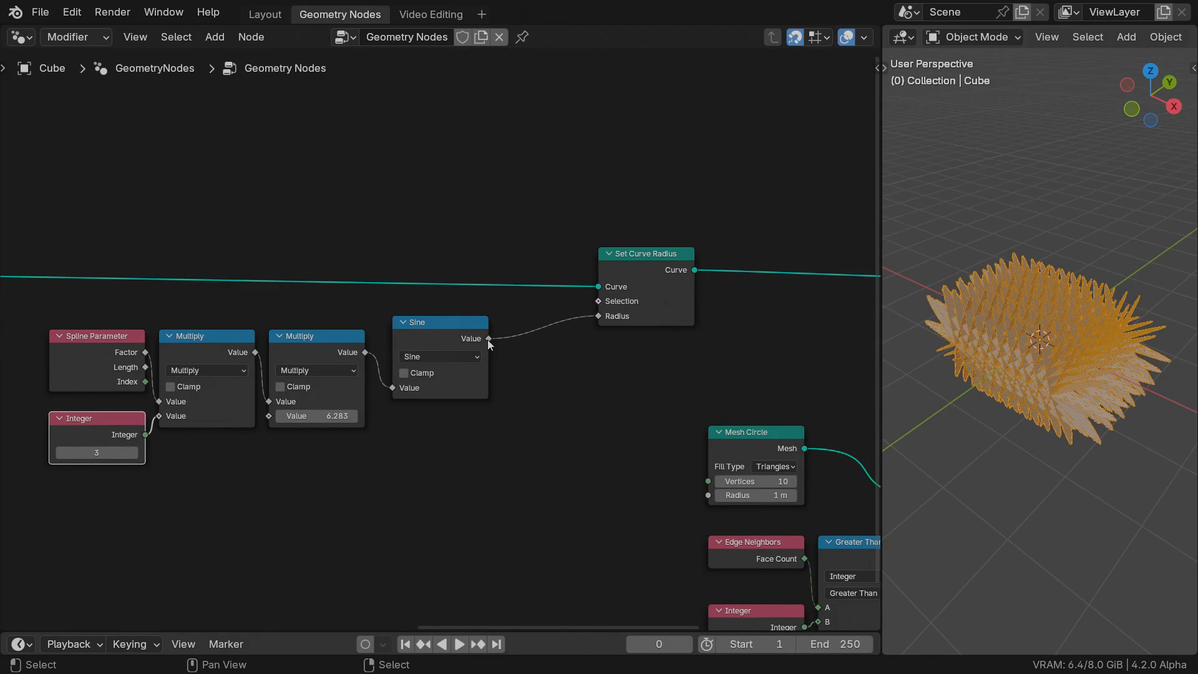
Map Range the sine from -1–1 to 0–0.09 for the radius and inspect the strands enlarged.
type("map ra")
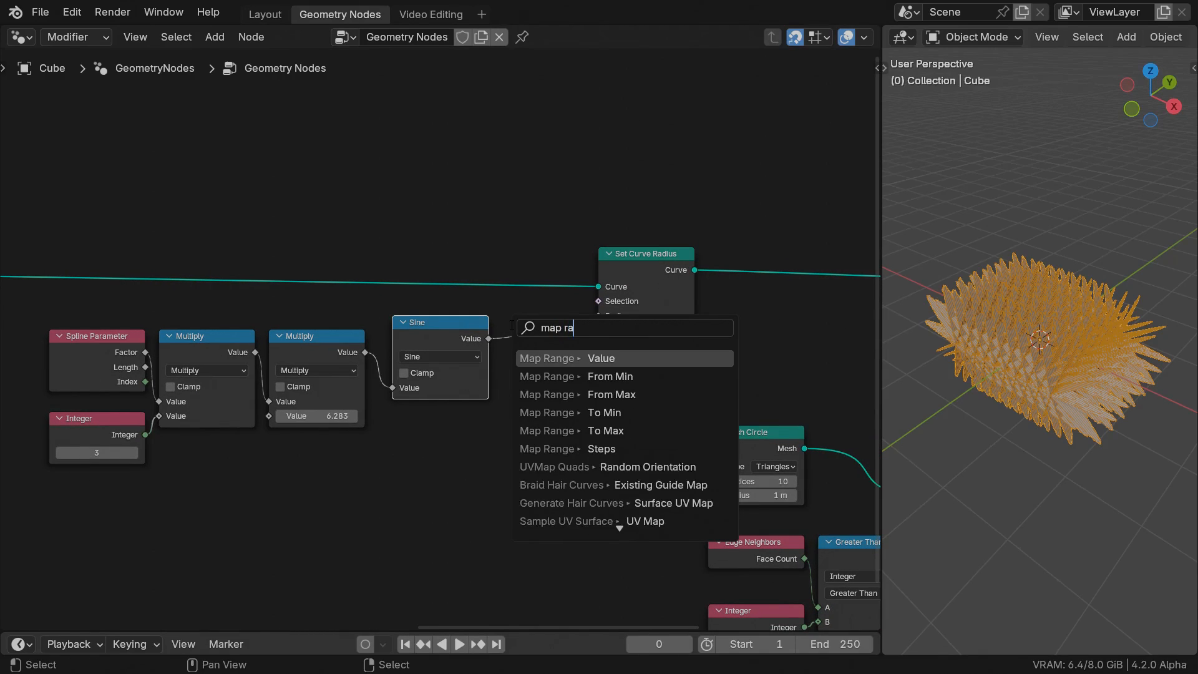
left_click(601, 358)
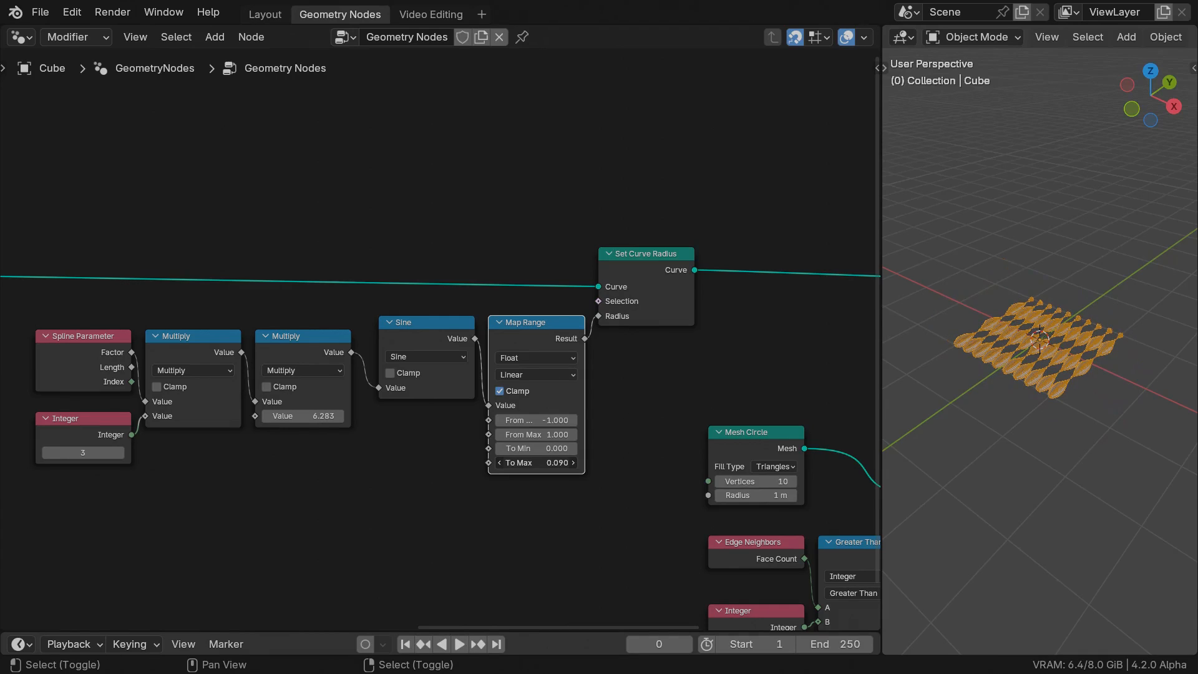
key("ctrl+space")
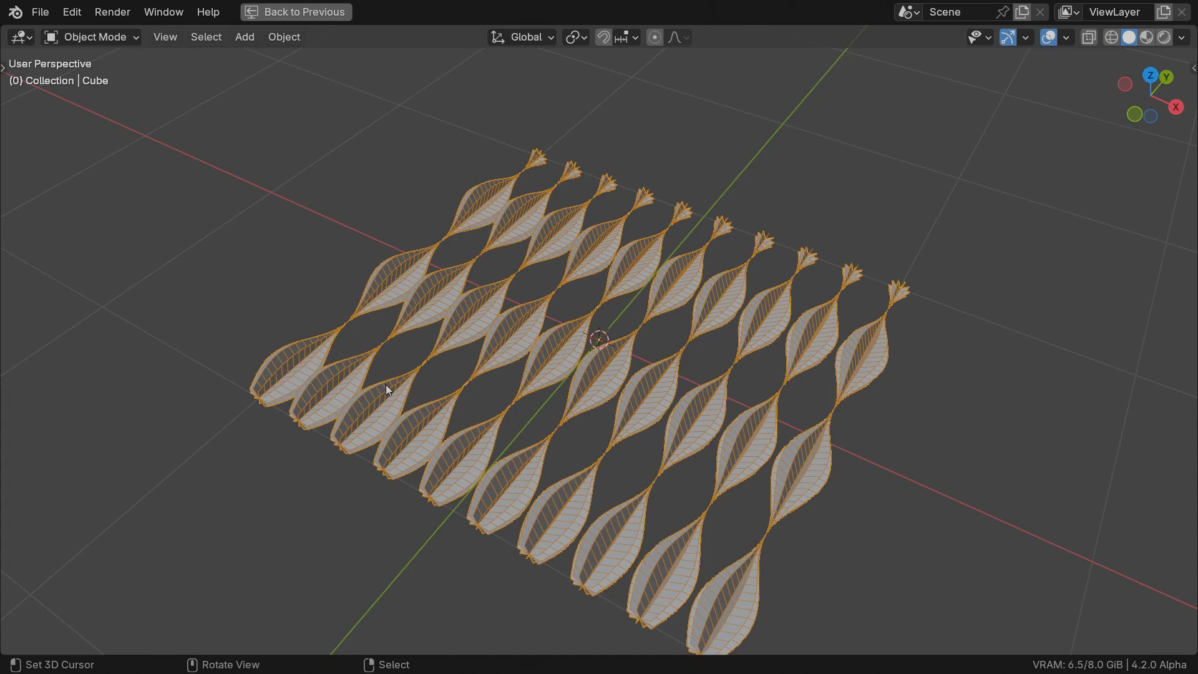
mouse_move(391, 393)
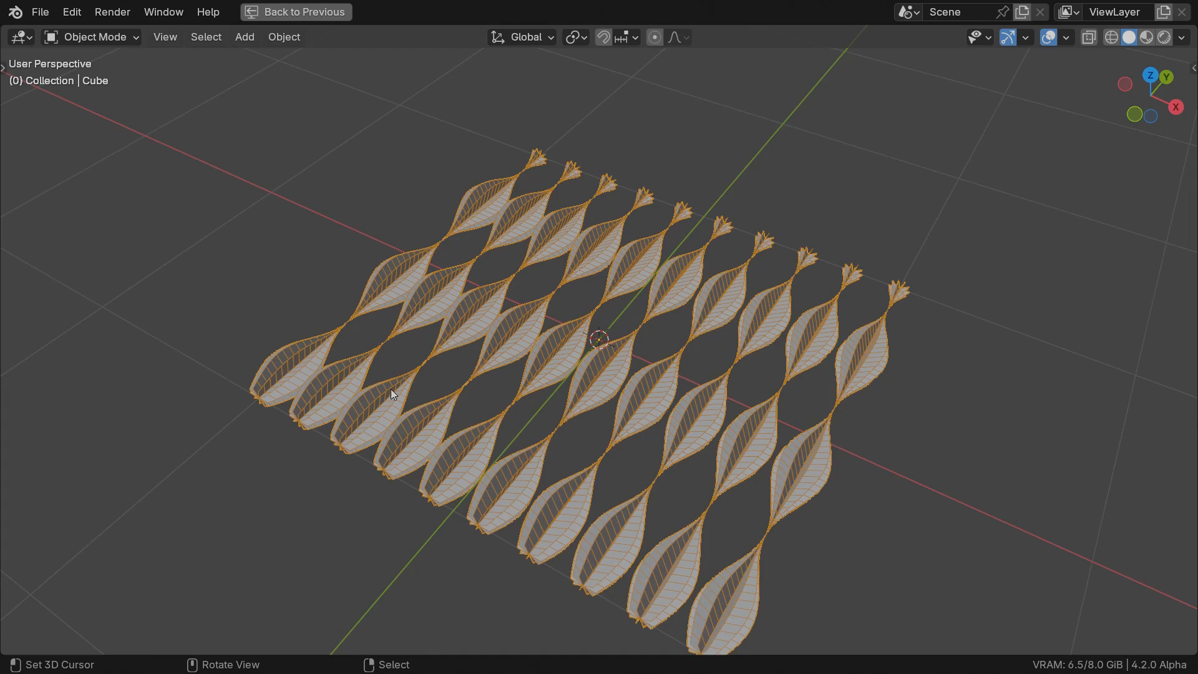
Return to the node editor to offset each spline's sine by its index times 0.5.
left_click(339, 14)
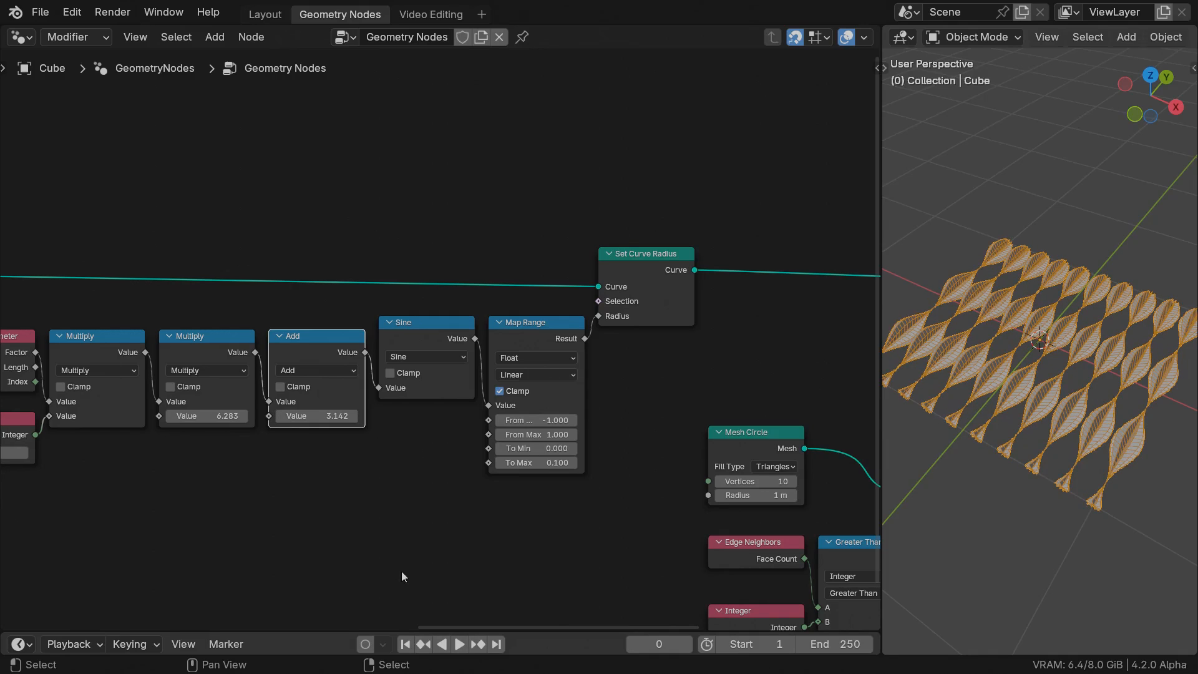
mouse_move(1086, 433)
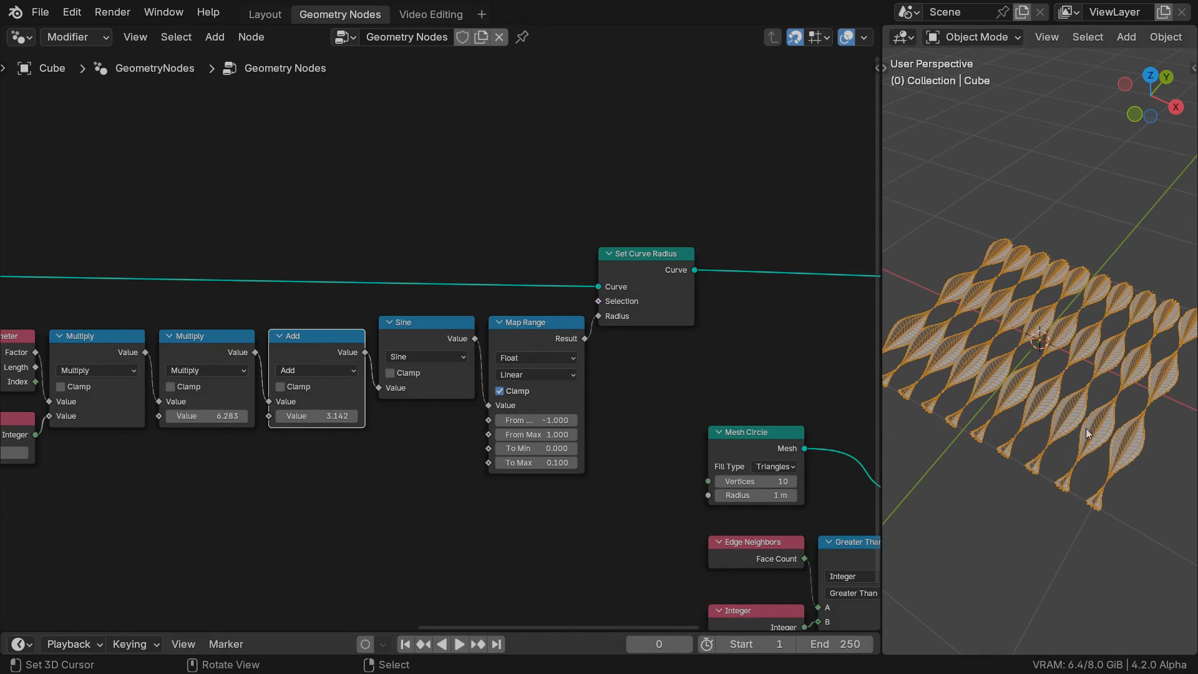
mouse_move(1066, 459)
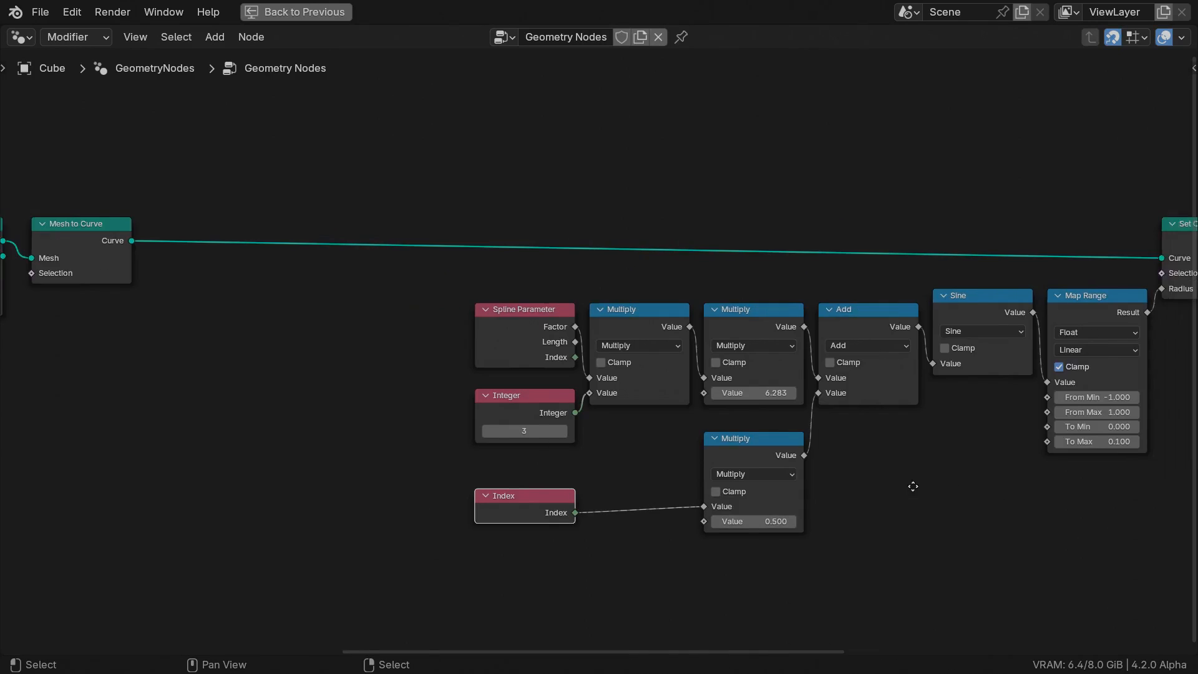
mouse_move(625, 457)
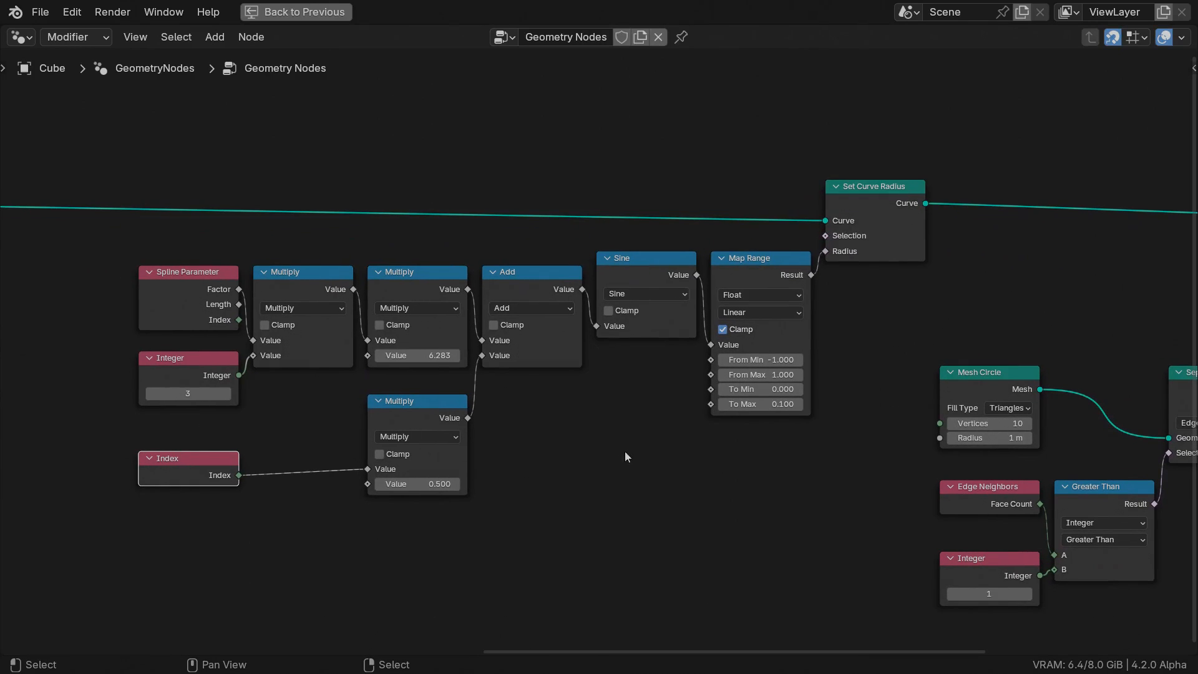
mouse_move(899, 288)
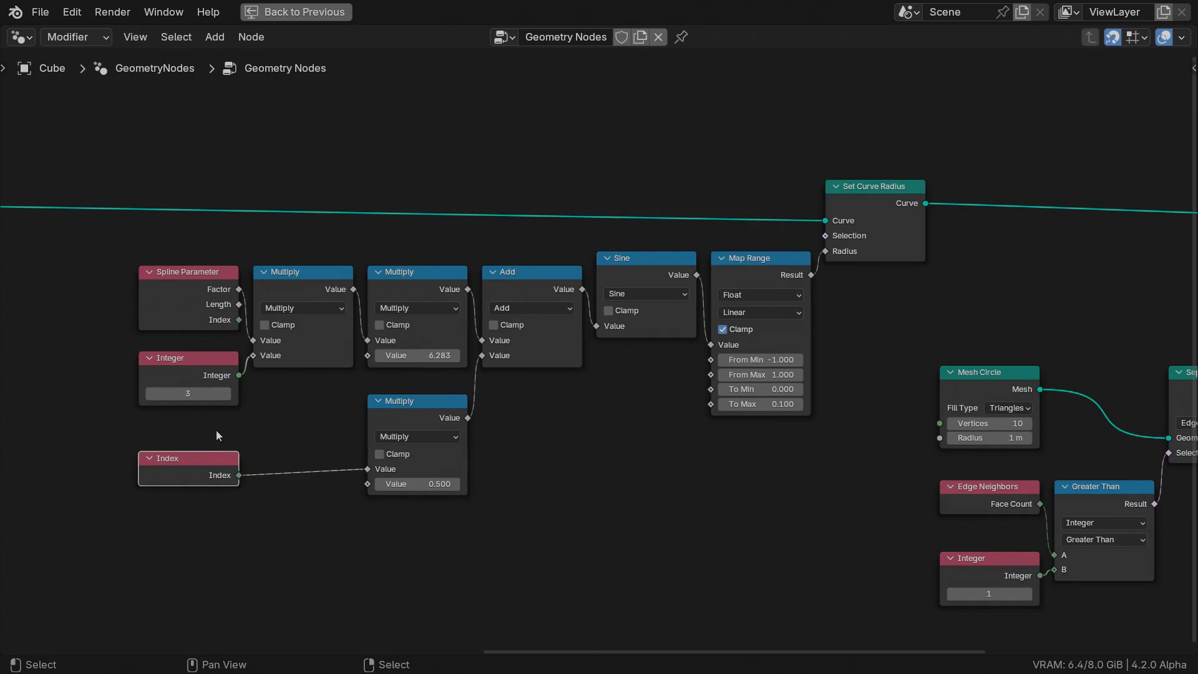
Evaluate Index on the Spline domain, take it Floored Modulo 2 and multiply by 3.142 as the phase offset.
type("domain")
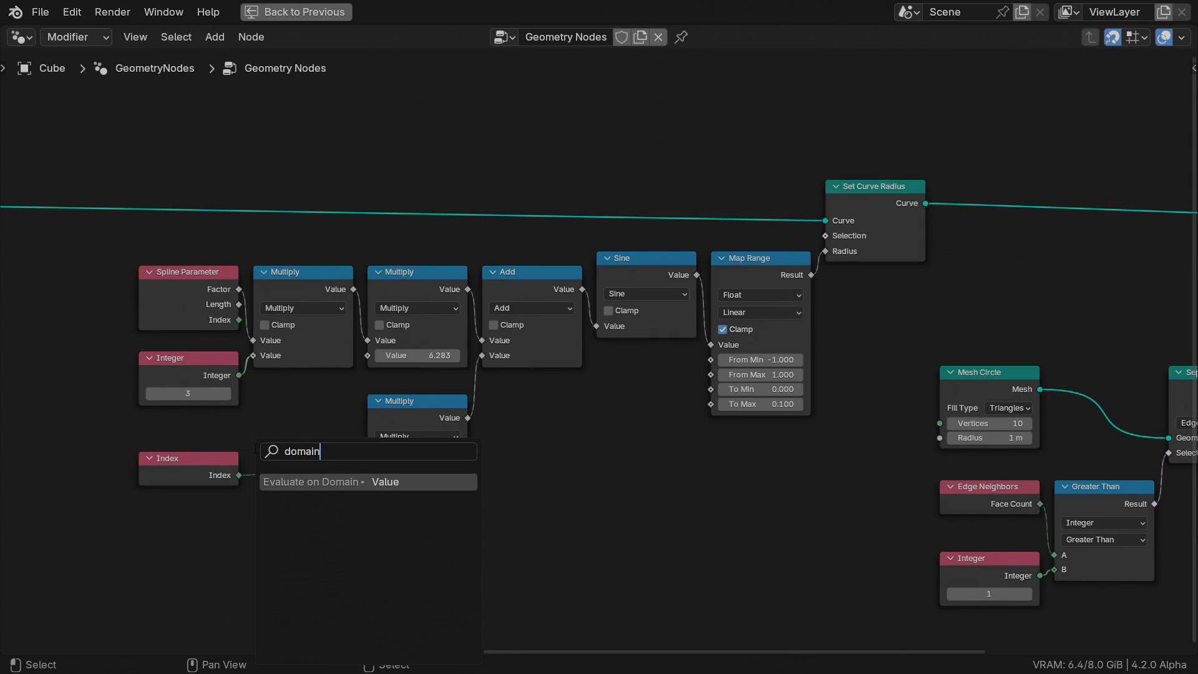
left_click(366, 482)
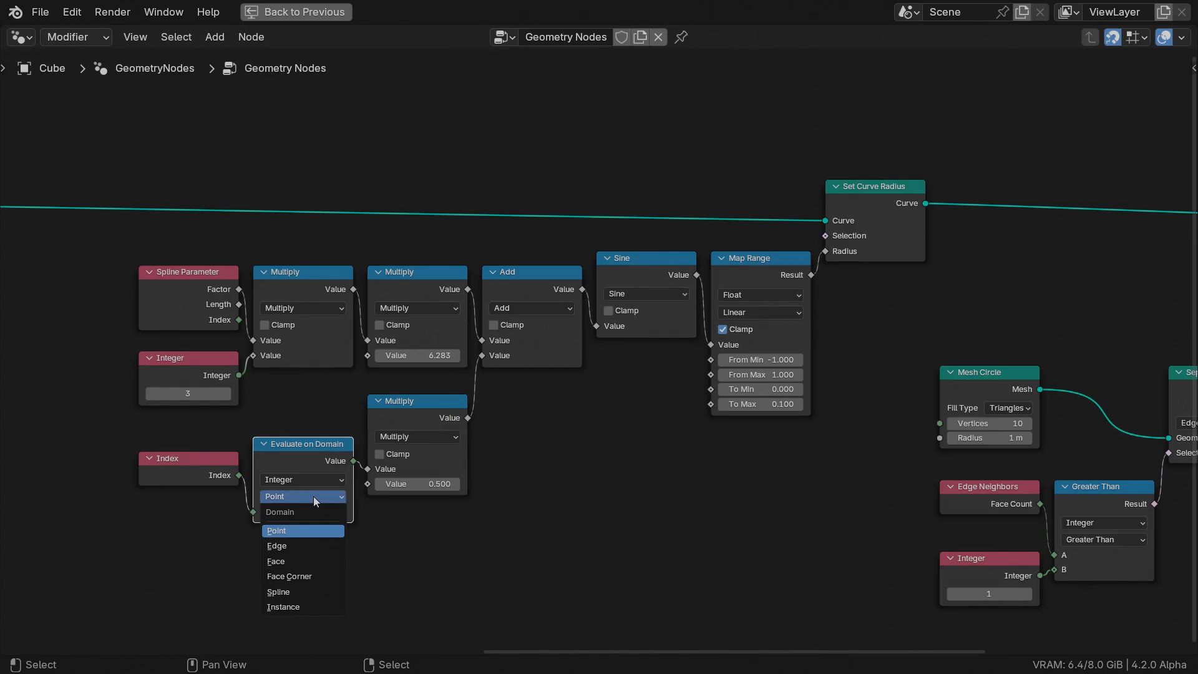
left_click(279, 591)
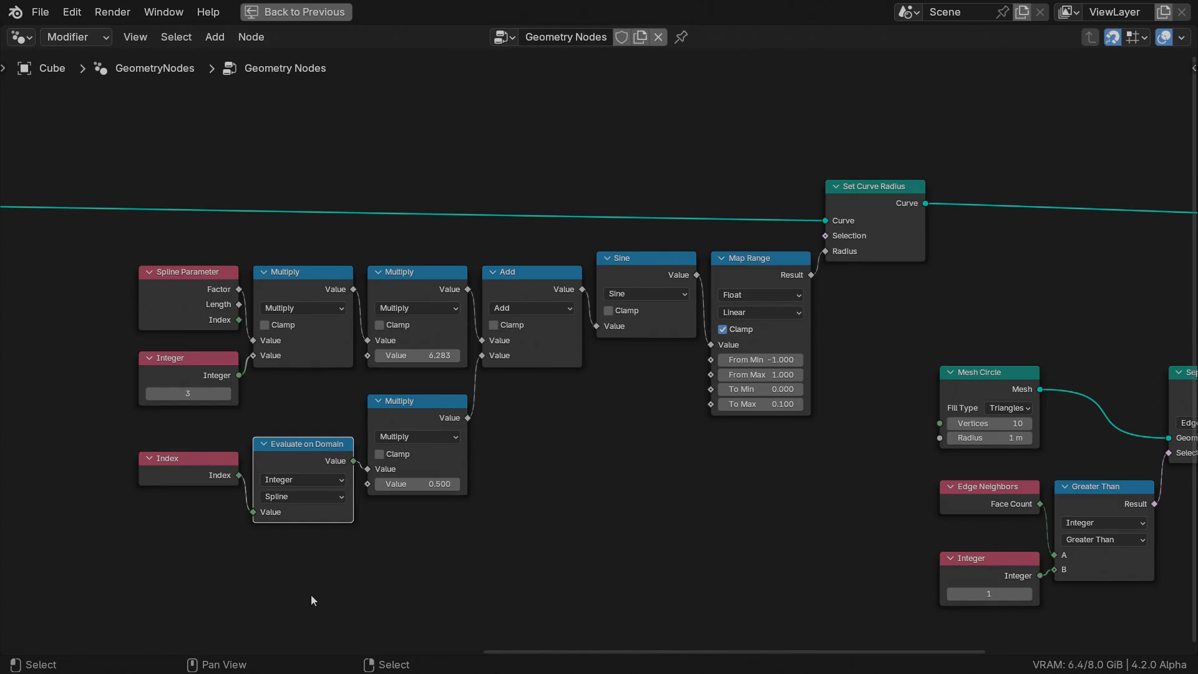
mouse_move(349, 469)
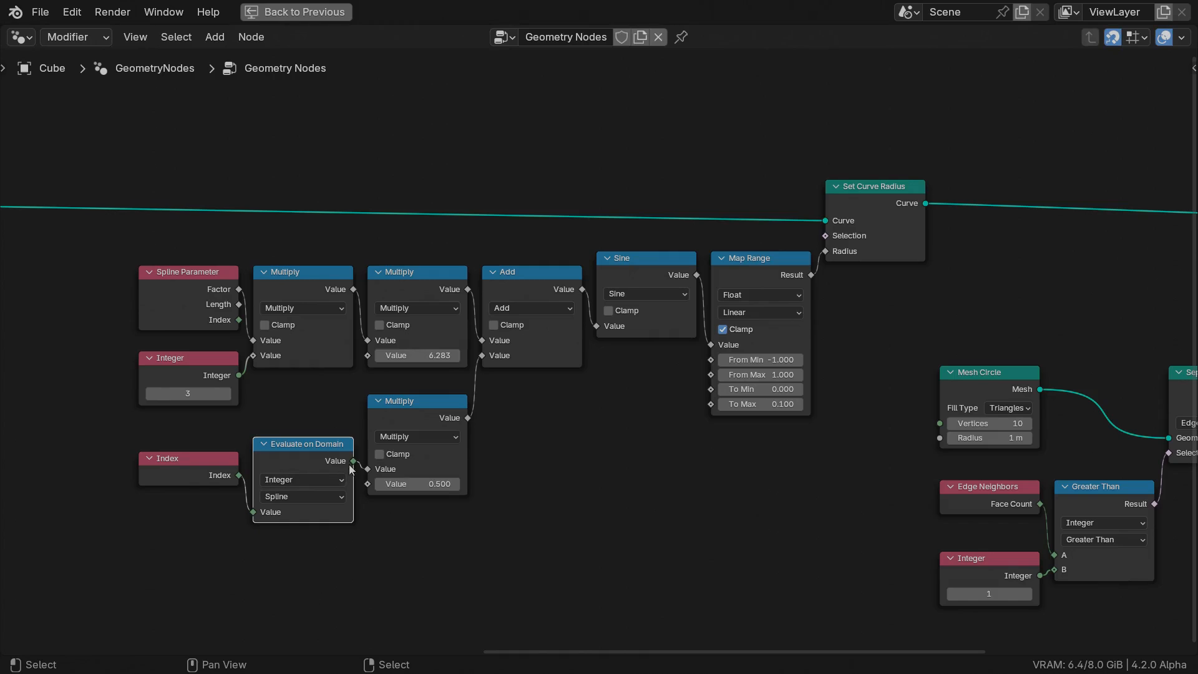
type("mo")
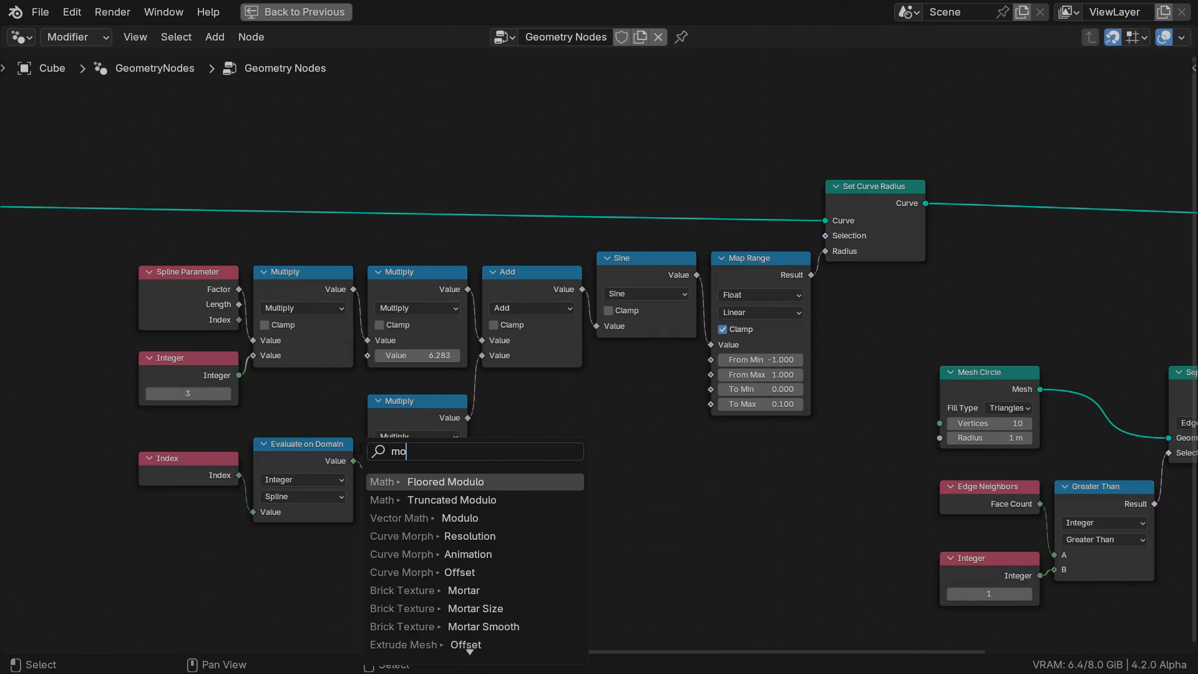
left_click(445, 482)
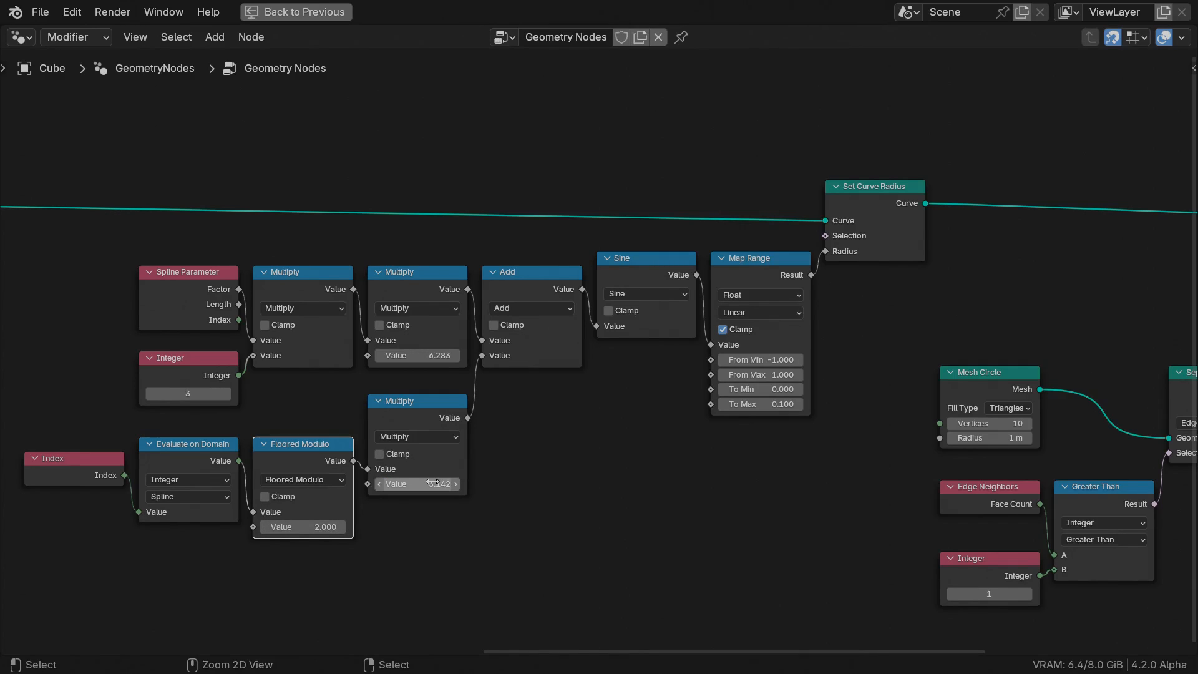
left_click(296, 12)
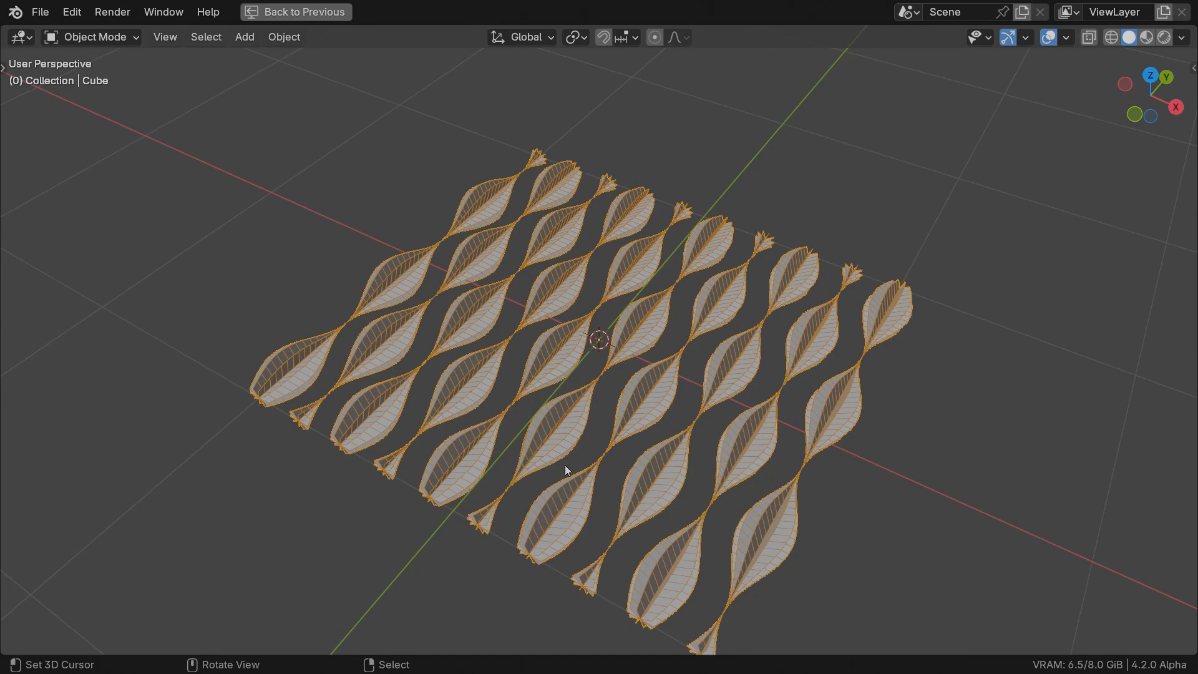
left_click(339, 14)
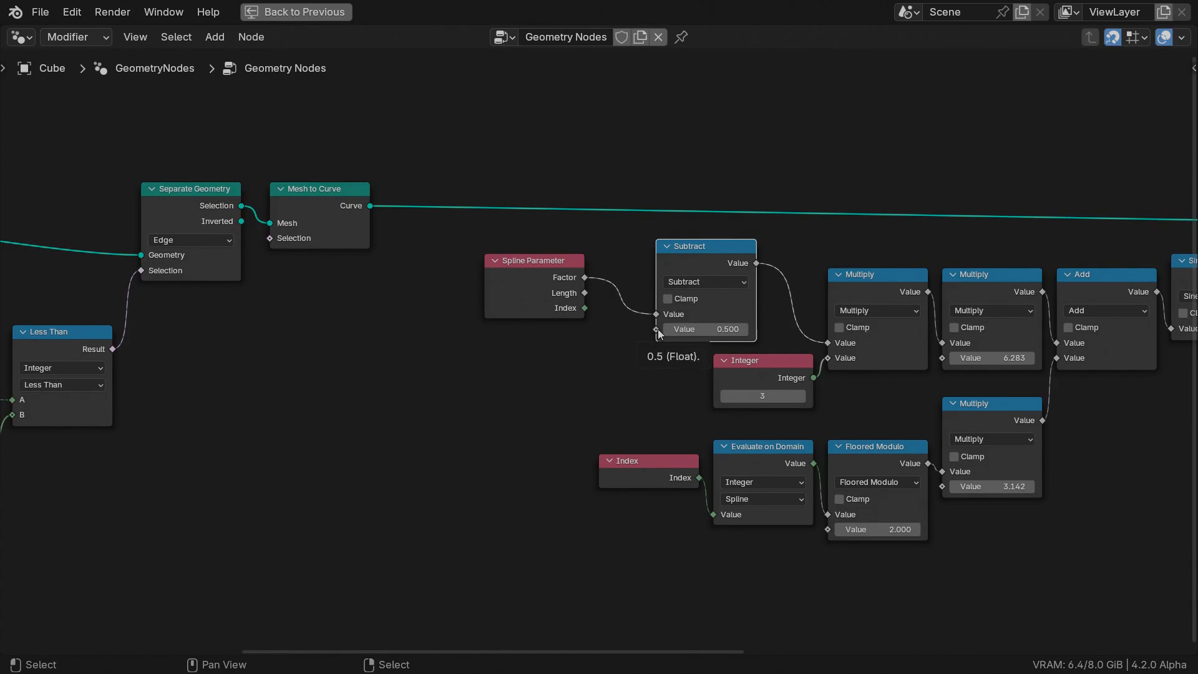
Feed Scene Time frame divided by 250 through a Fraction into the factor subtraction so the waves loop.
type("frame")
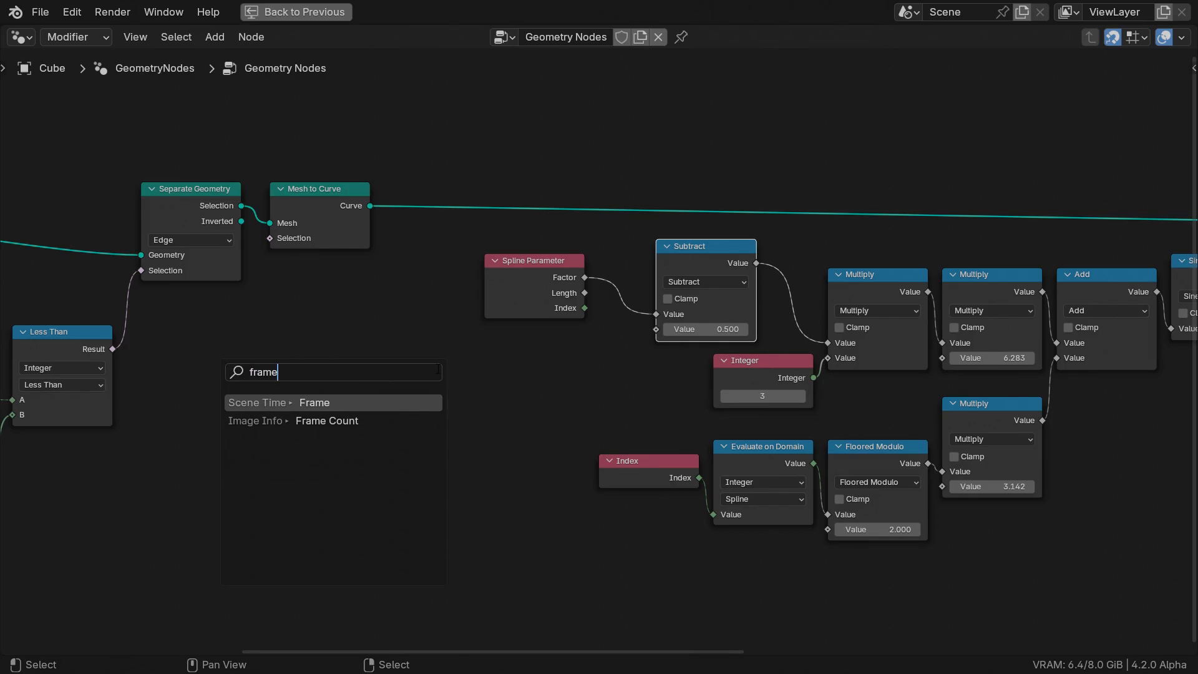
left_click(315, 402)
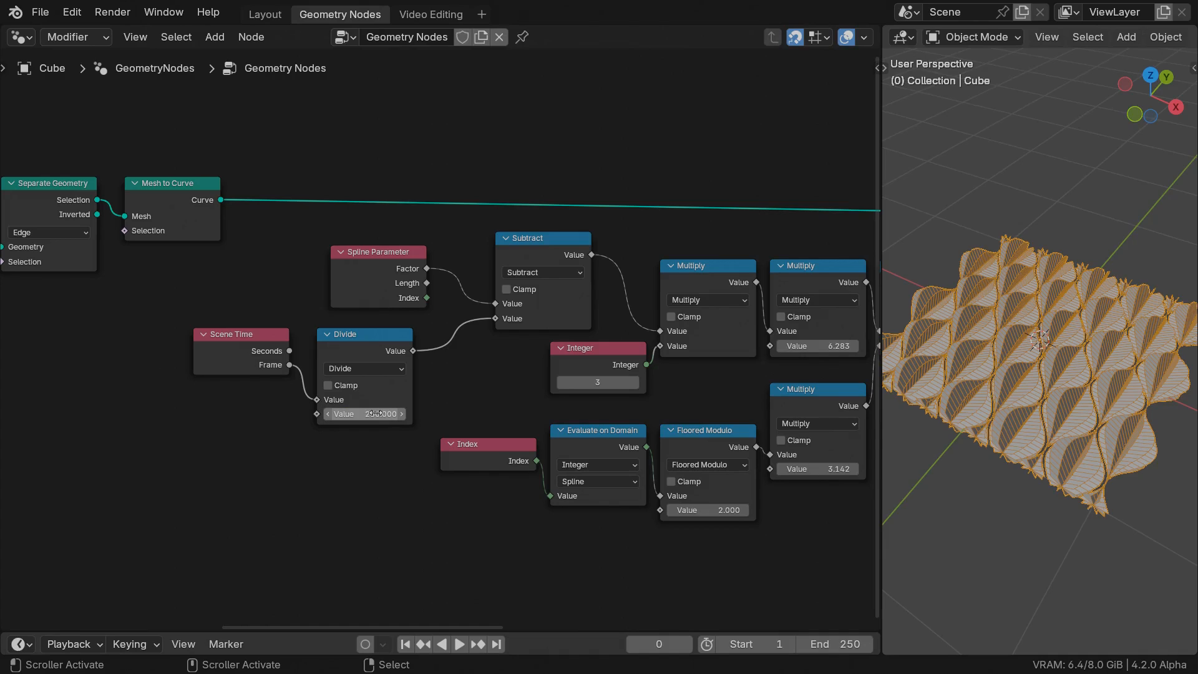
type("fr")
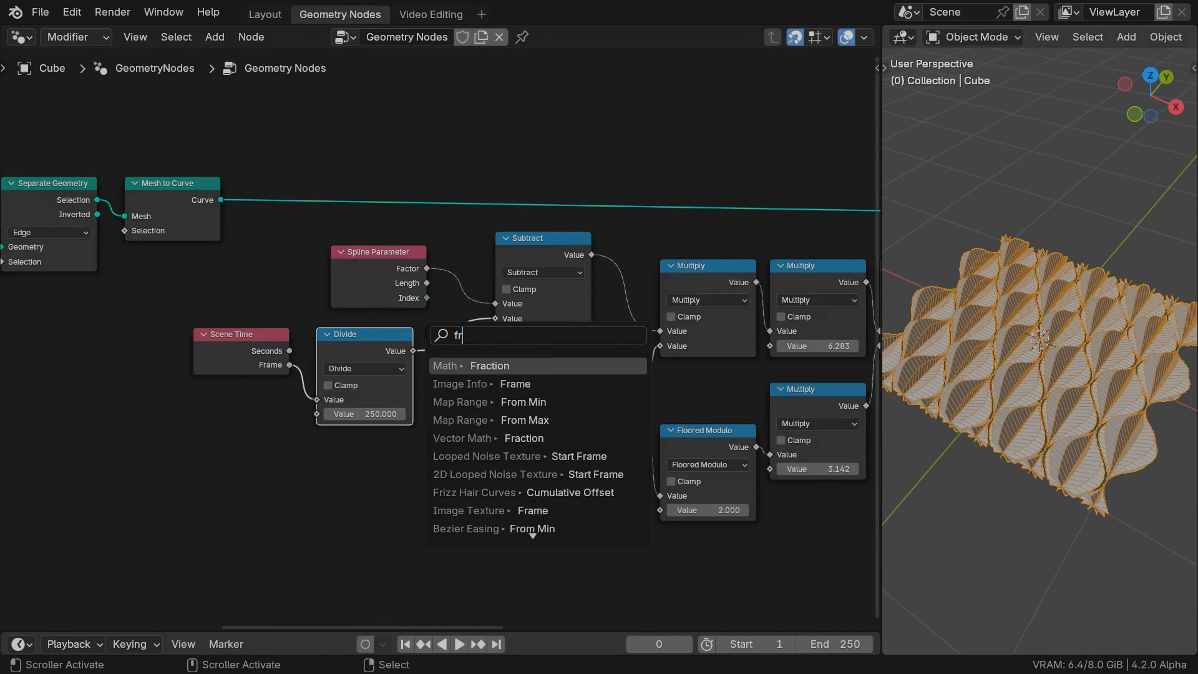
left_click(489, 365)
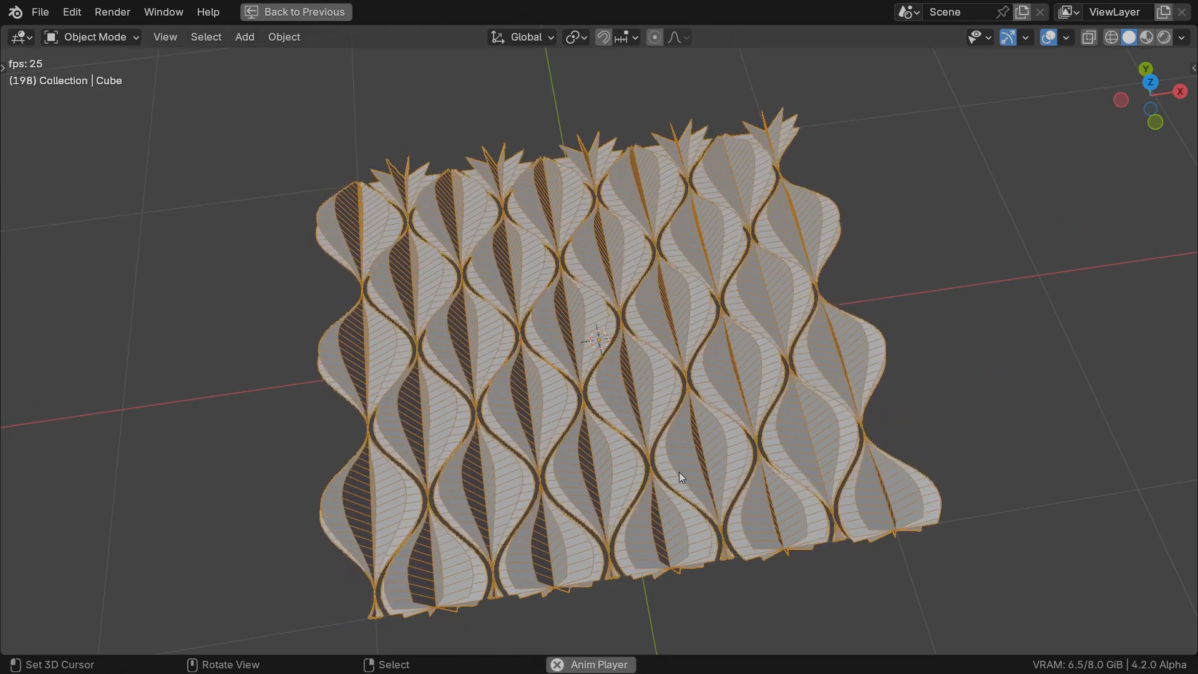
Add a Set Curve Tilt node on the curve with the node graph beside the viewport.
left_click(340, 13)
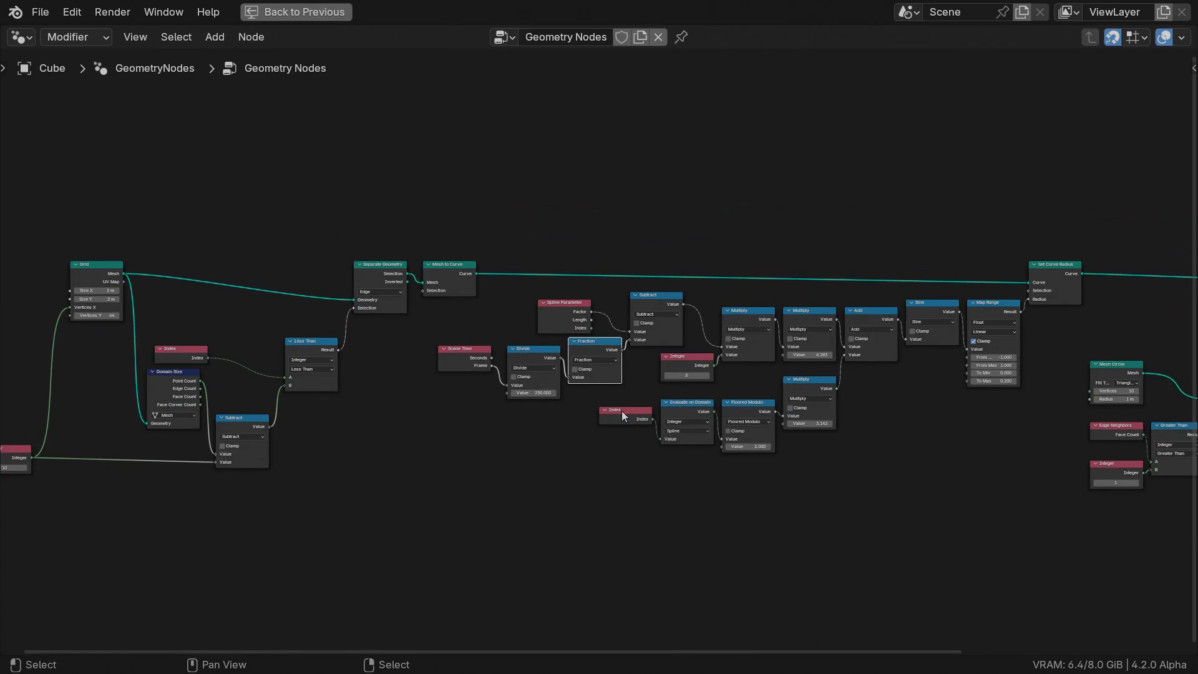
key("g")
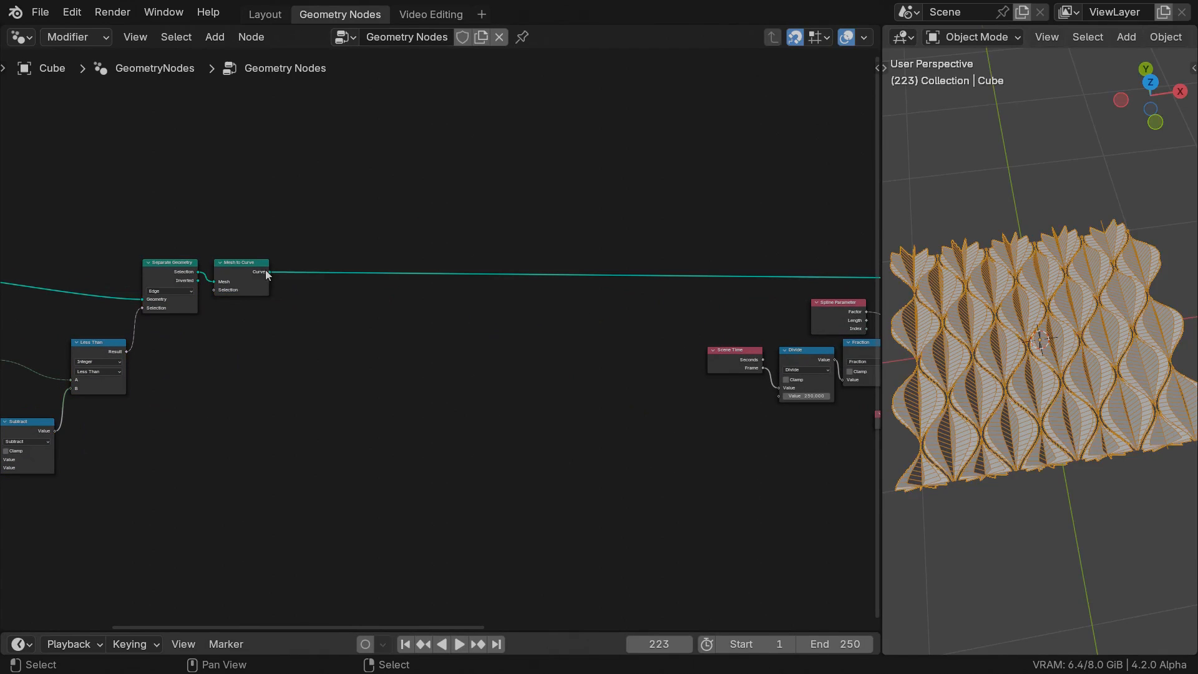
type("set til")
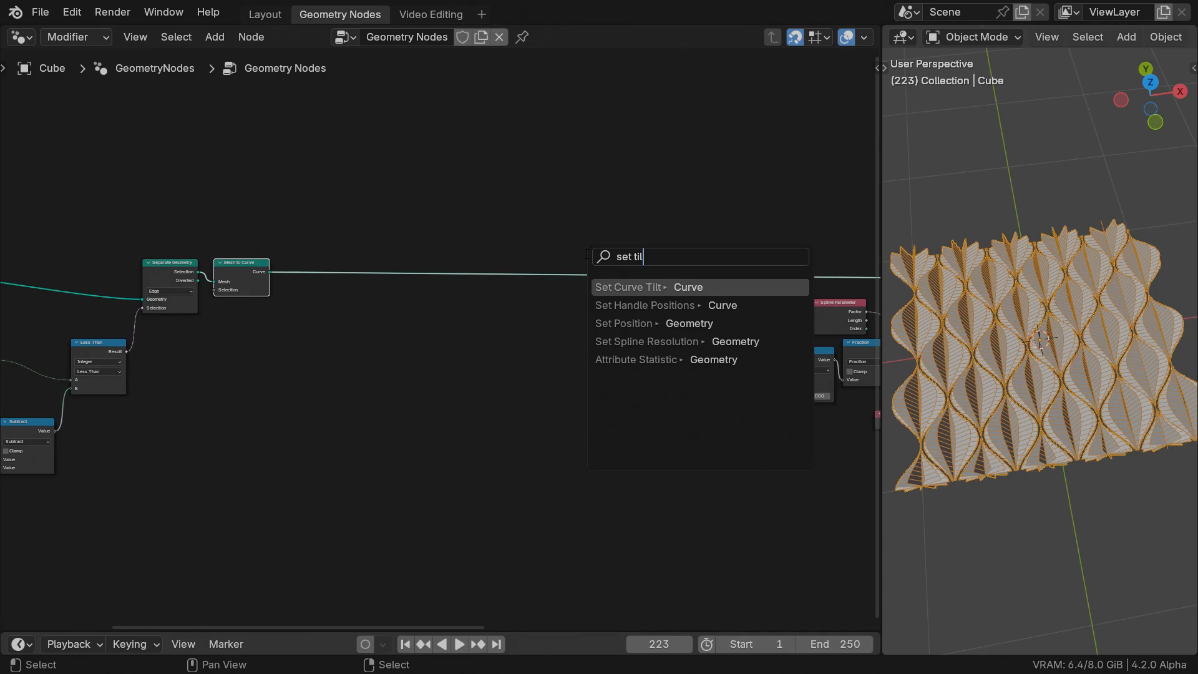
left_click(628, 287)
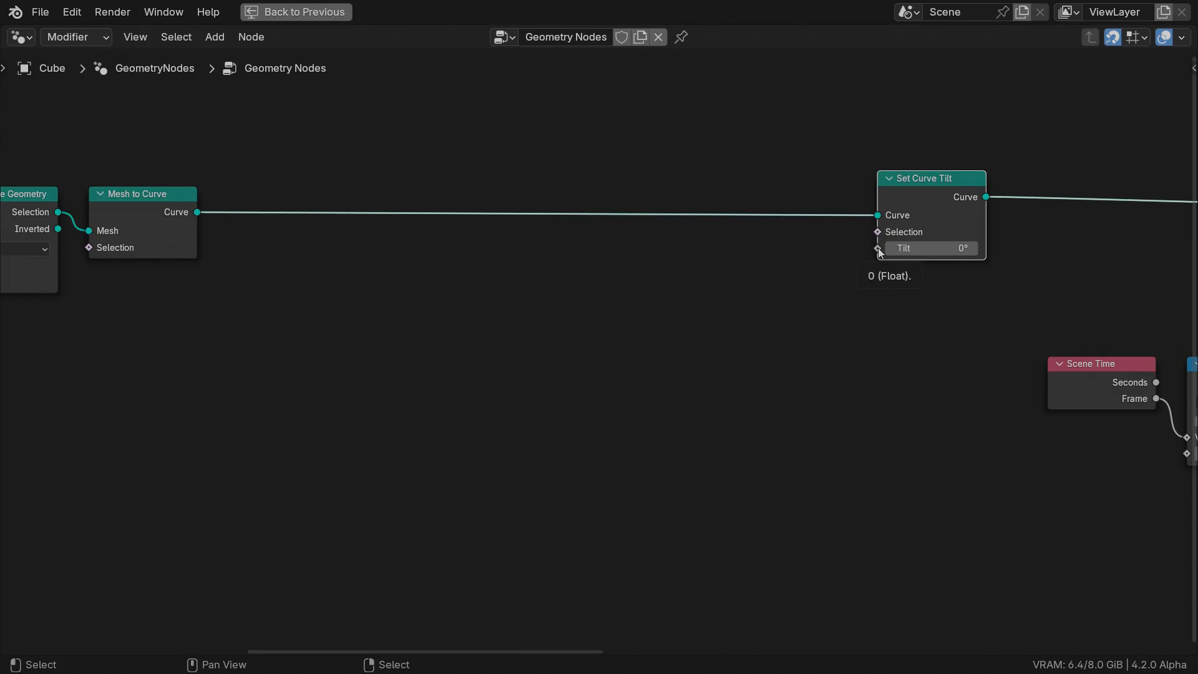
Feed Scene Time frame divided by 250 through Fraction and a tau Multiply into the tilt.
type("frame")
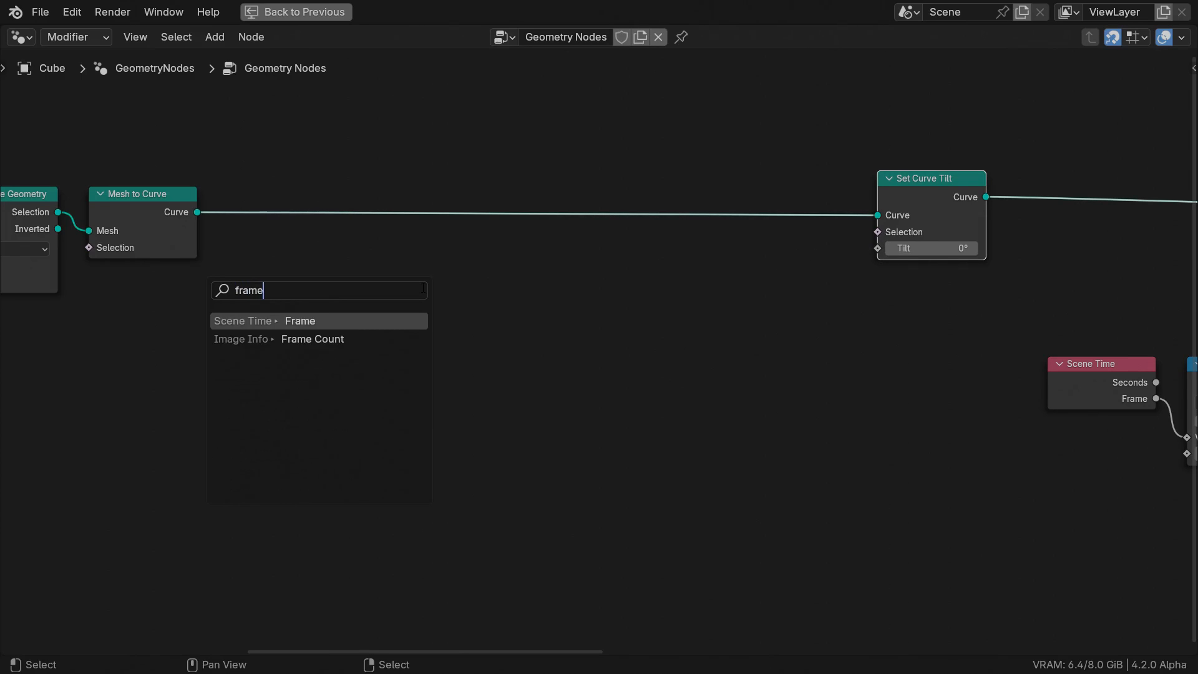
left_click(299, 320)
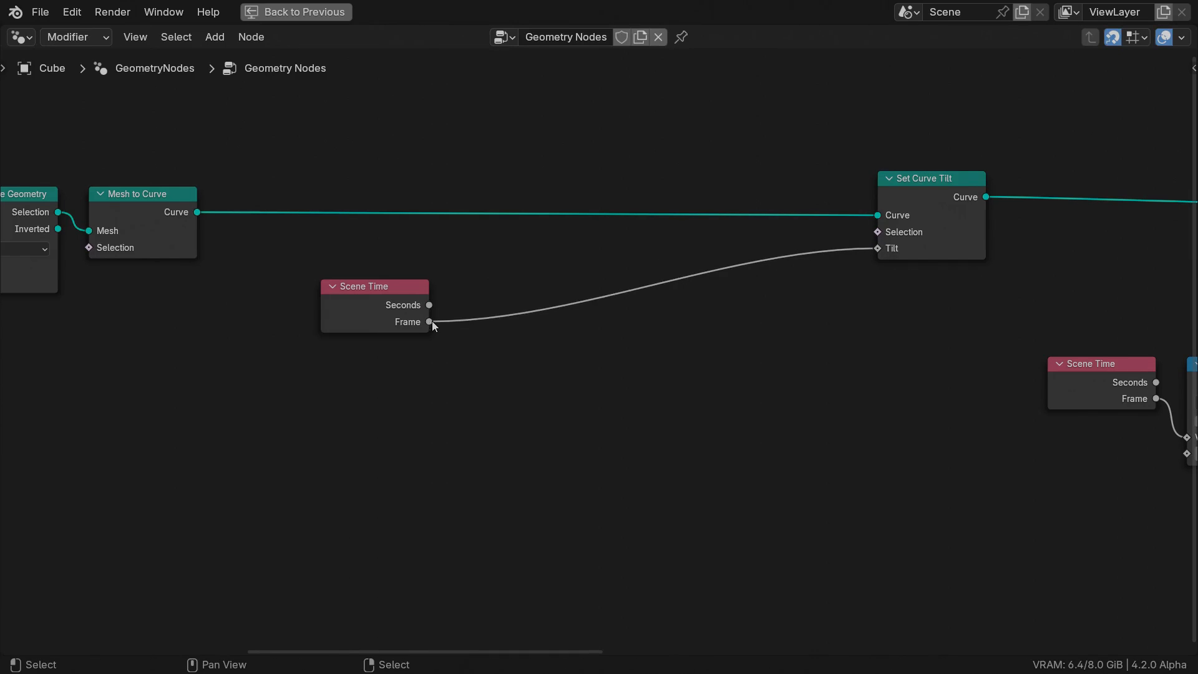
type("di")
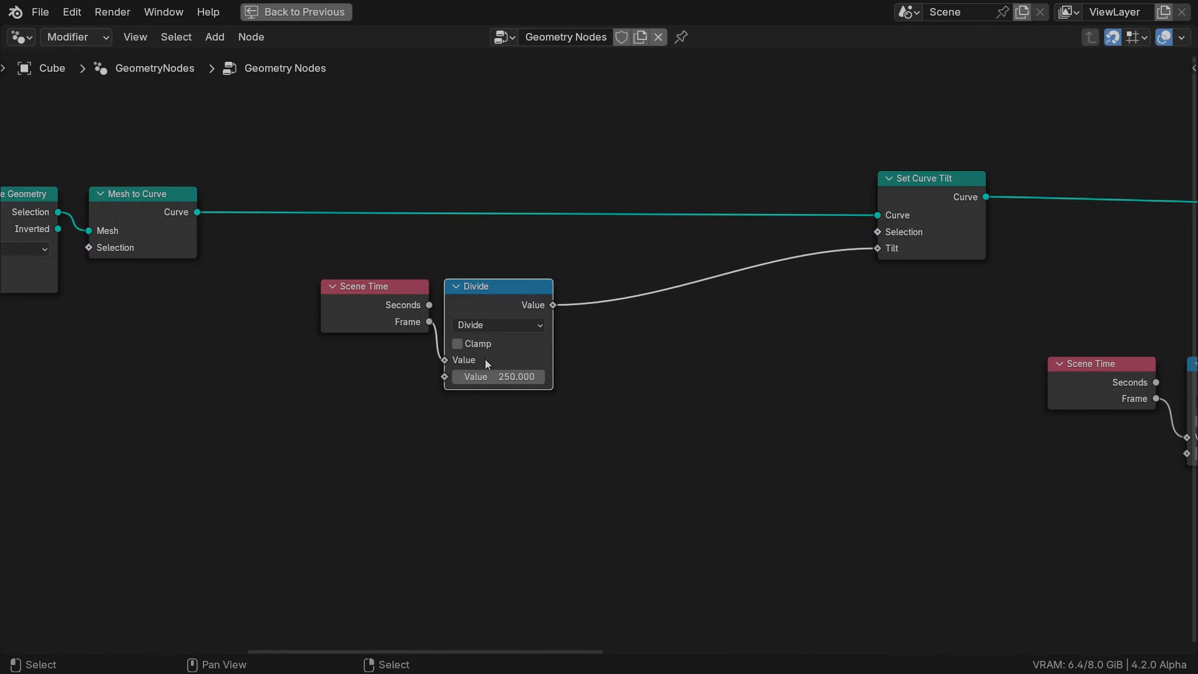
type("fr")
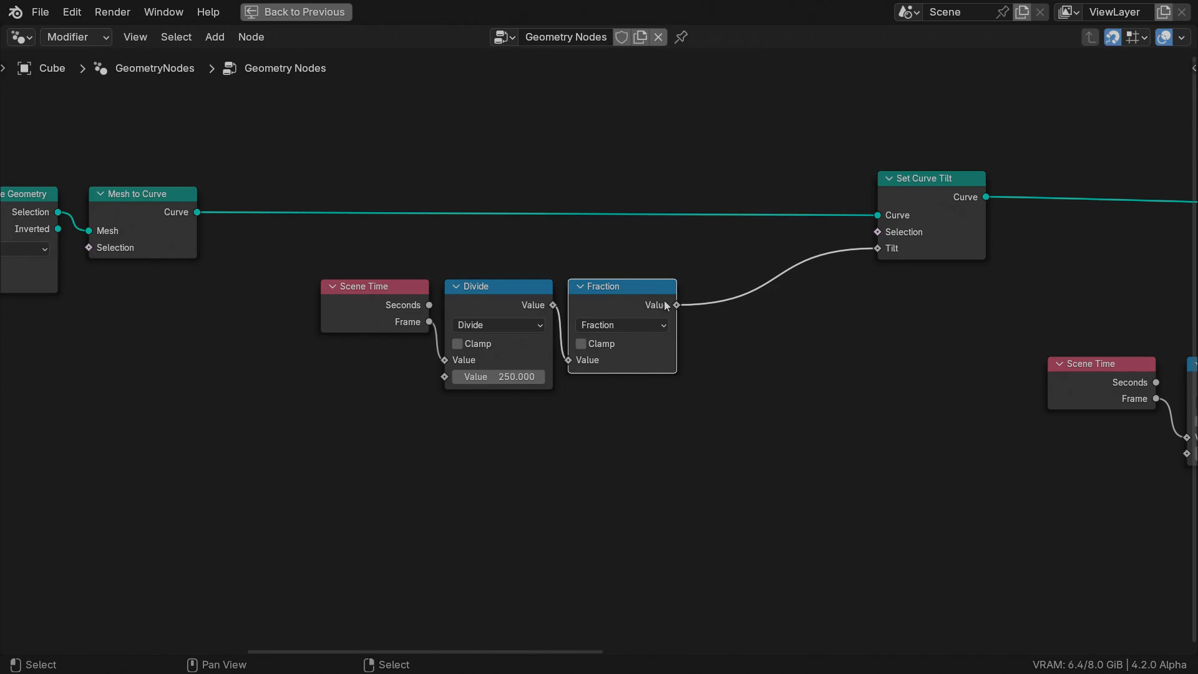
type("mul")
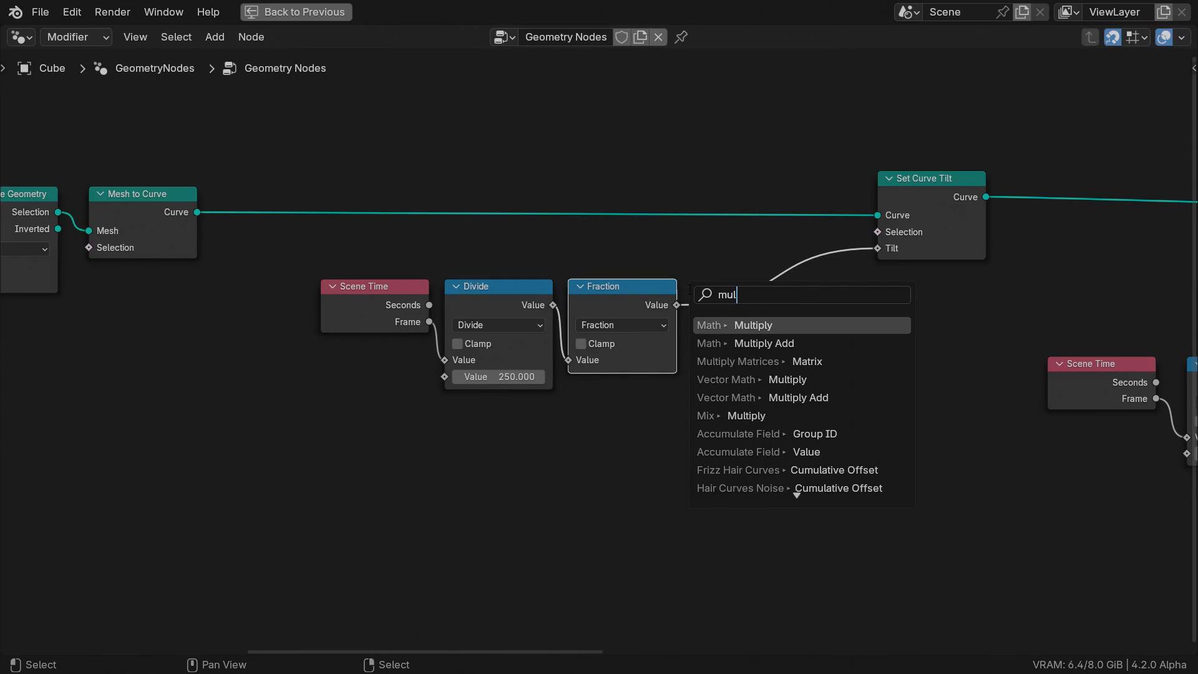
left_click(752, 324)
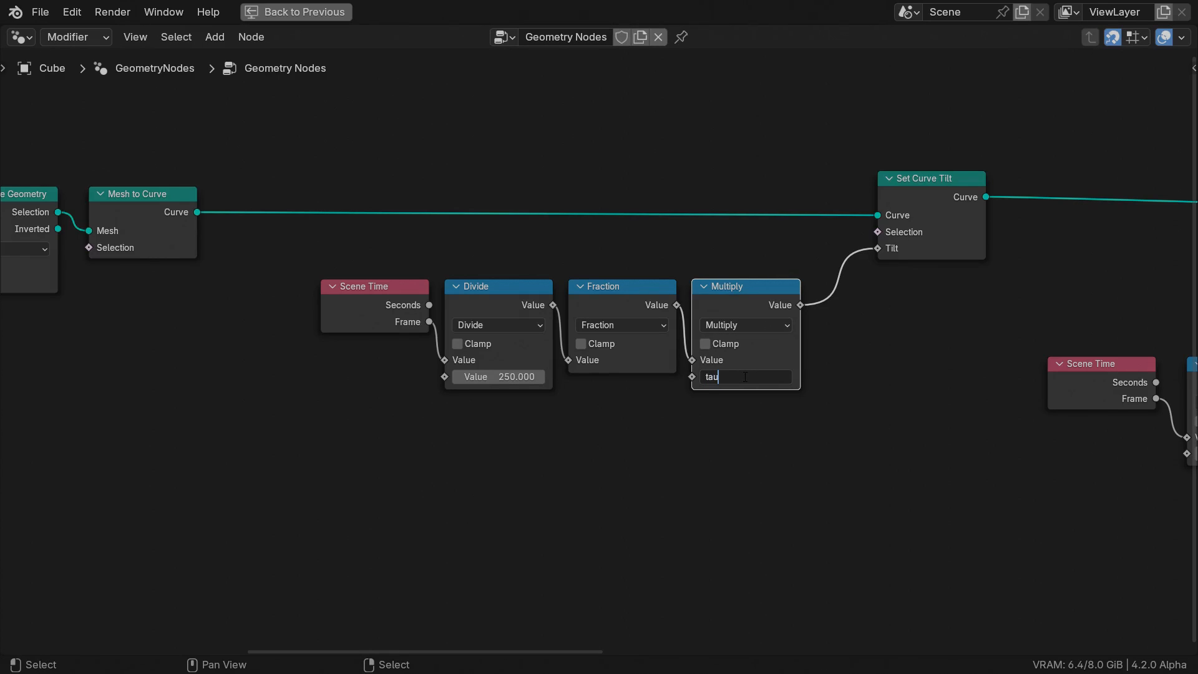
key("Return")
type("mu")
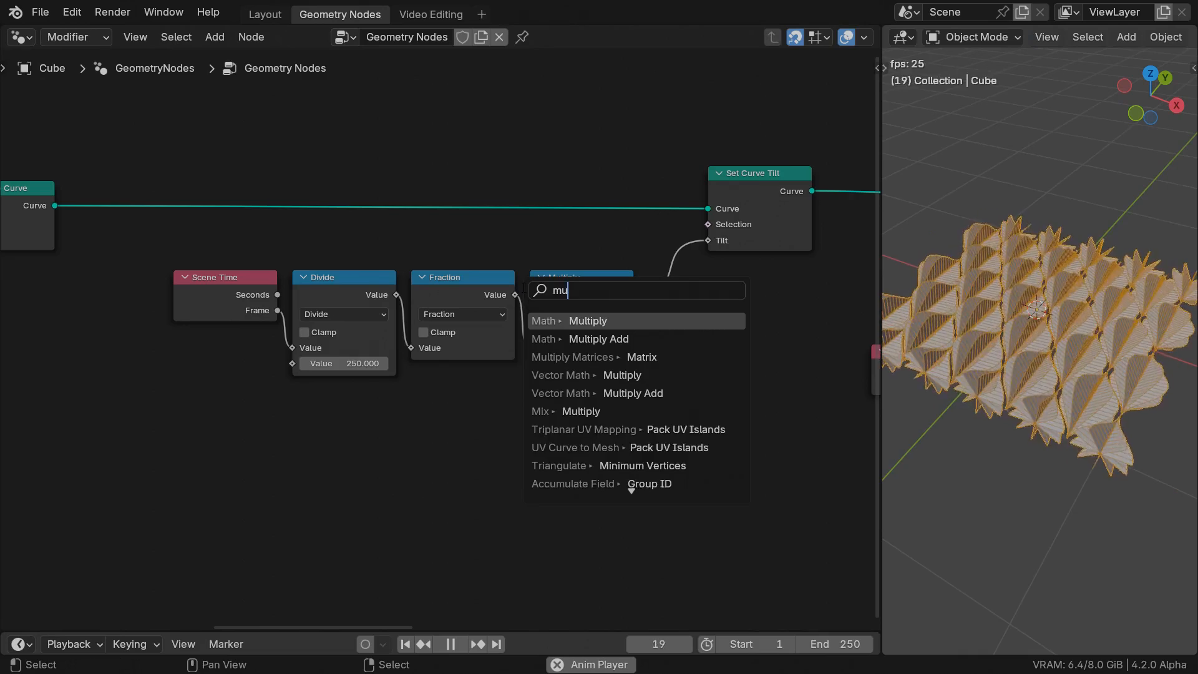
Multiply the tilt by a Switch on spline index modulo 2 with false value -1.
left_click(587, 320)
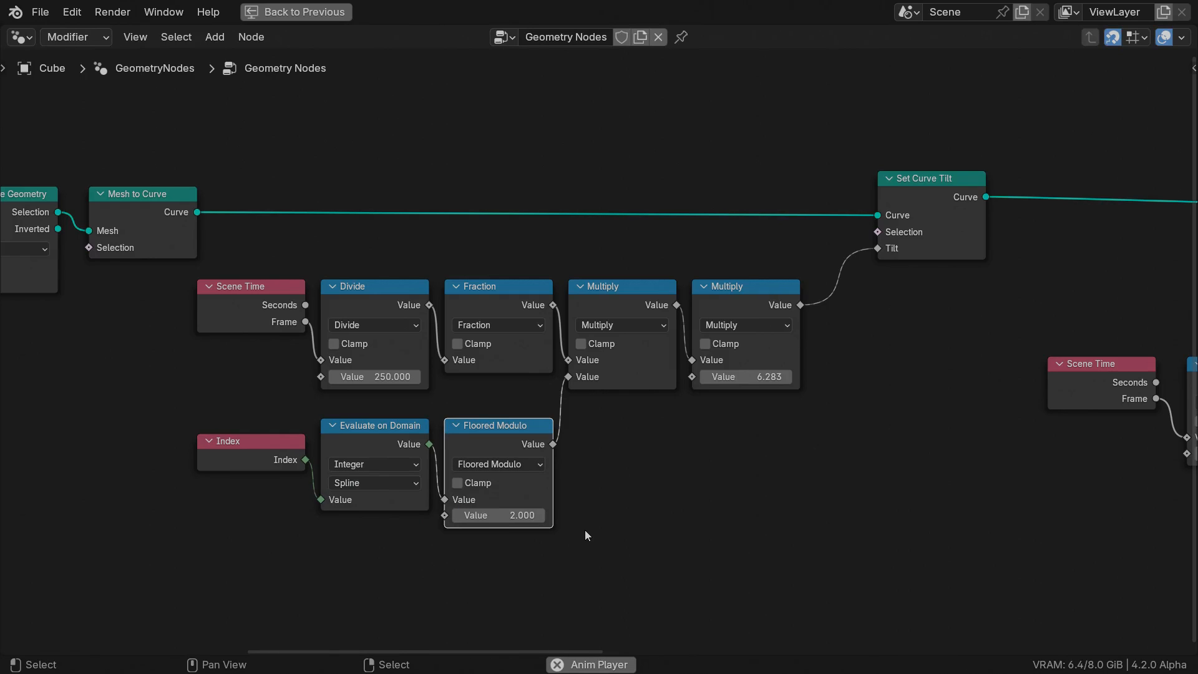
mouse_move(584, 472)
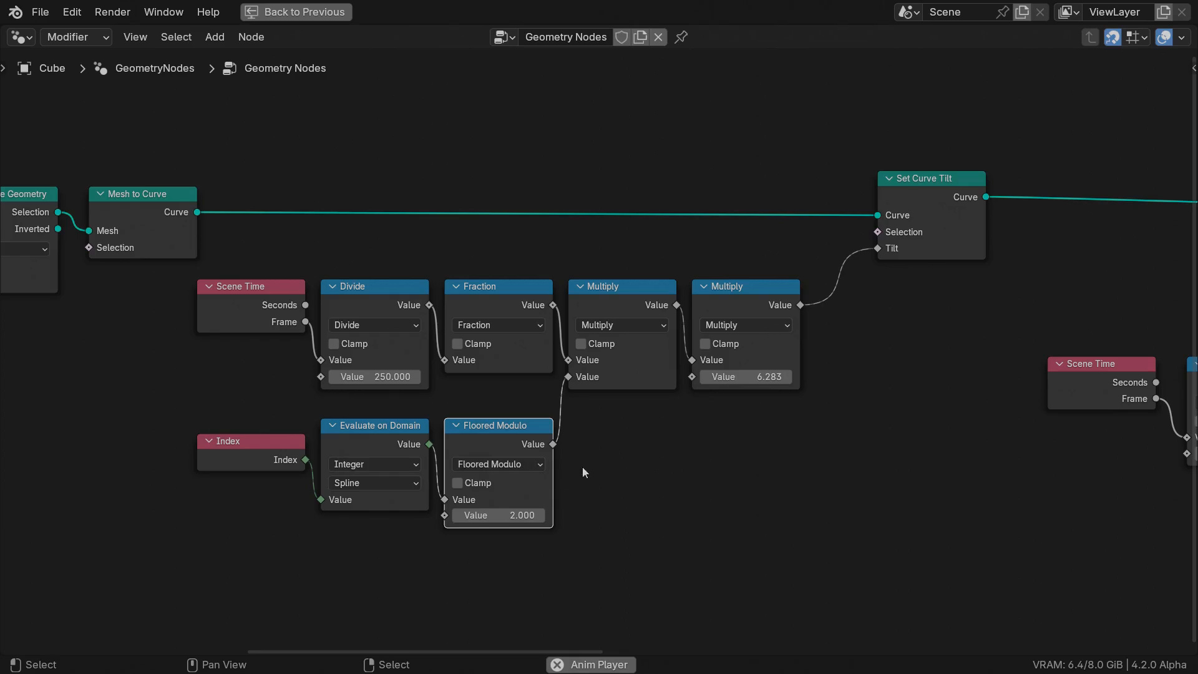
mouse_move(531, 441)
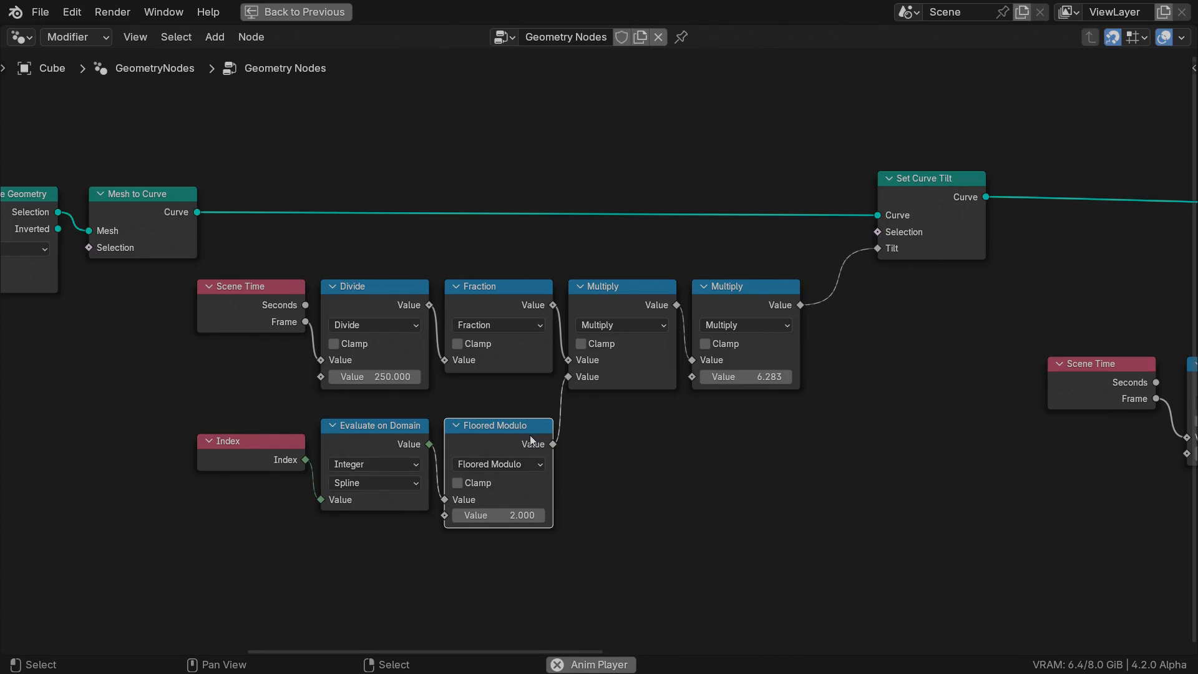
mouse_move(549, 454)
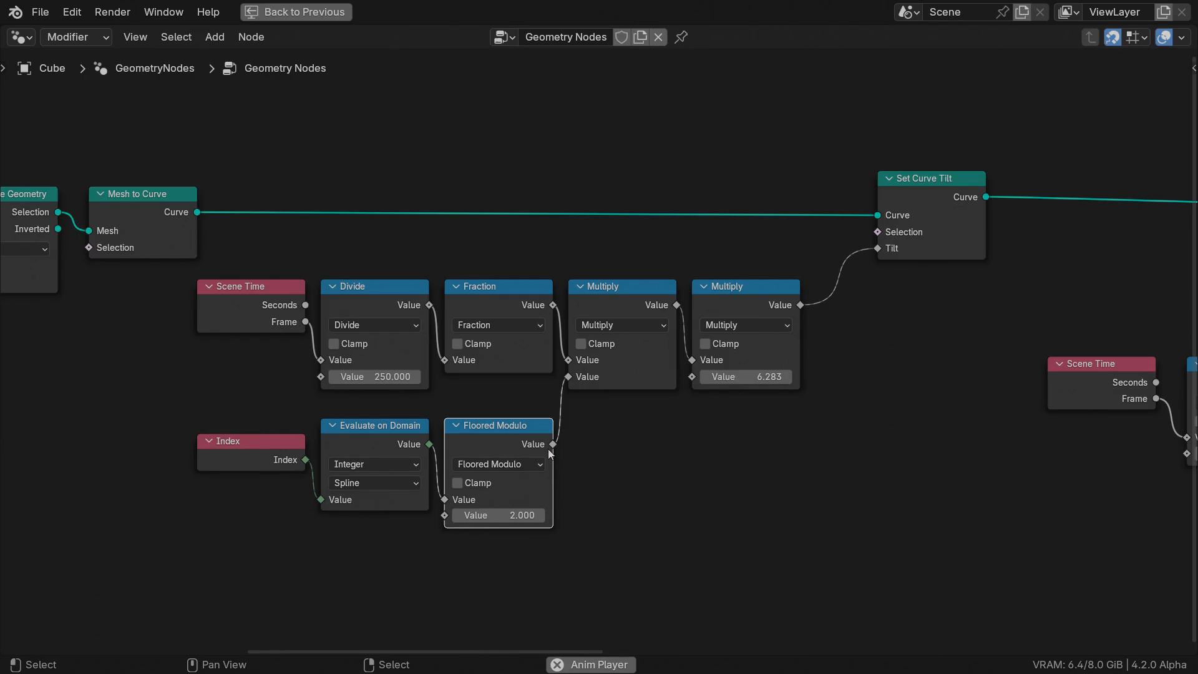
type("swit")
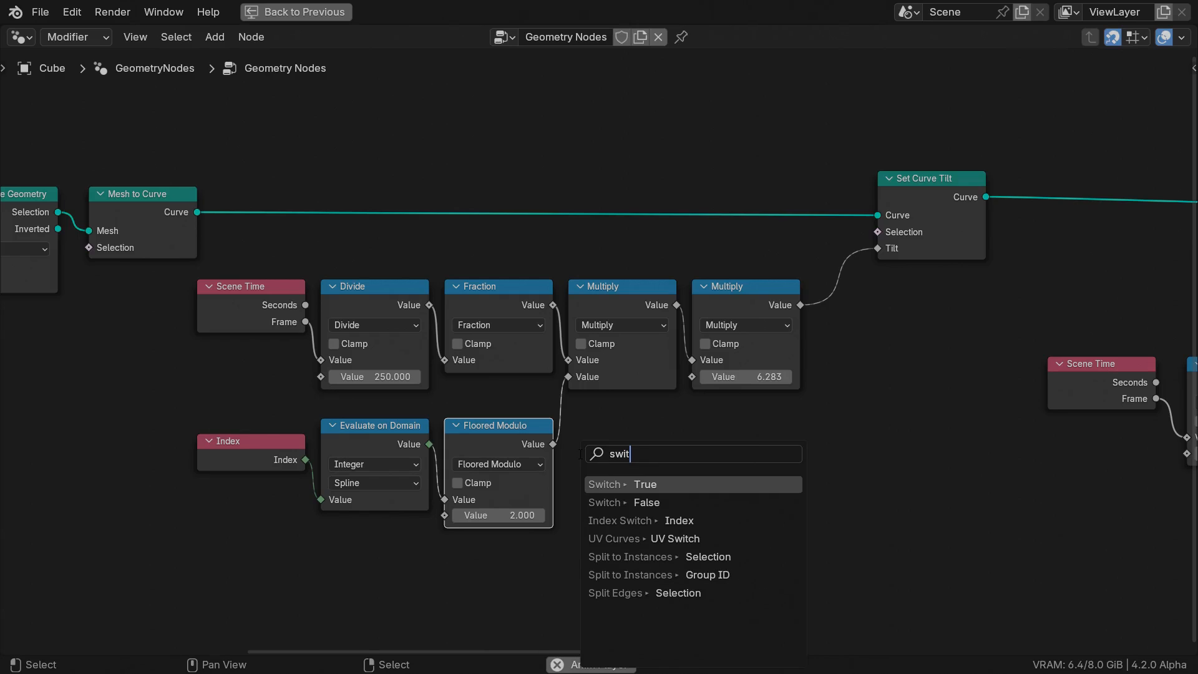
left_click(622, 484)
type("-1")
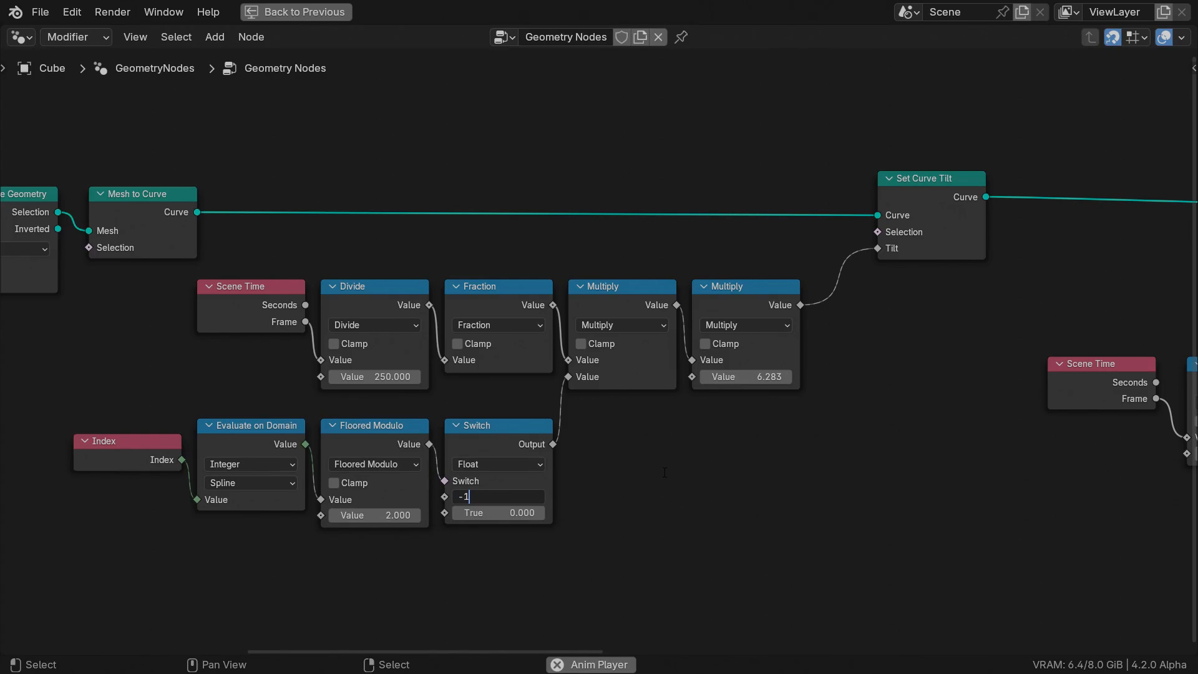
key("Return")
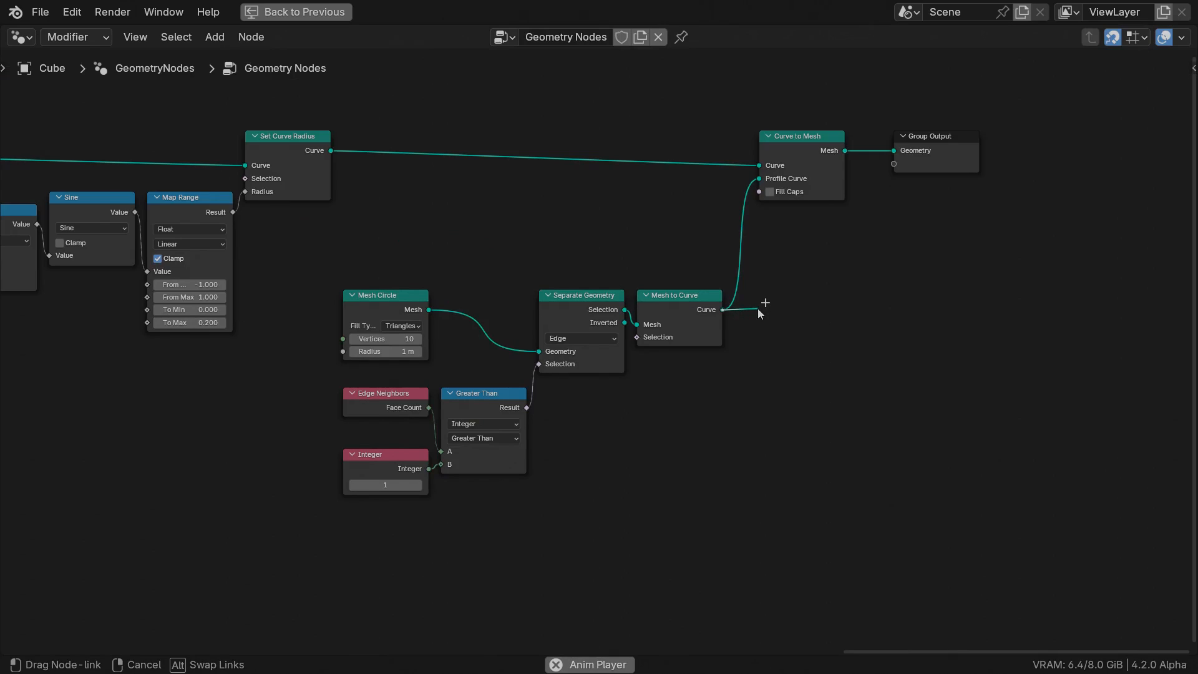
Store a spline-domain attribute named Color on the profile curve.
type("store")
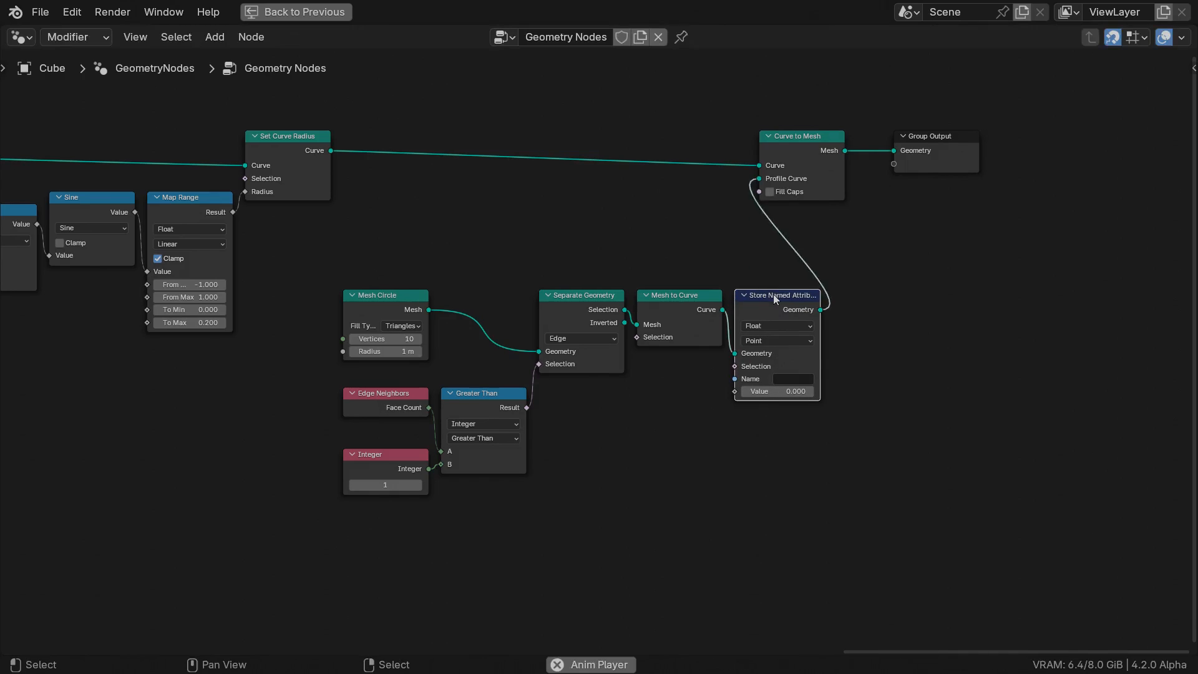
left_click(775, 339)
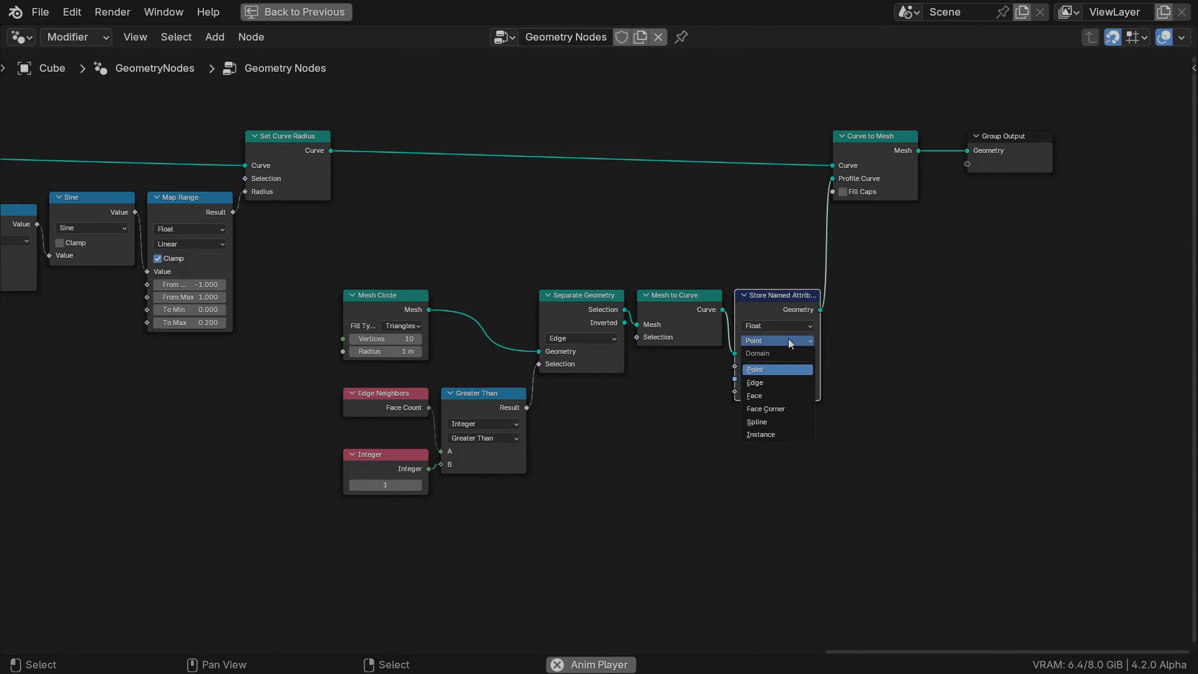
left_click(756, 421)
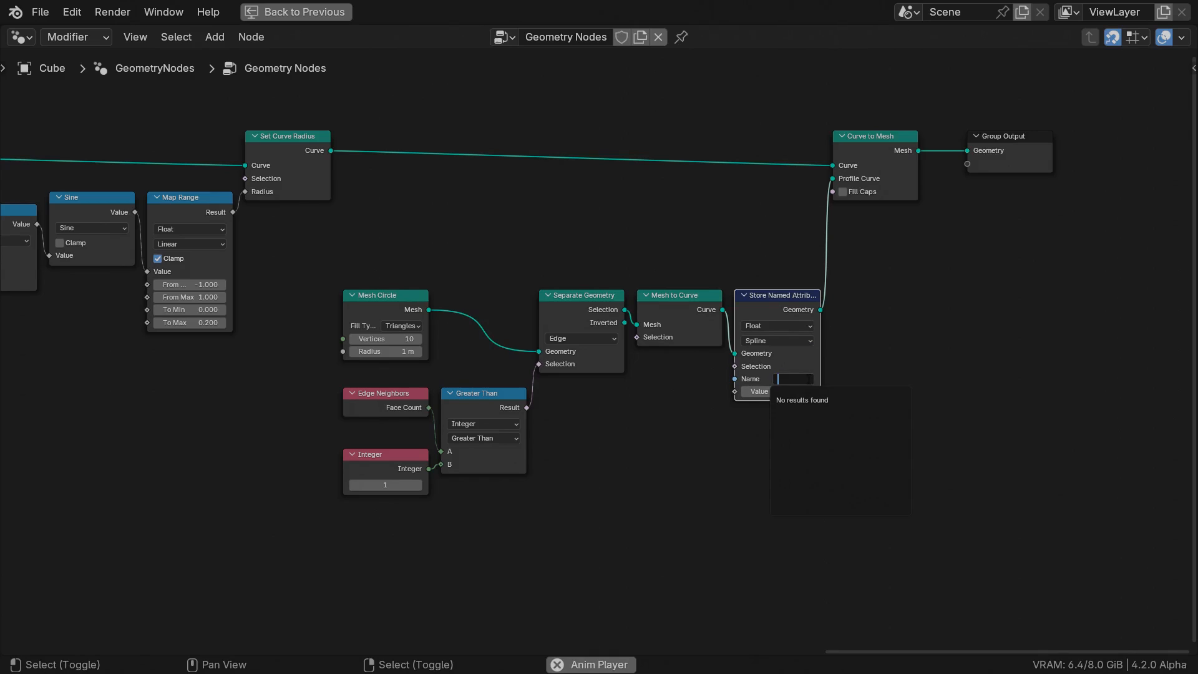
type("Color")
type("inde")
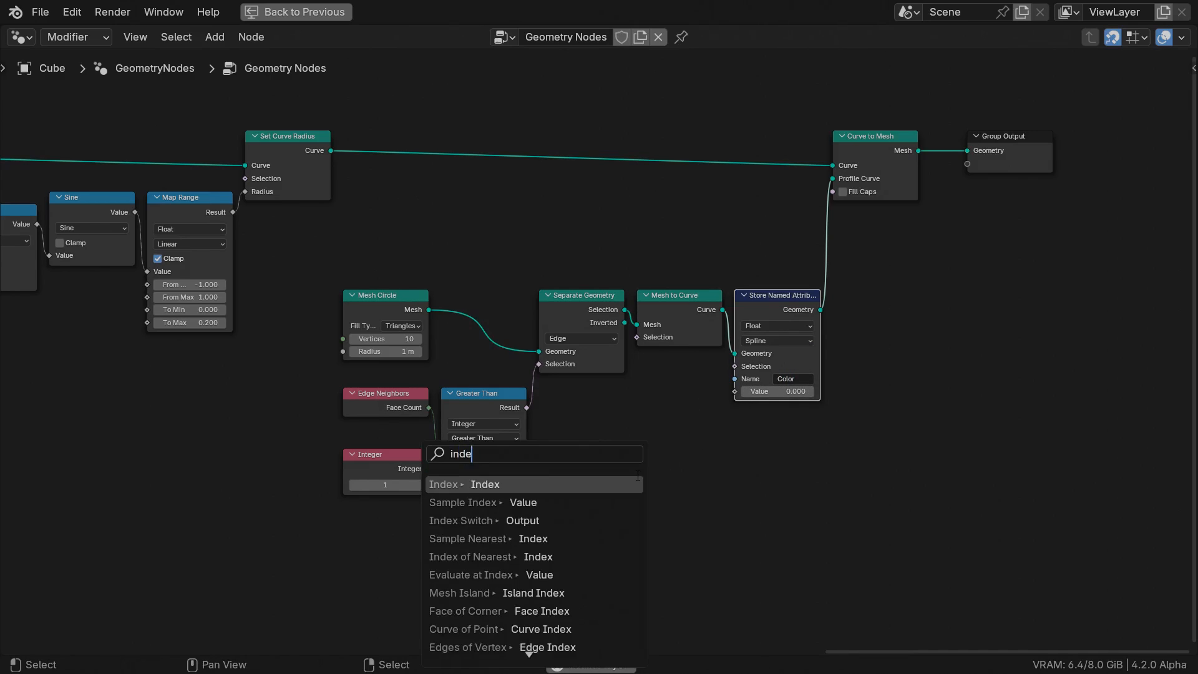
Drive its value with Index divided by the curve's Domain Size spline count.
left_click(484, 484)
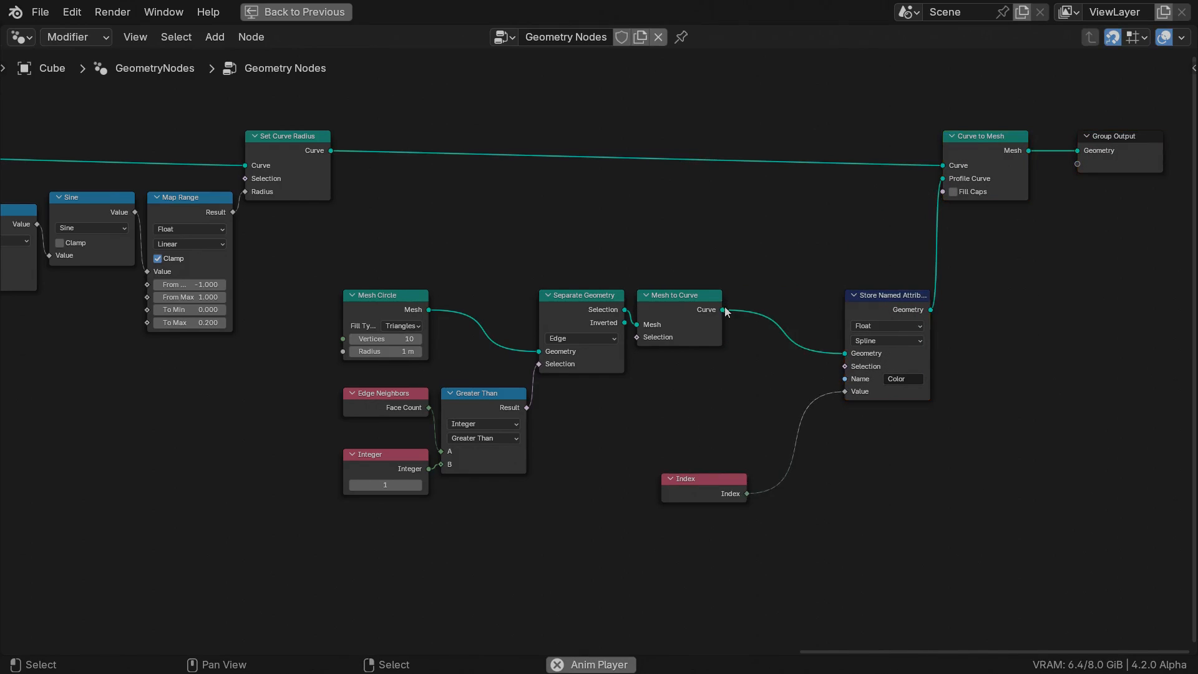
type("doma")
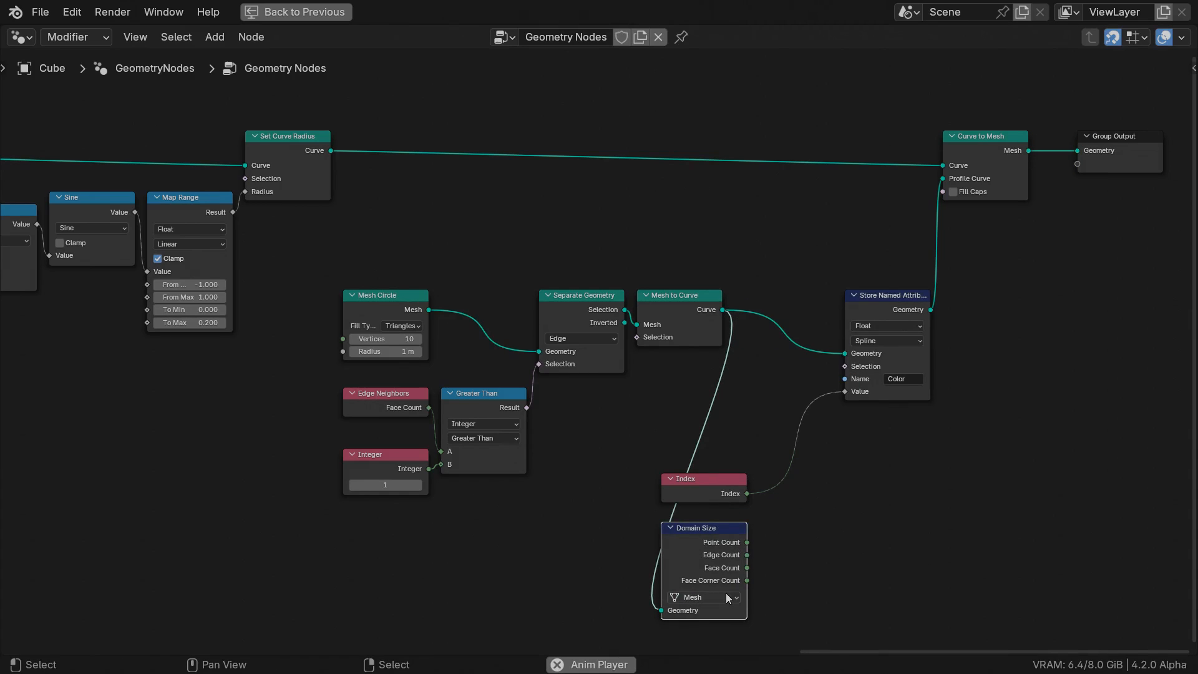
left_click(696, 597)
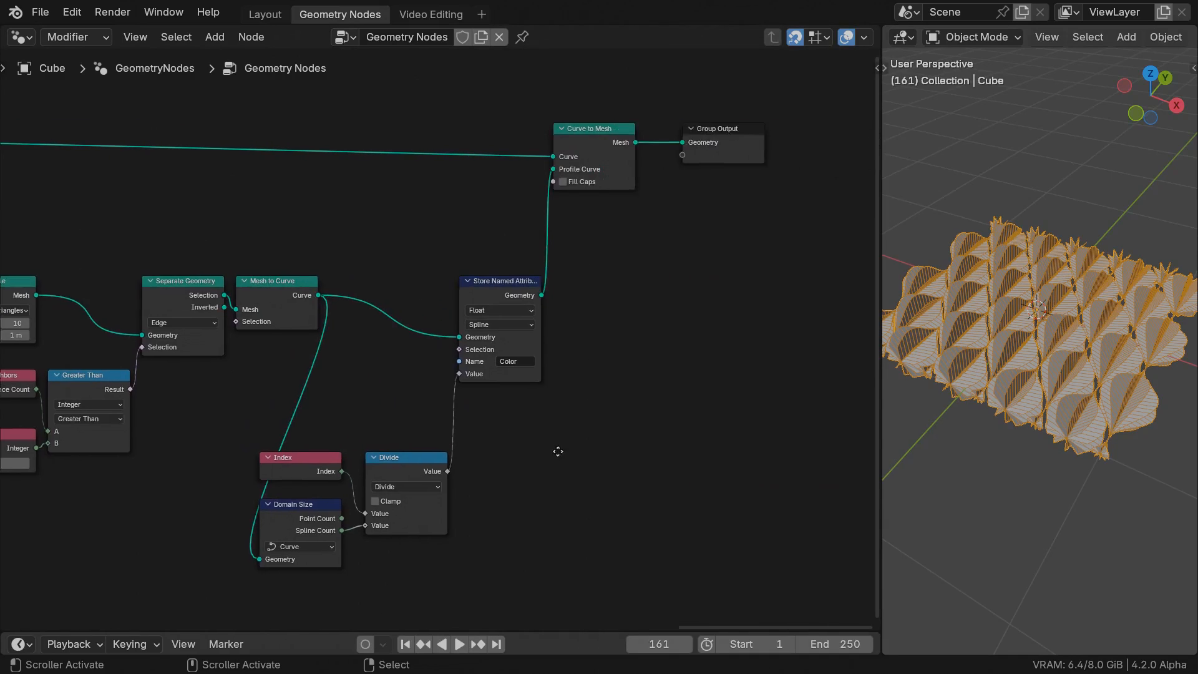
Assign the material 'Material' to the lofted mesh with a Set Material node.
type("set m")
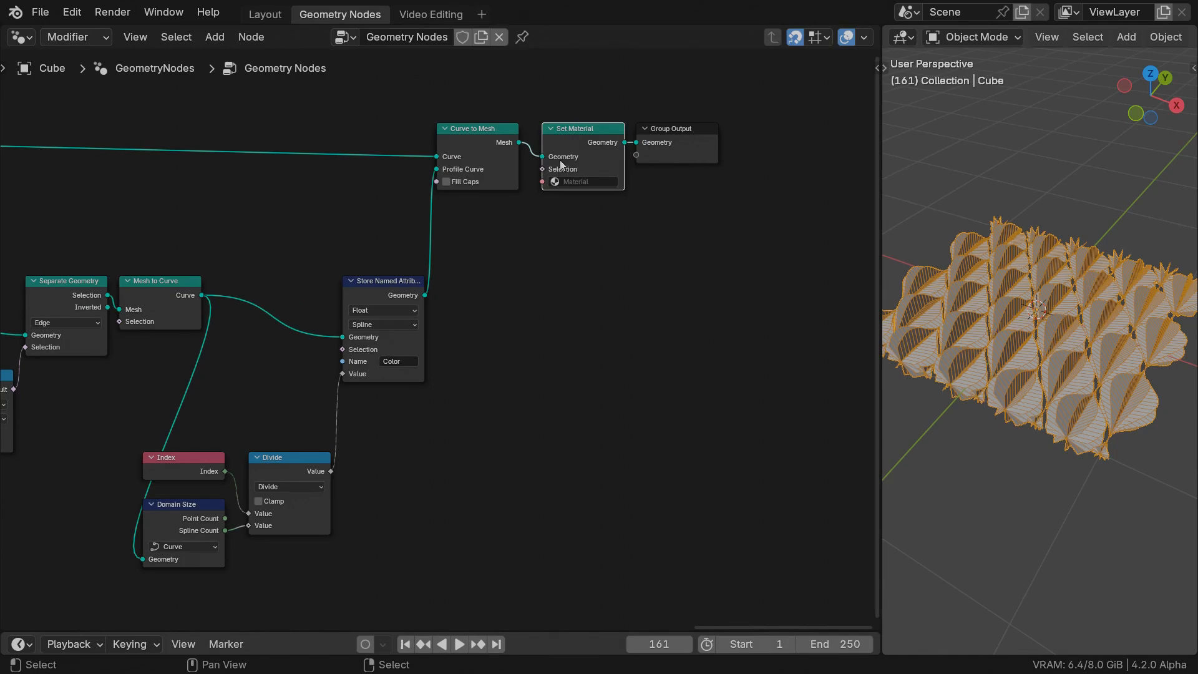
left_click(580, 181)
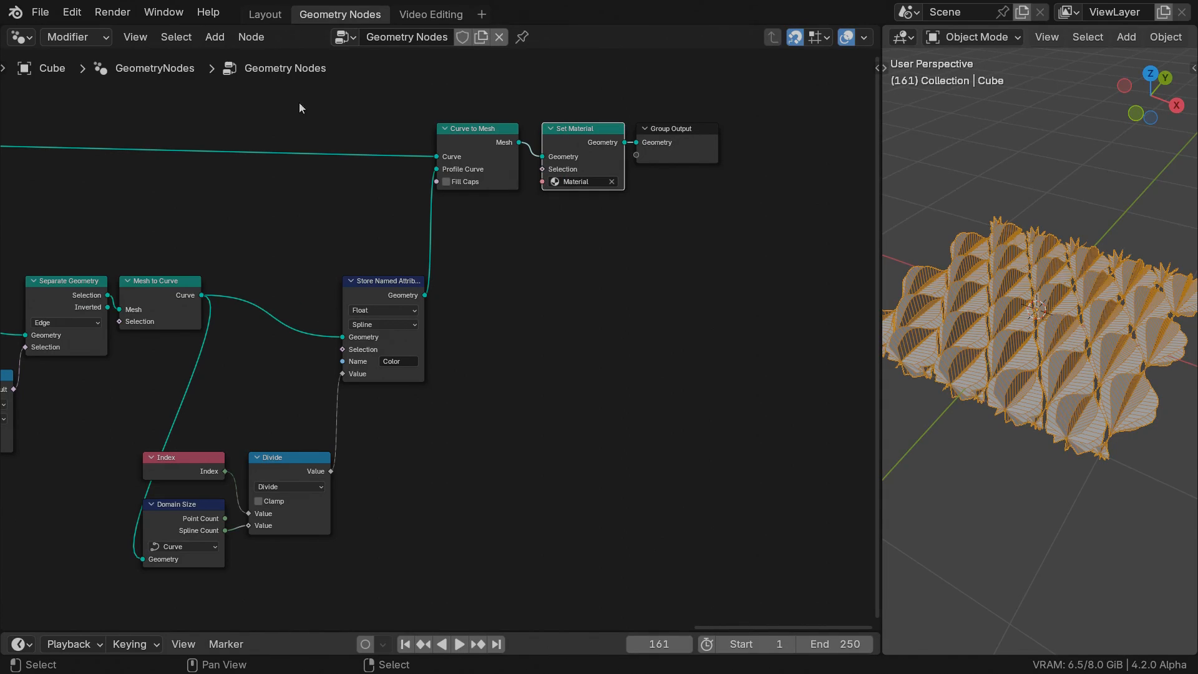
left_click(14, 36)
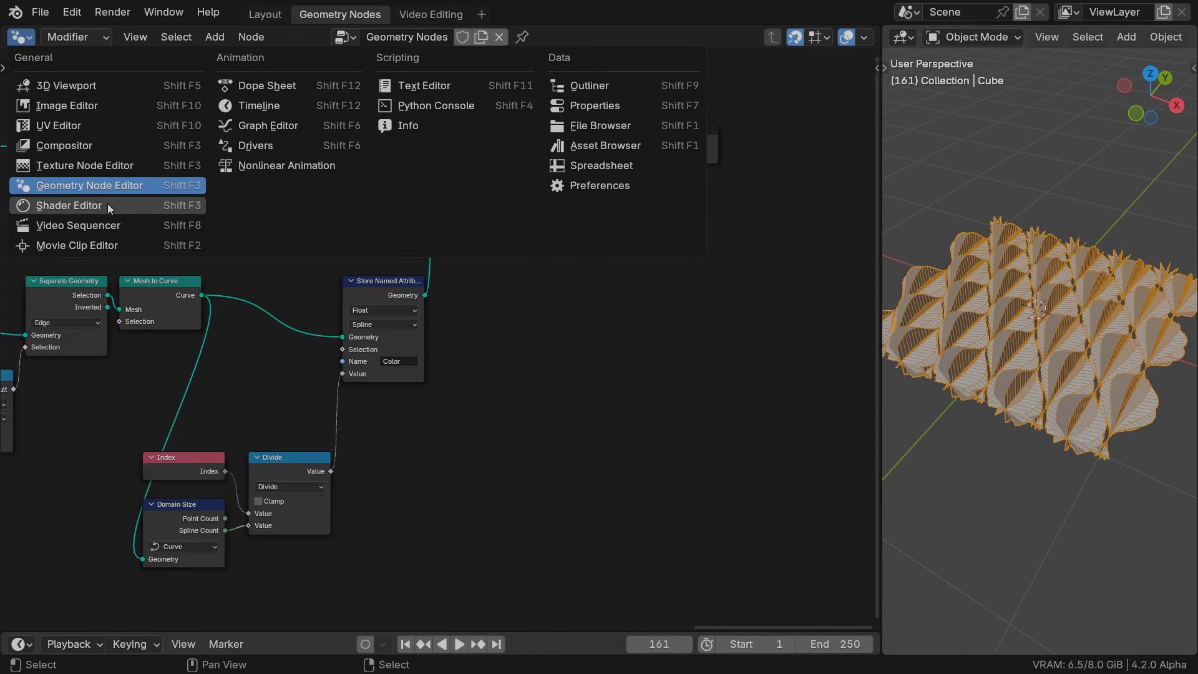
In the Shader Editor read attribute Color and add a Color Ramp on its Fac output.
left_click(67, 204)
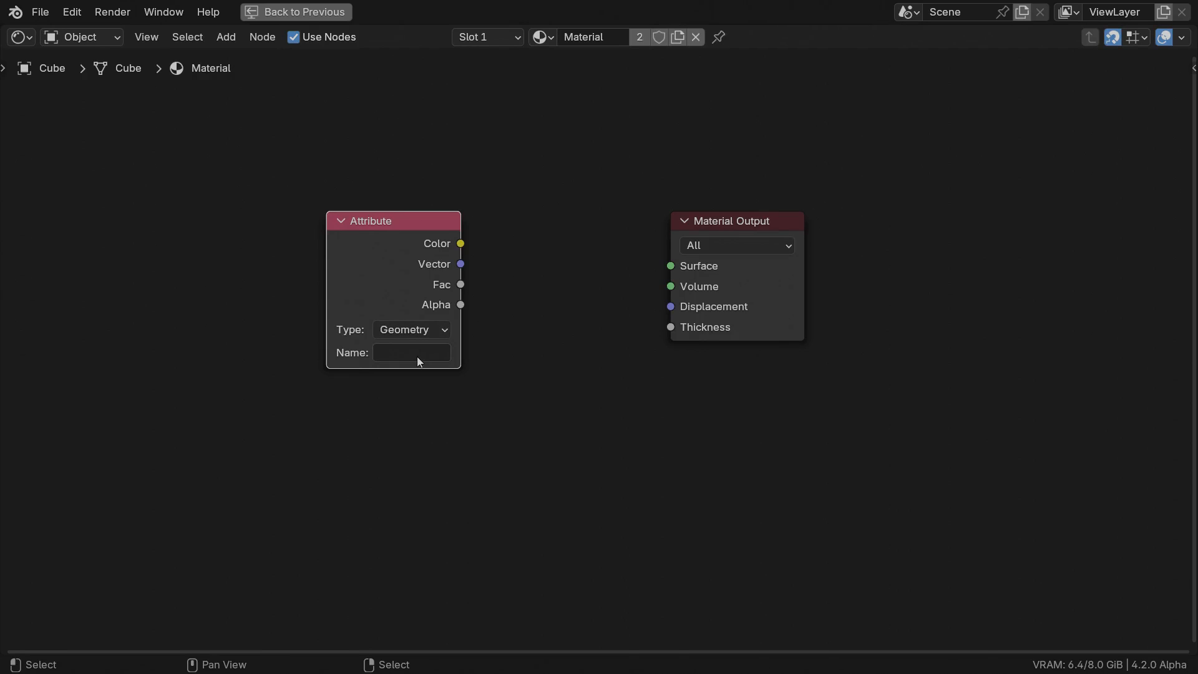
type("Col")
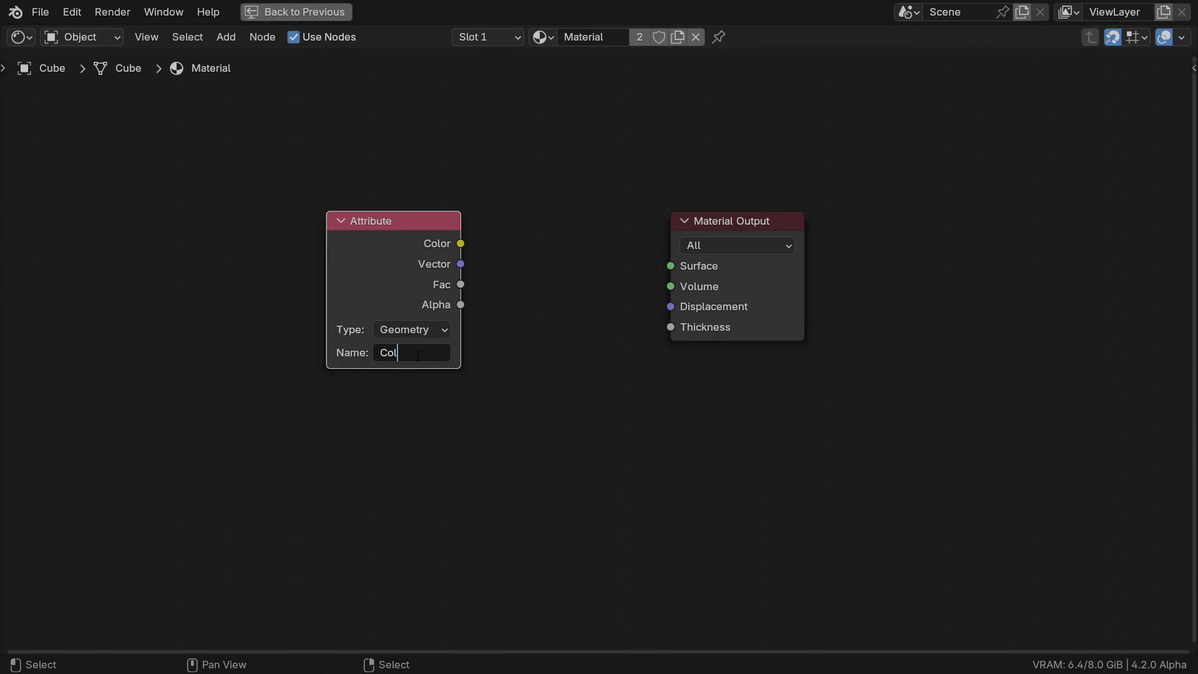
type("or")
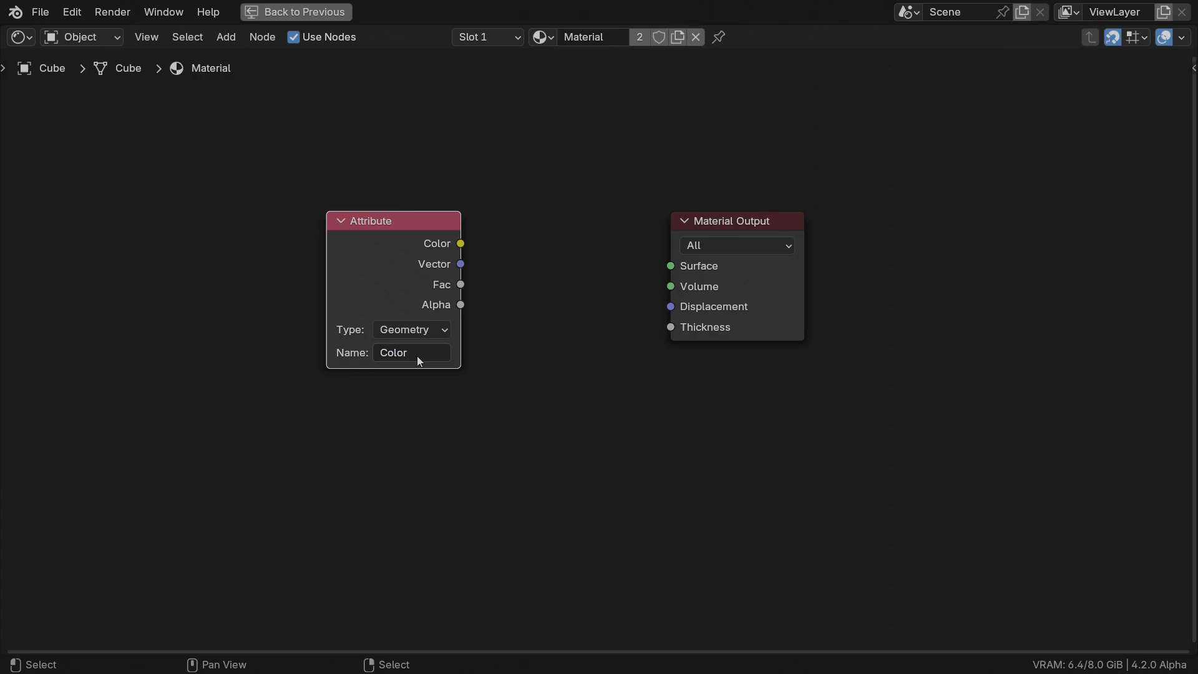
mouse_move(472, 278)
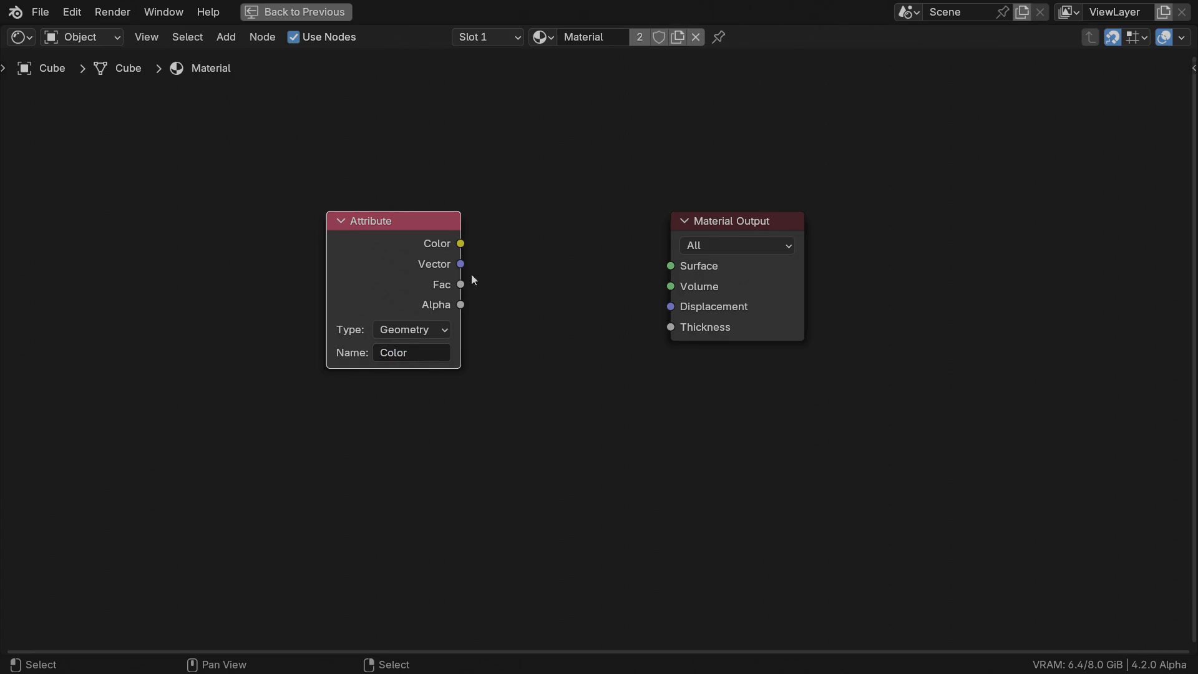
mouse_move(470, 284)
type("color")
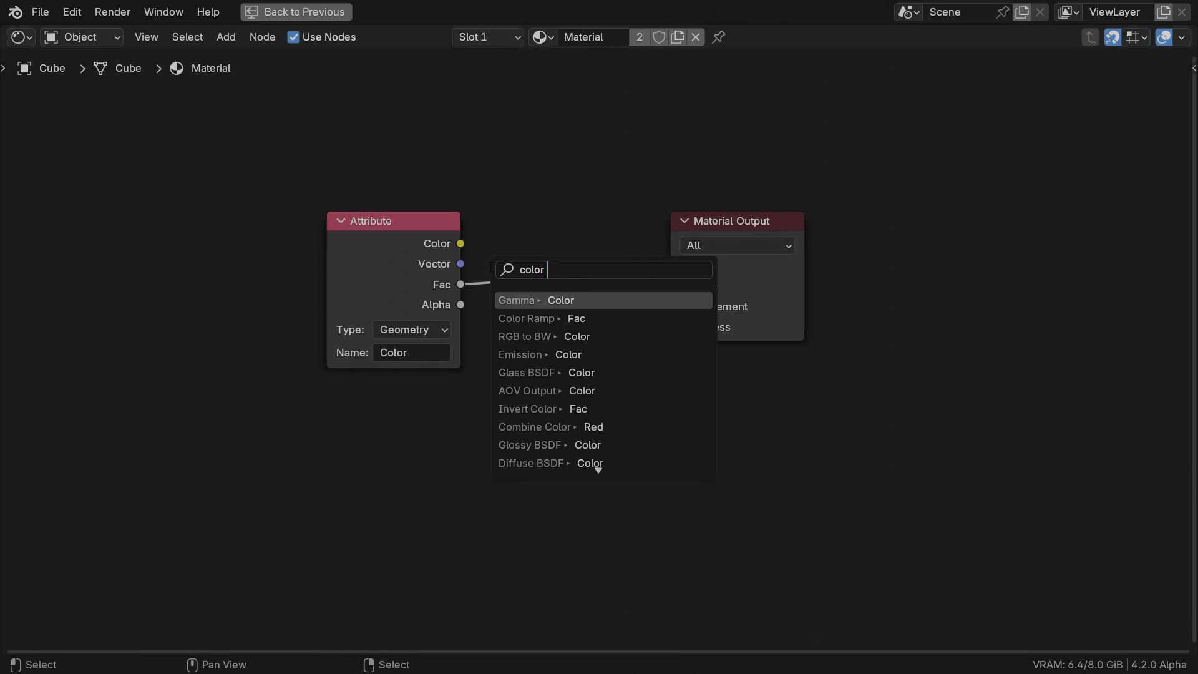
left_click(527, 318)
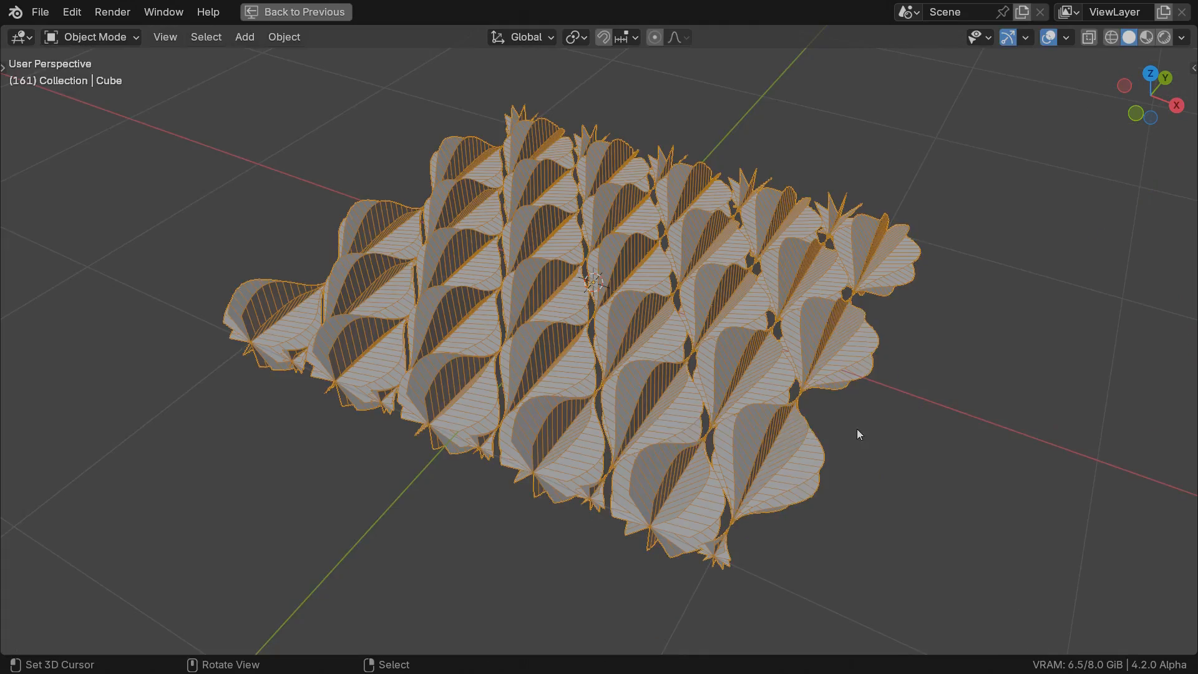
Switch the viewport to Material Preview shading to see the coloured grid.
left_click(1162, 36)
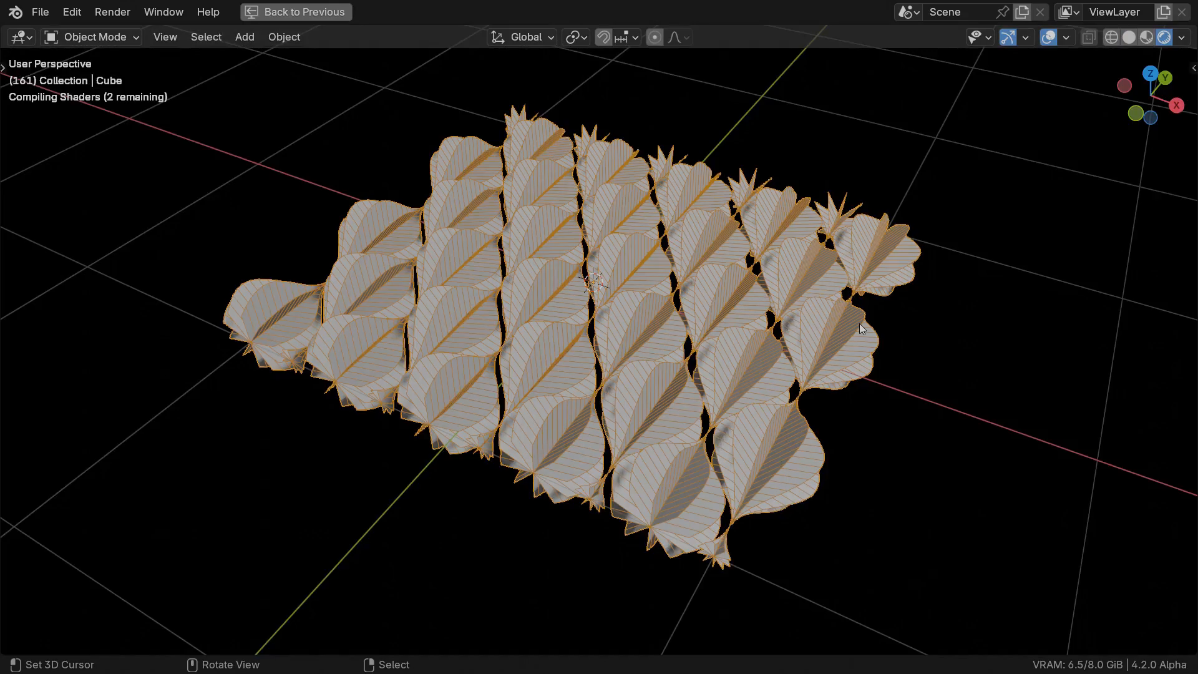